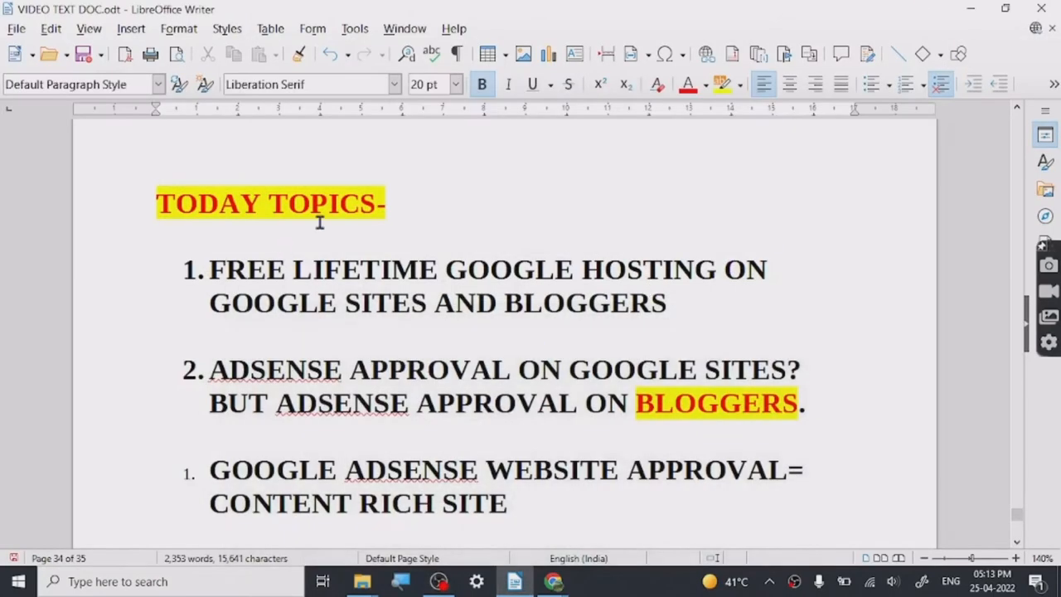
{"action": "mouse_move", "coordinate": [582, 326]}
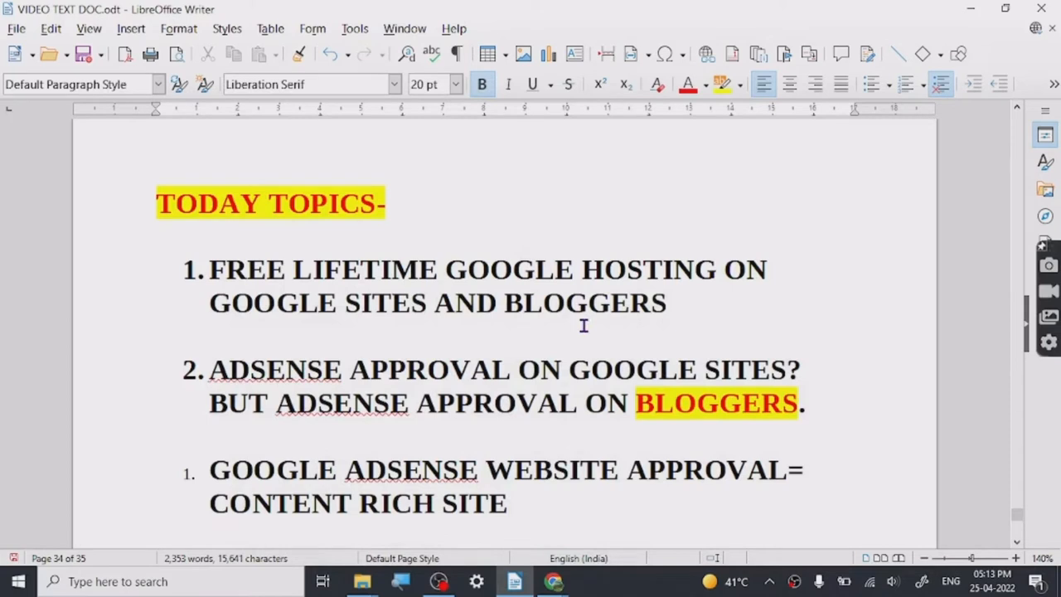
{"action": "mouse_move", "coordinate": [684, 303]}
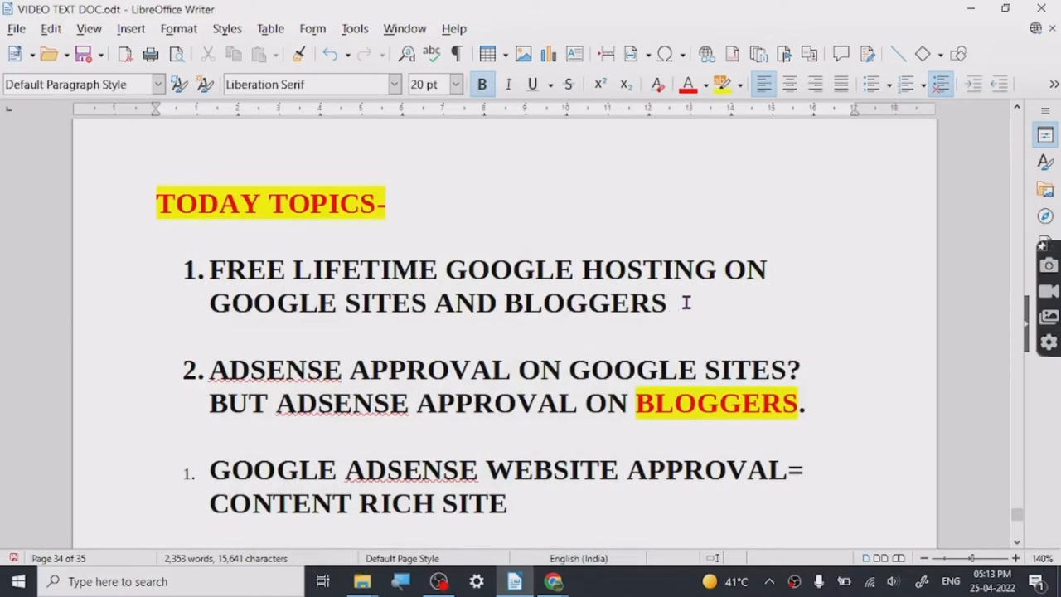
{"action": "mouse_move", "coordinate": [418, 352]}
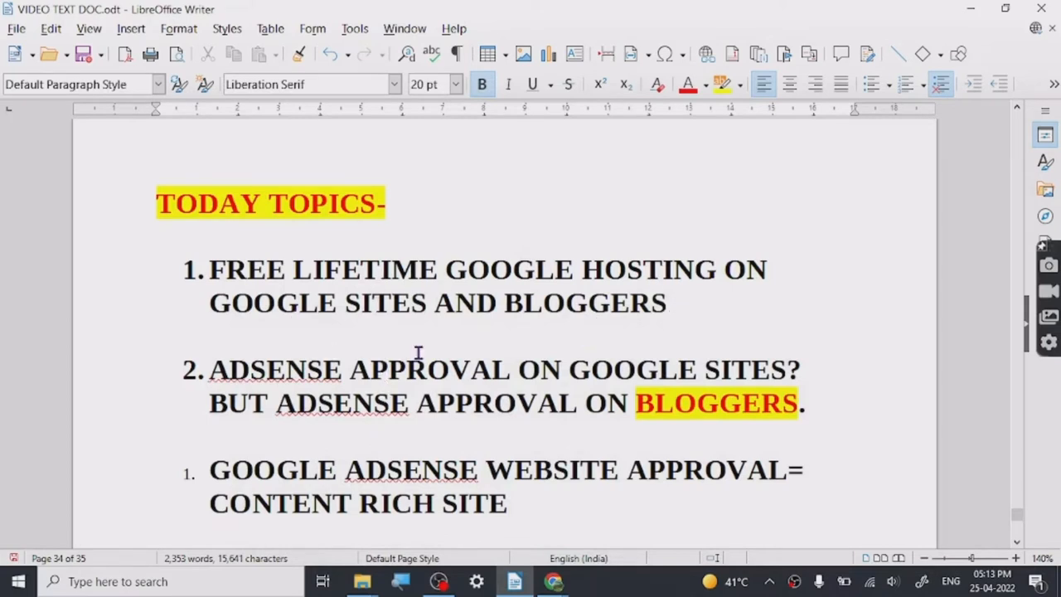
- Open the blog's Settings and scroll to Publishing, showing the blog address and custom domain
{"action": "scroll", "scroll_direction": "up", "scroll_amount": 3}
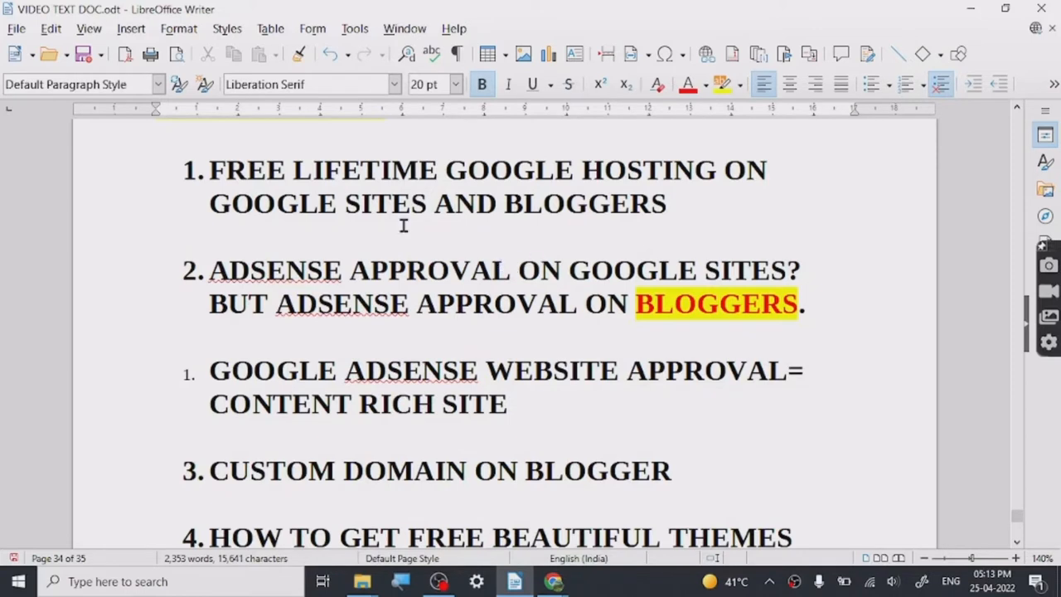
{"action": "mouse_move", "coordinate": [701, 204]}
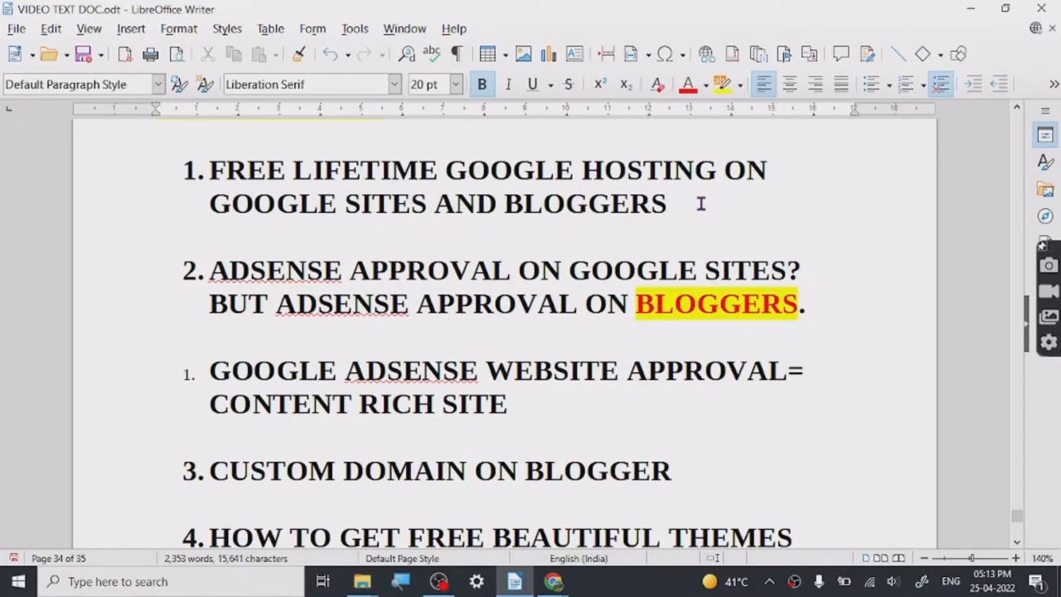
{"action": "mouse_move", "coordinate": [564, 253]}
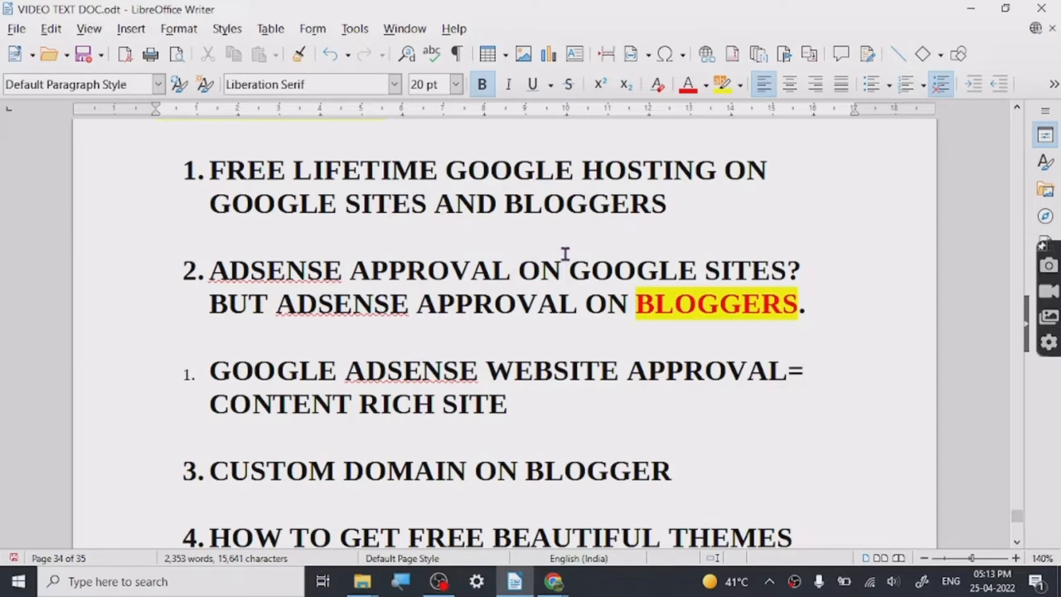
{"action": "mouse_move", "coordinate": [566, 254]}
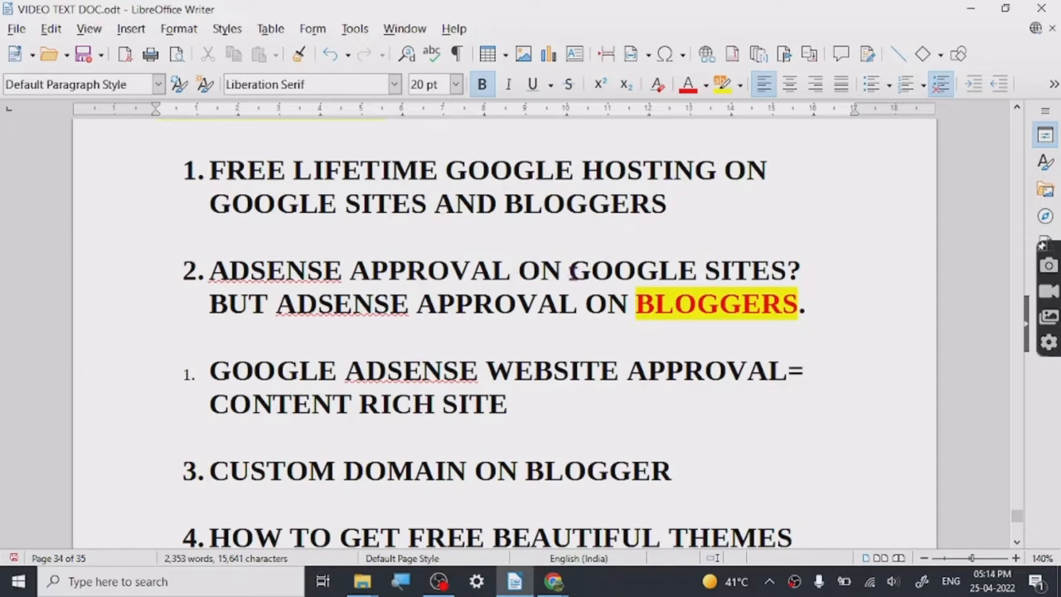
{"action": "mouse_move", "coordinate": [472, 286]}
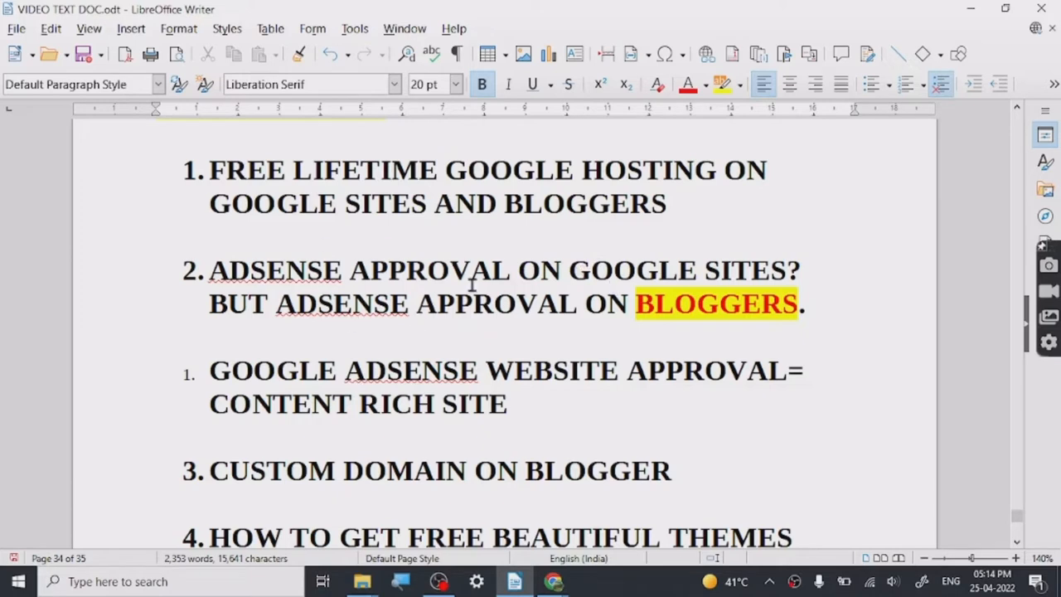
{"action": "mouse_move", "coordinate": [246, 320]}
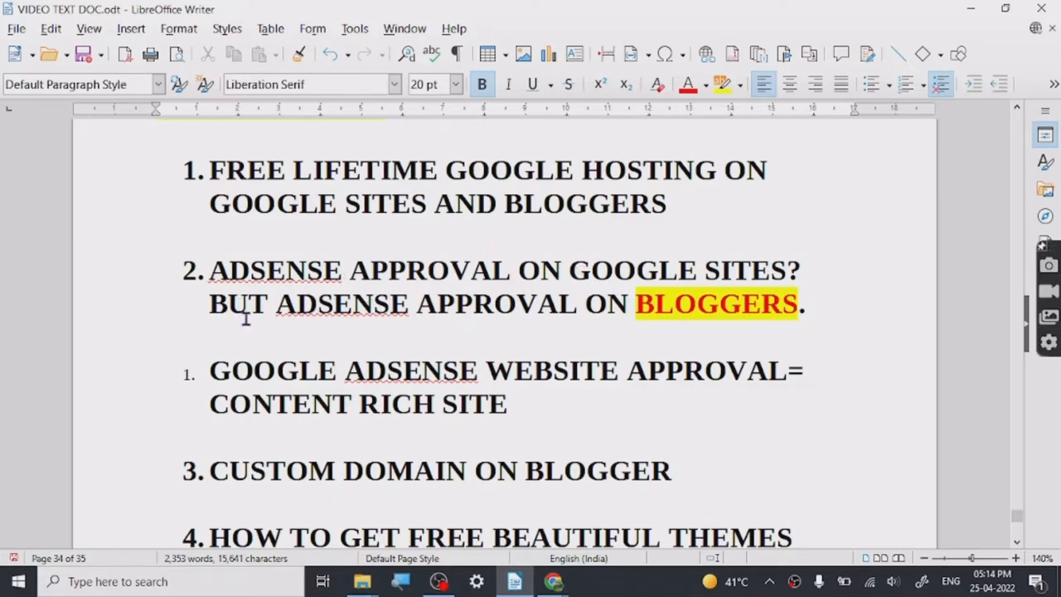
{"action": "mouse_move", "coordinate": [724, 316]}
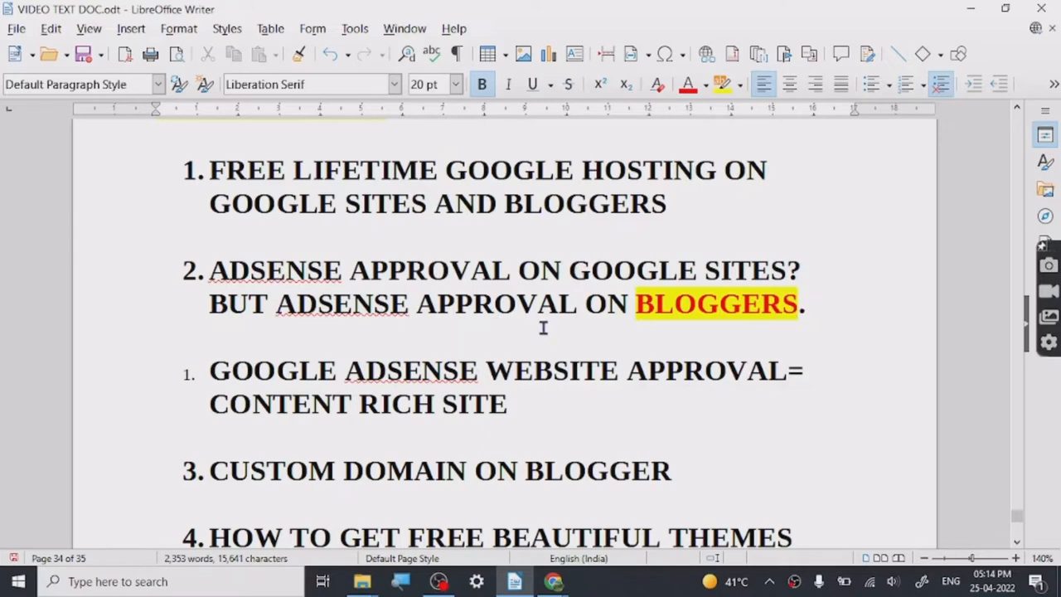
{"action": "mouse_move", "coordinate": [369, 342]}
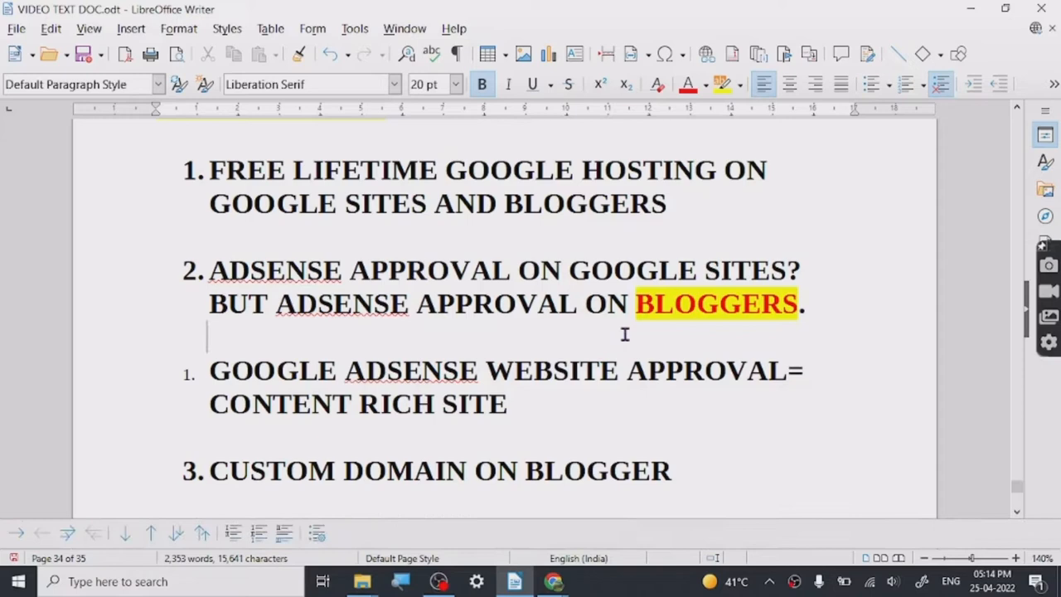
{"action": "mouse_move", "coordinate": [553, 580]}
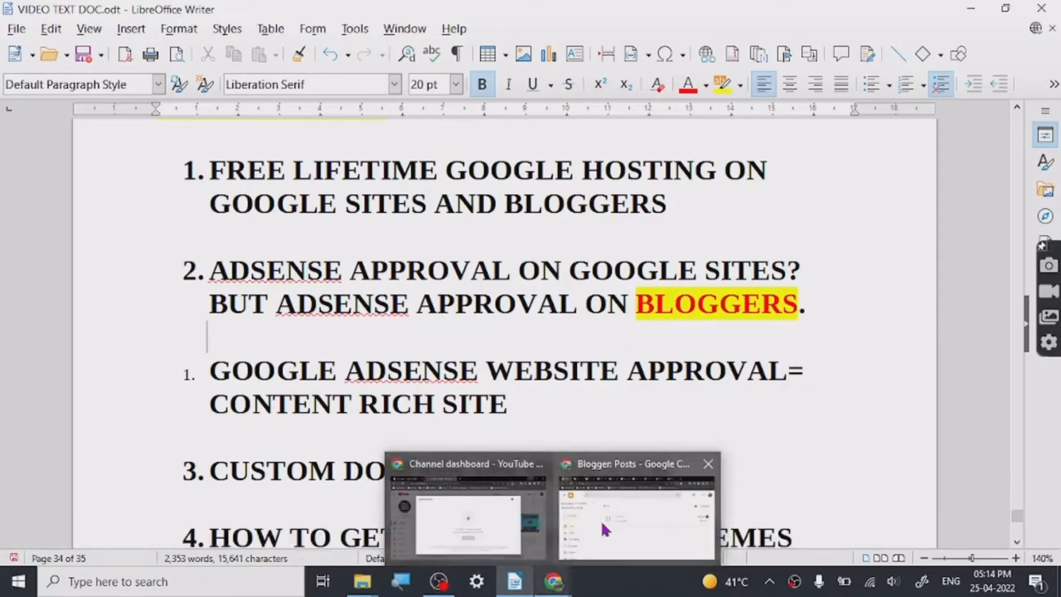
{"action": "left_click", "coordinate": [636, 522]}
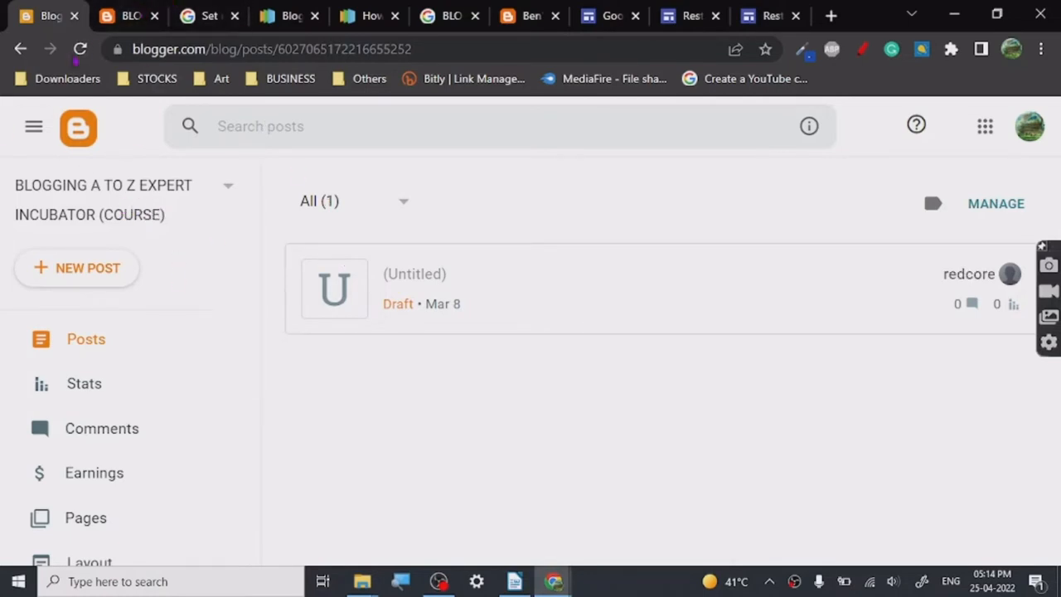
{"action": "mouse_move", "coordinate": [933, 274]}
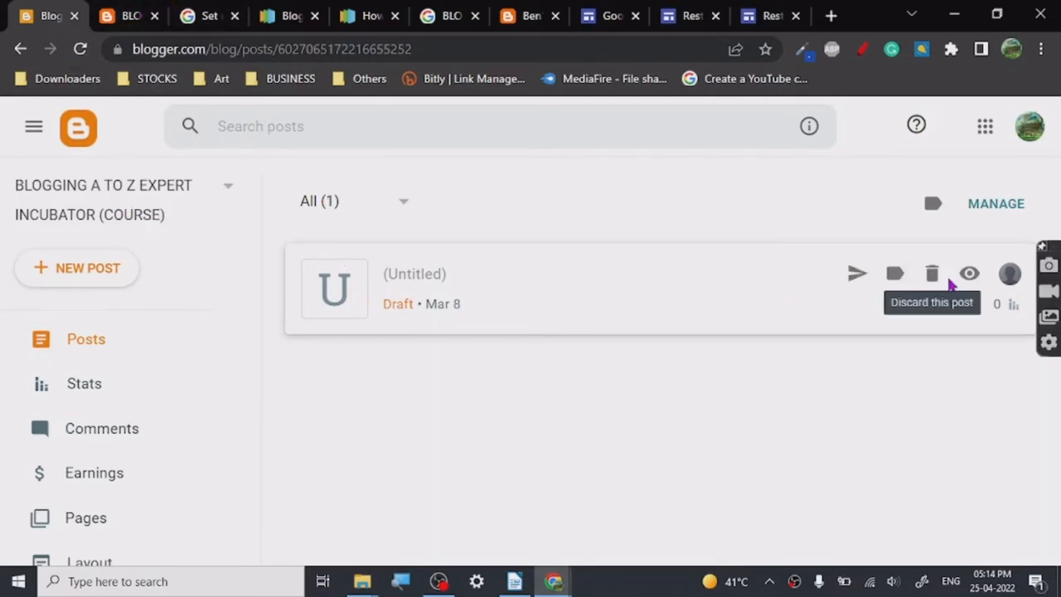
{"action": "scroll", "scroll_direction": "down", "scroll_amount": 3}
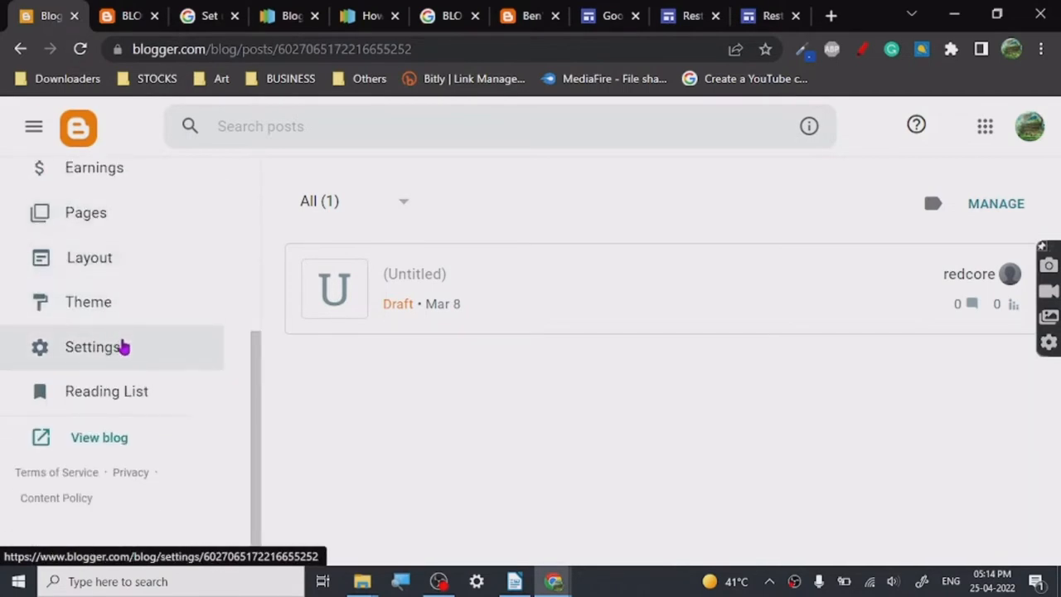
{"action": "left_click", "coordinate": [92, 347]}
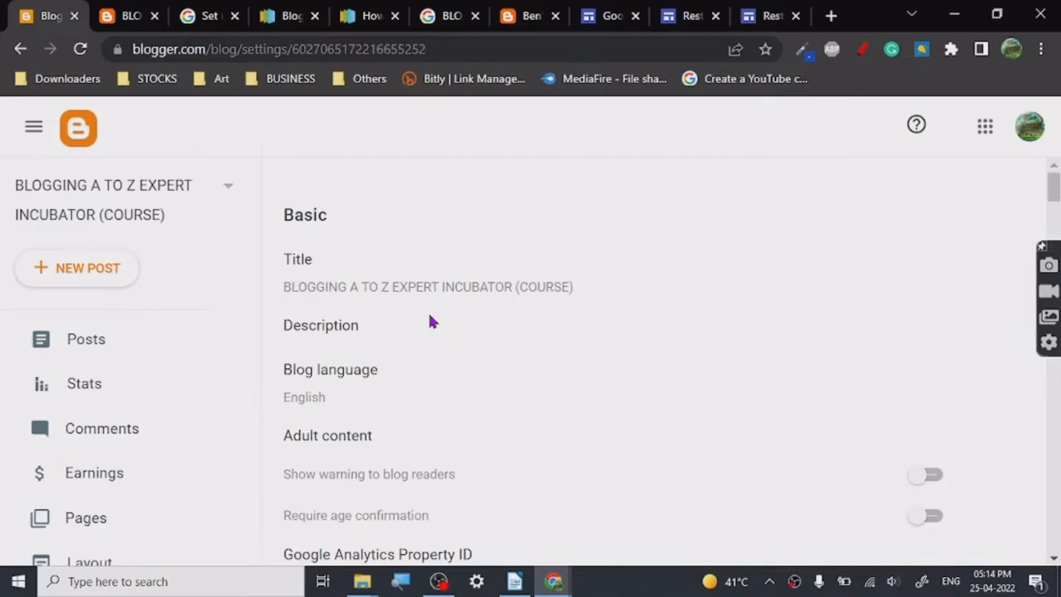
{"action": "scroll", "scroll_direction": "down", "scroll_amount": 3}
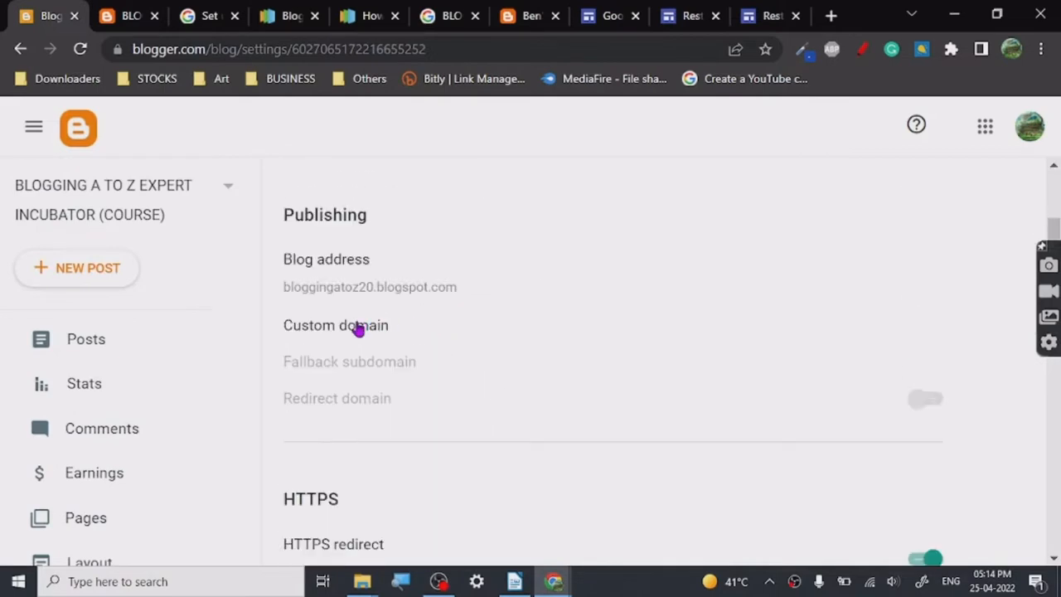
{"action": "left_click", "coordinate": [335, 325]}
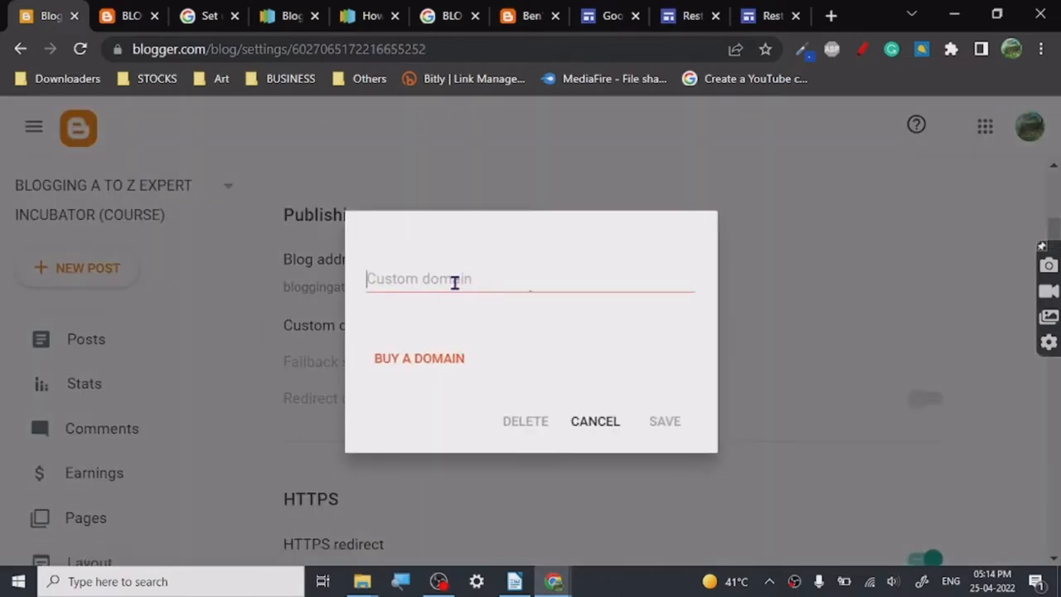
{"action": "left_click", "coordinate": [454, 282]}
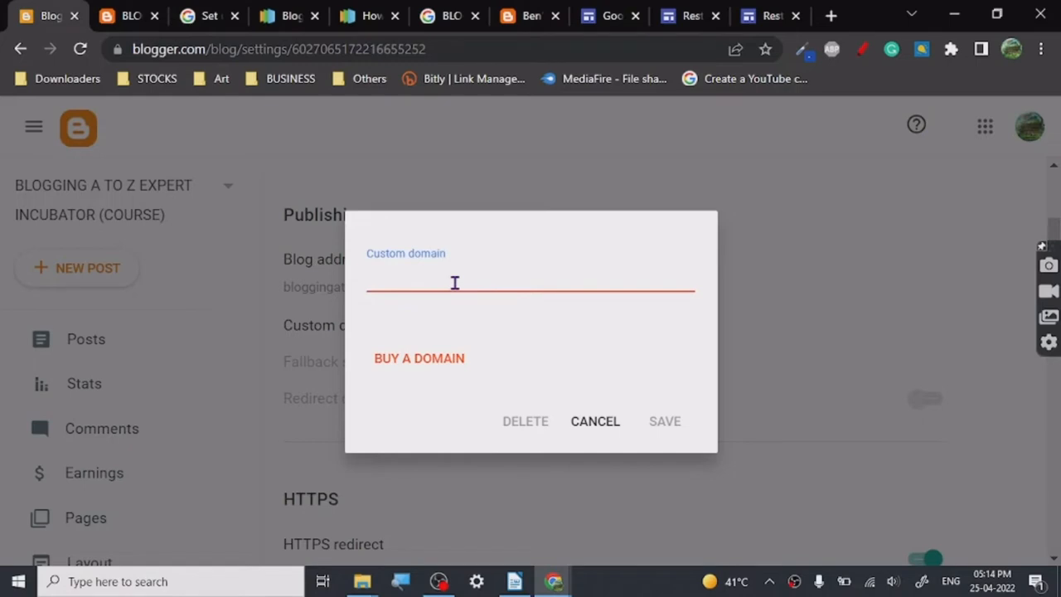
{"action": "type", "text": "23232."}
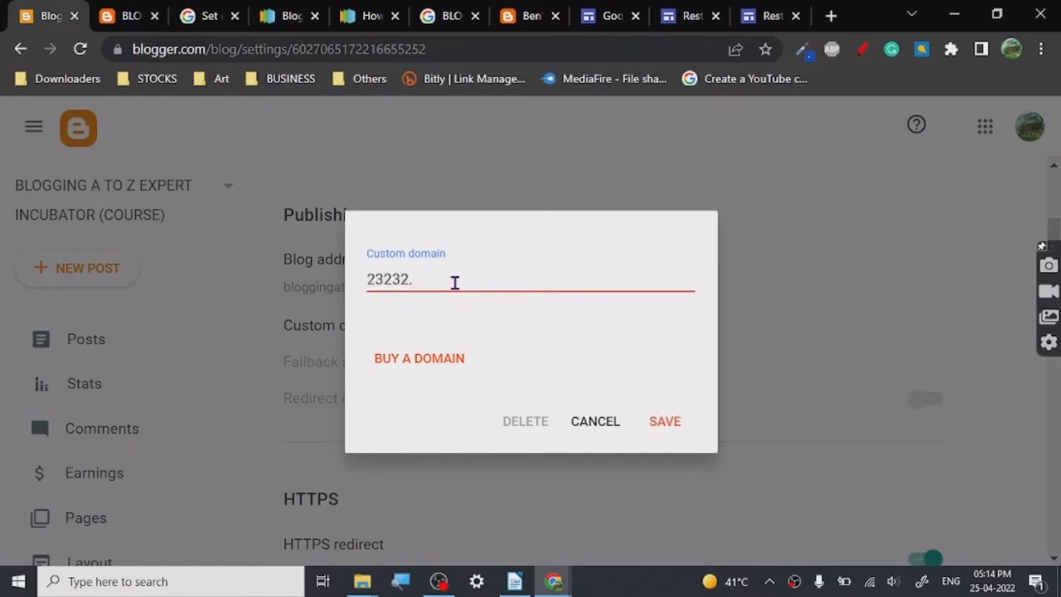
{"action": "type", "text": "com"}
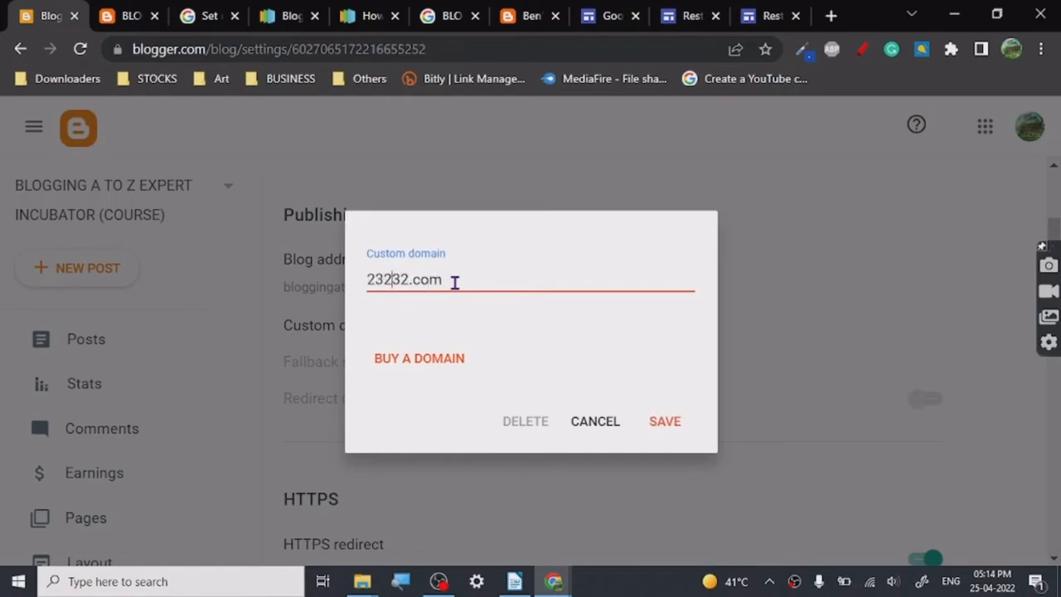
{"action": "type", "text": "www."}
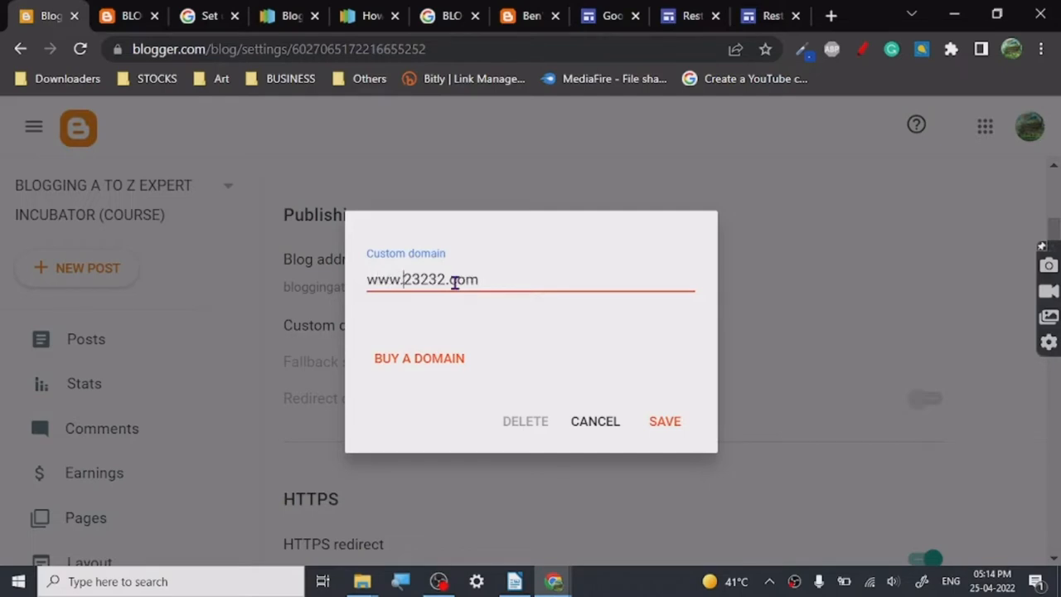
{"action": "mouse_move", "coordinate": [577, 339]}
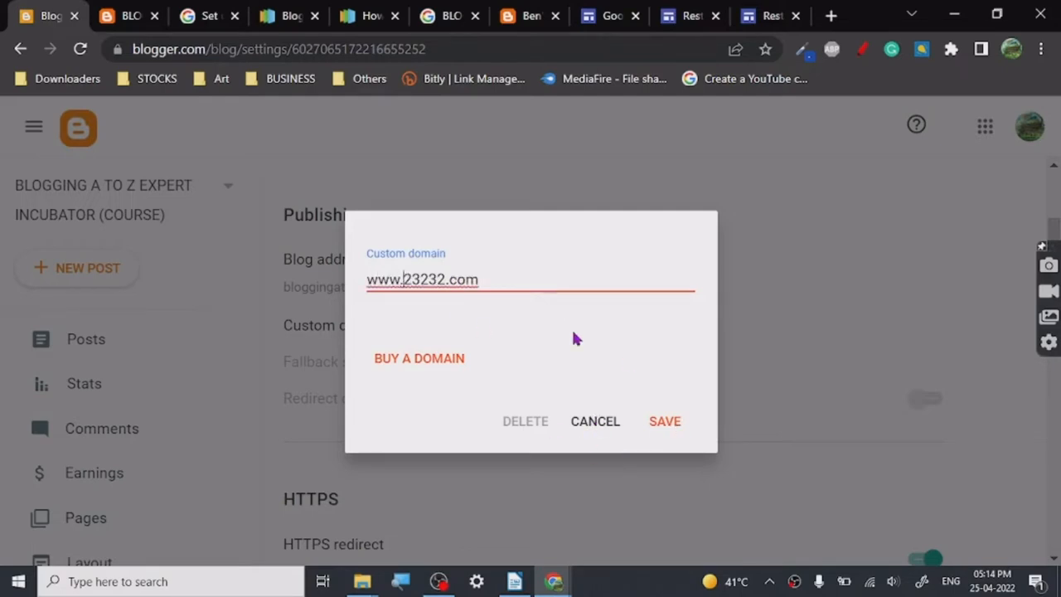
{"action": "mouse_move", "coordinate": [462, 391]}
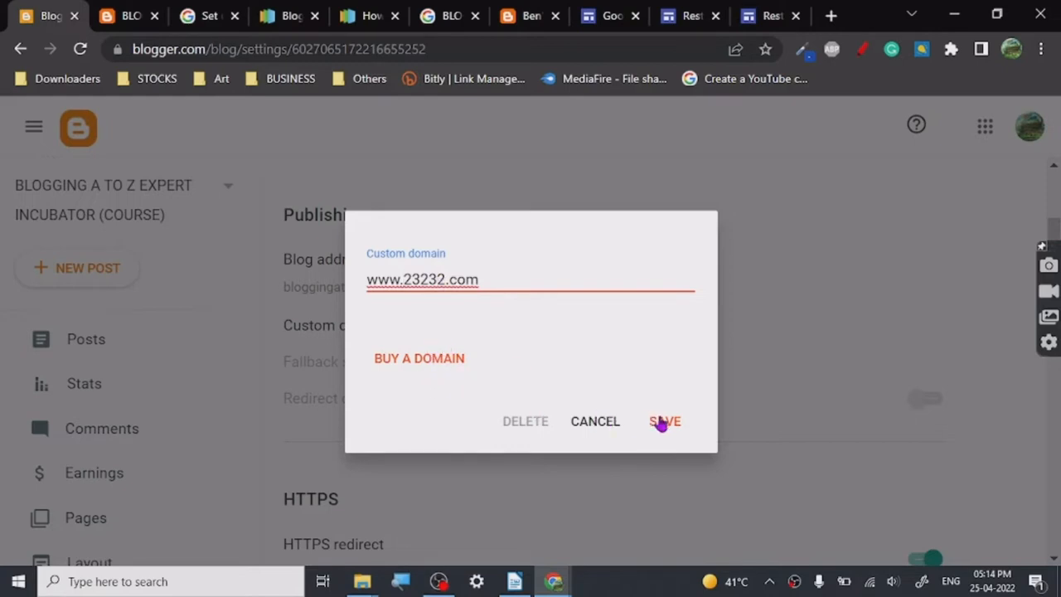
{"action": "left_click", "coordinate": [665, 421]}
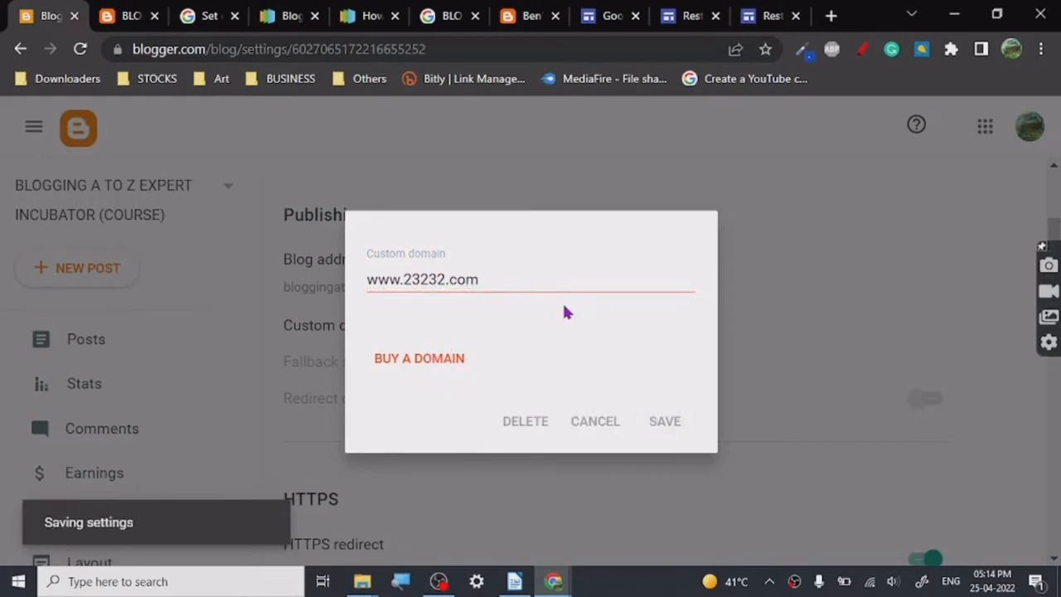
{"action": "left_click", "coordinate": [664, 420]}
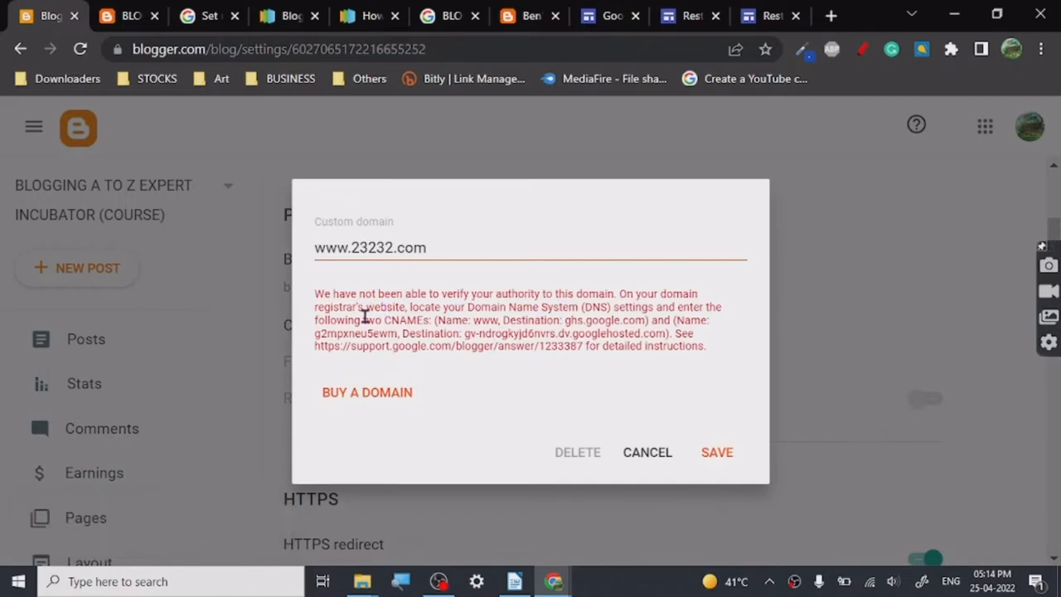
{"action": "mouse_move", "coordinate": [392, 307]}
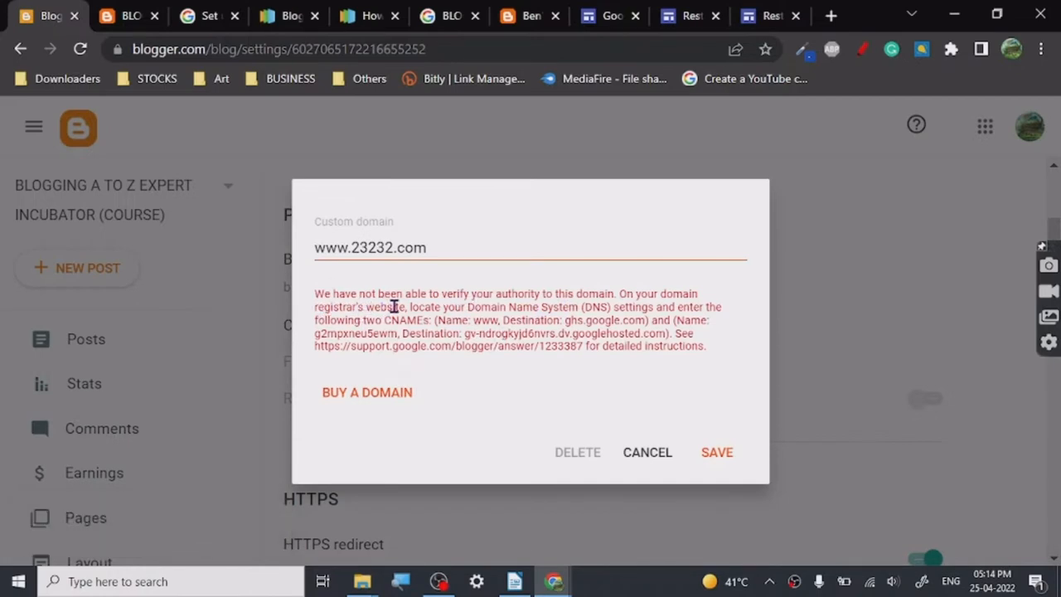
{"action": "mouse_move", "coordinate": [574, 307]}
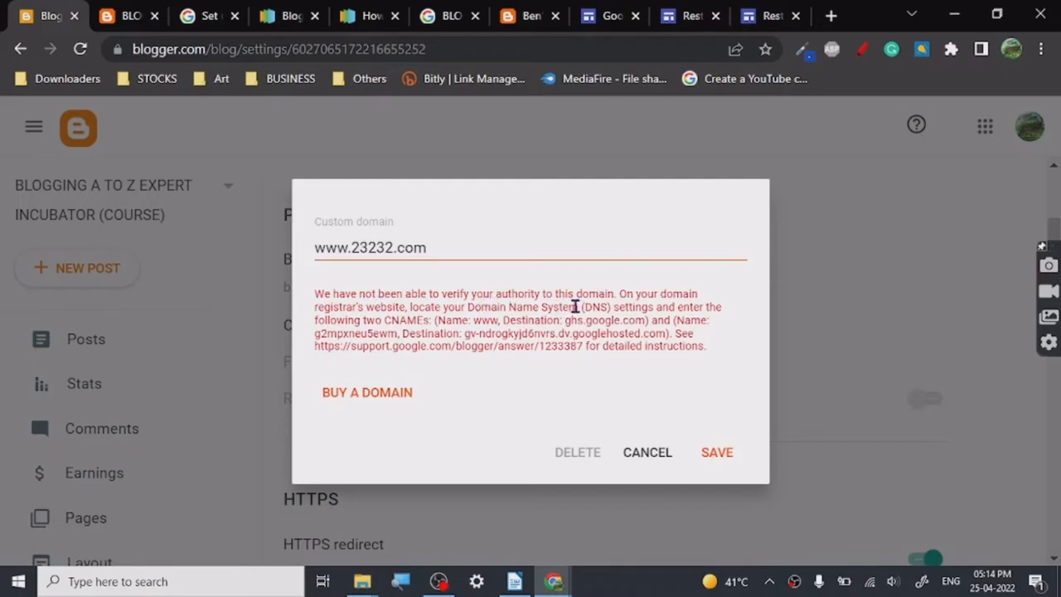
{"action": "mouse_move", "coordinate": [340, 311]}
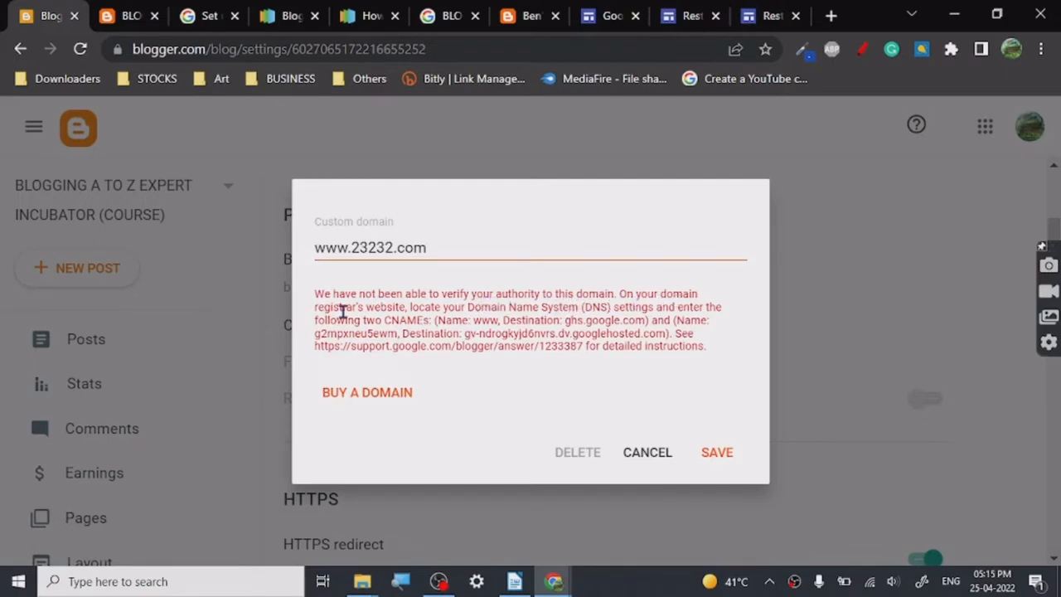
{"action": "mouse_move", "coordinate": [601, 323]}
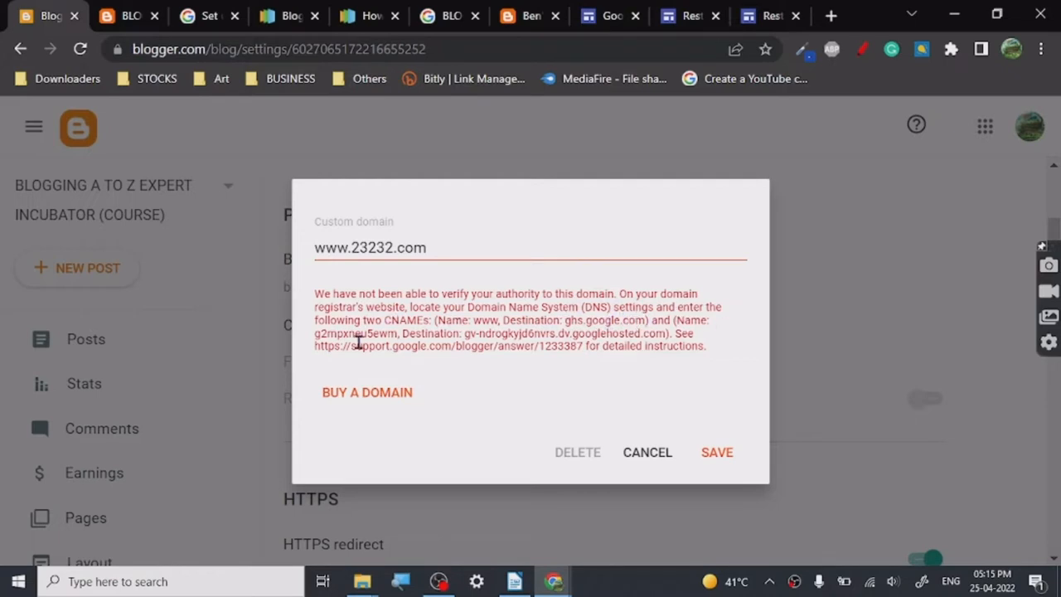
{"action": "mouse_move", "coordinate": [572, 339]}
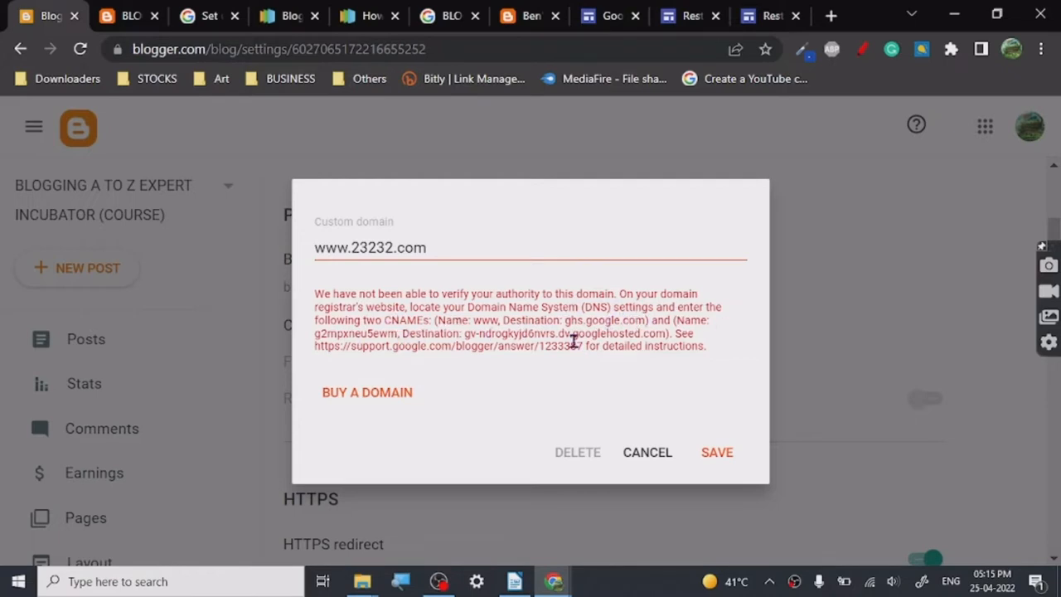
{"action": "mouse_move", "coordinate": [676, 394]}
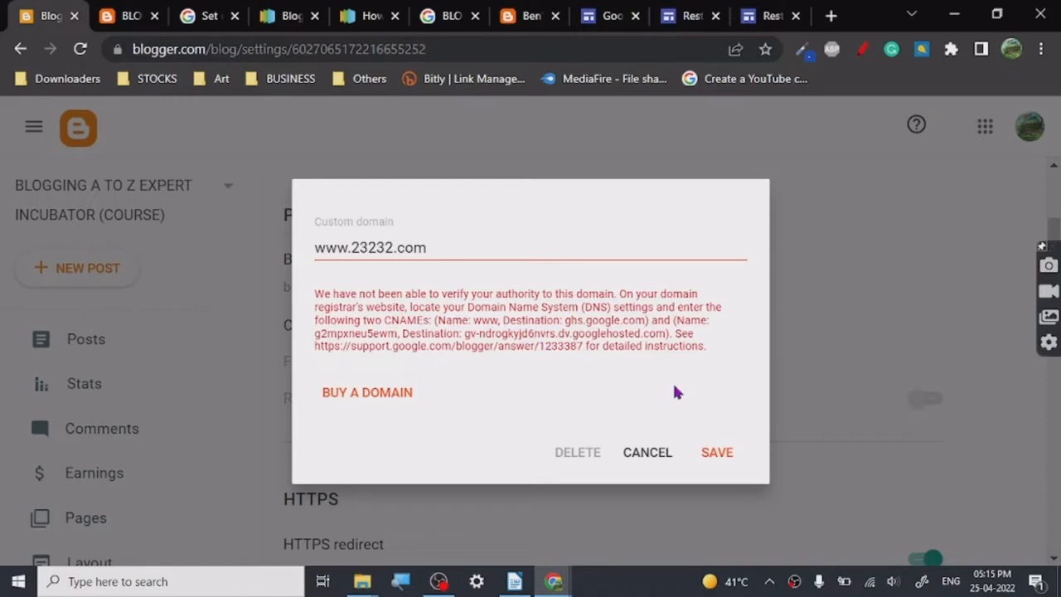
{"action": "mouse_move", "coordinate": [281, 145]}
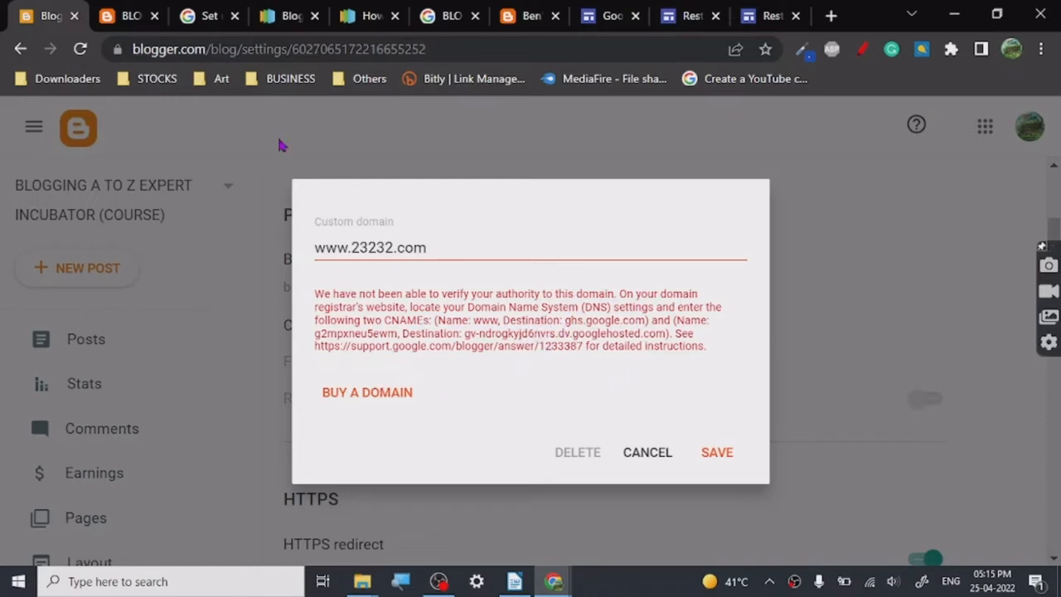
{"action": "mouse_move", "coordinate": [537, 345]}
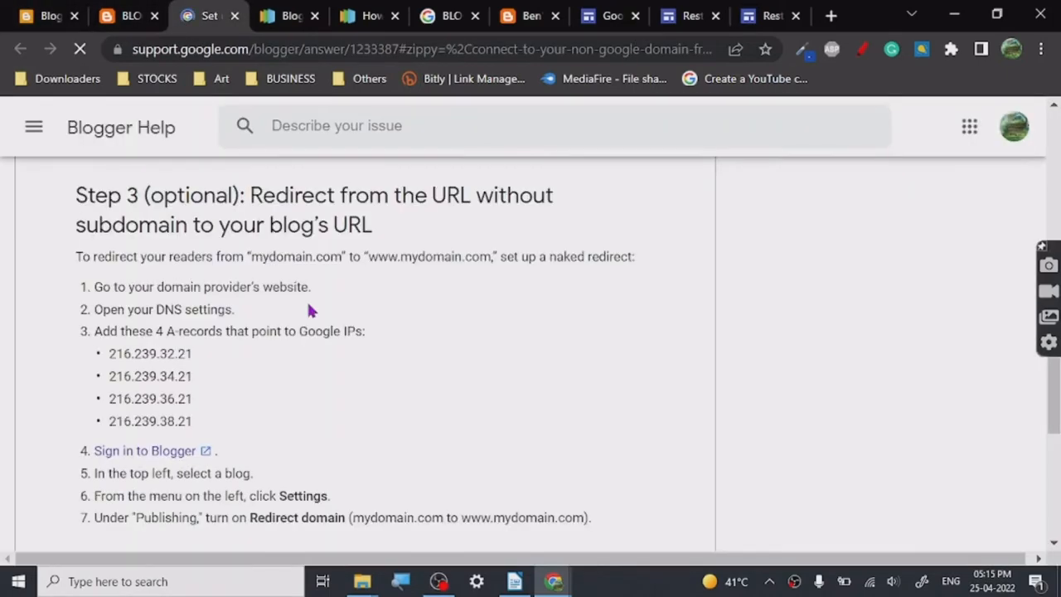
- Read through the Set up a custom domain help article, then return to Blogger's settings
{"action": "scroll", "scroll_direction": "up", "scroll_amount": 3}
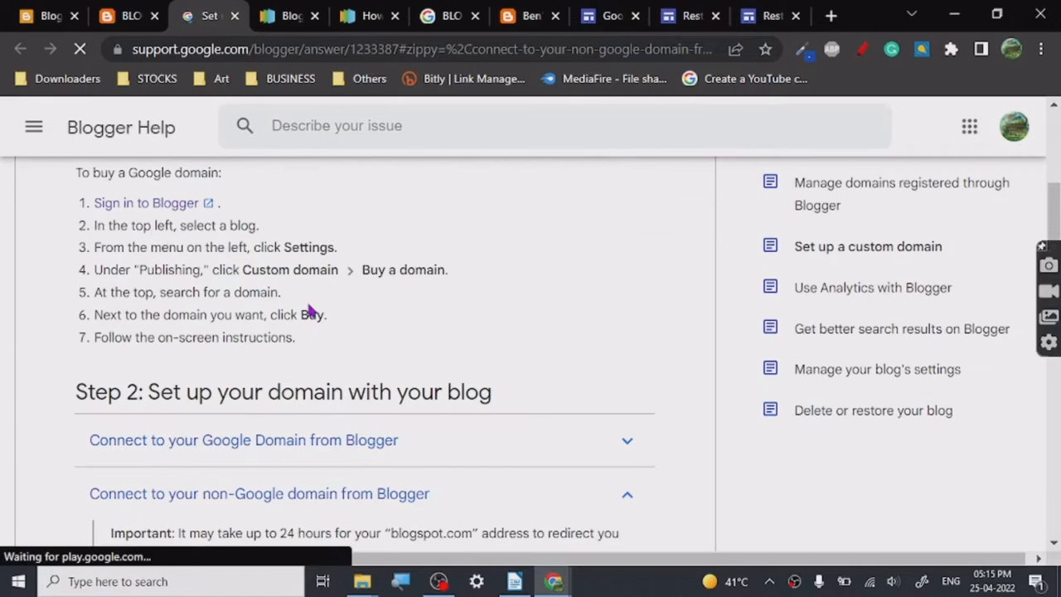
{"action": "scroll", "scroll_direction": "up", "scroll_amount": 3}
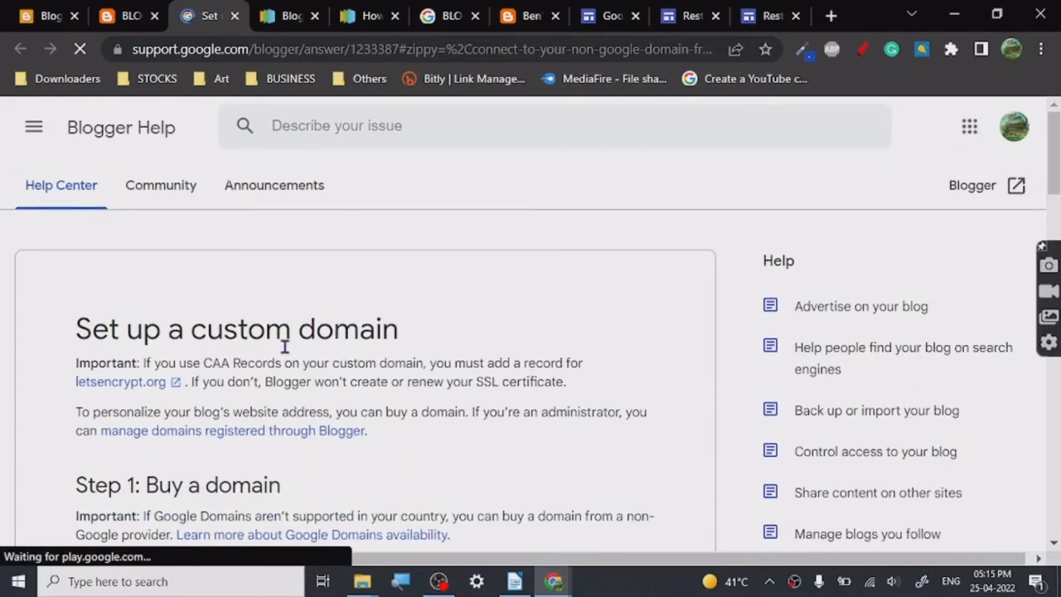
{"action": "left_click", "coordinate": [50, 15]}
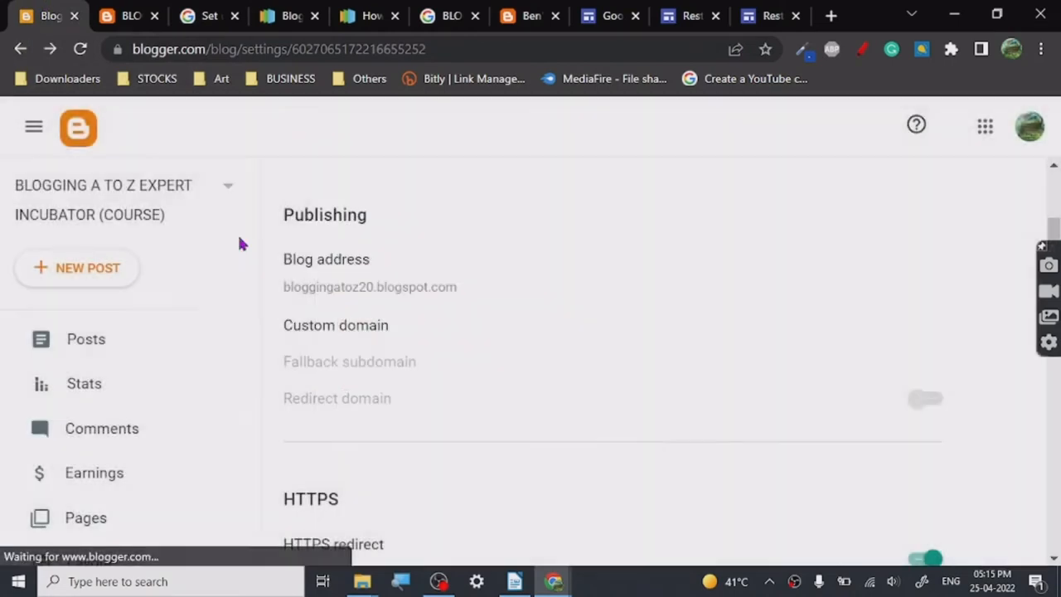
- Go to the Posts list showing the single untitled Mar 8 draft
{"action": "scroll", "scroll_direction": "down", "scroll_amount": 3}
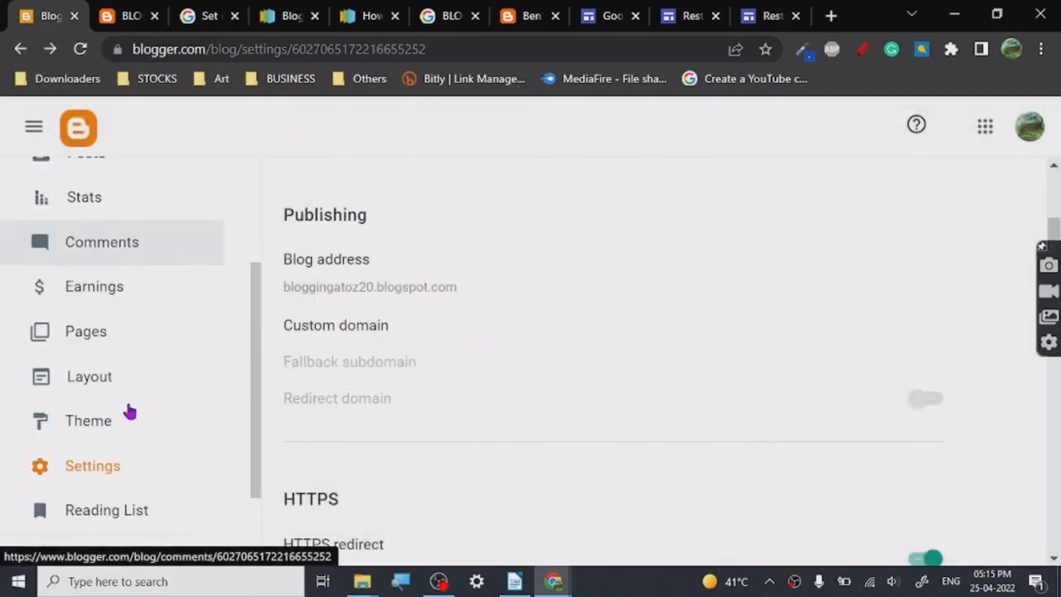
{"action": "scroll", "scroll_direction": "up", "scroll_amount": 3}
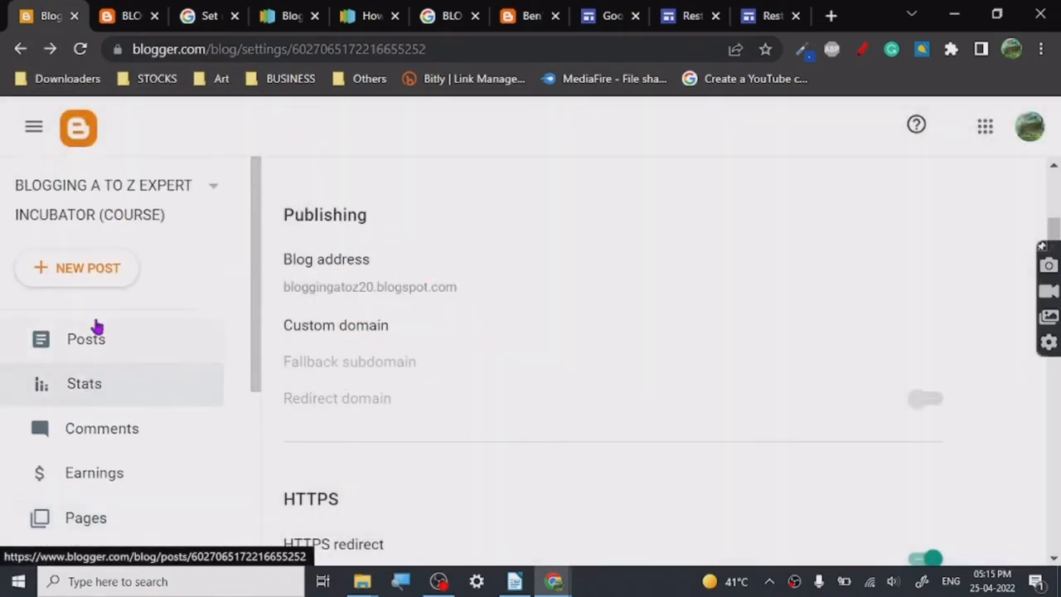
{"action": "left_click", "coordinate": [86, 339]}
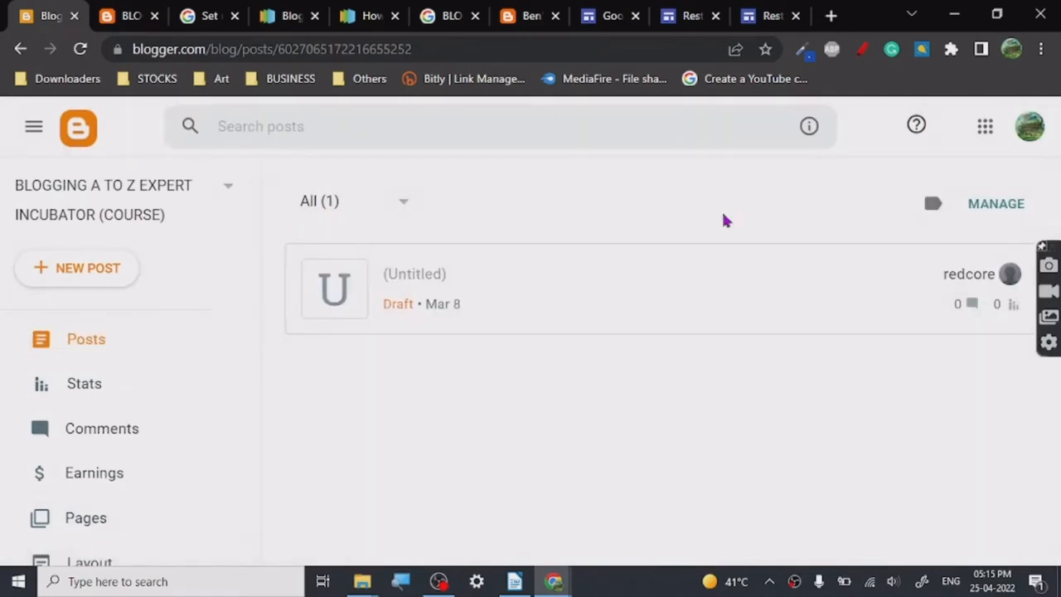
{"action": "mouse_move", "coordinate": [77, 268]}
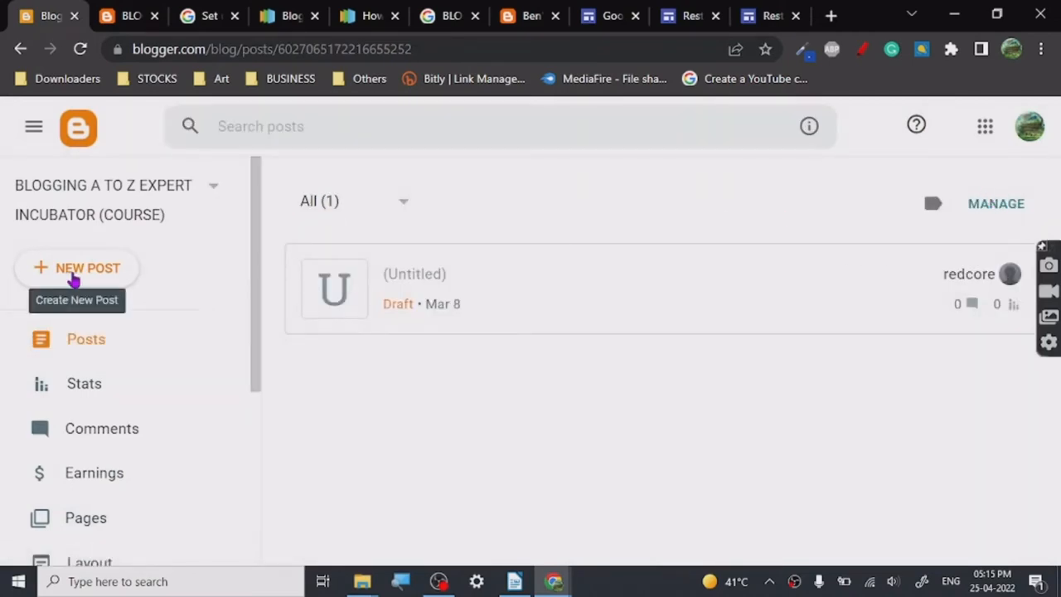
{"action": "scroll", "scroll_direction": "down", "scroll_amount": 3}
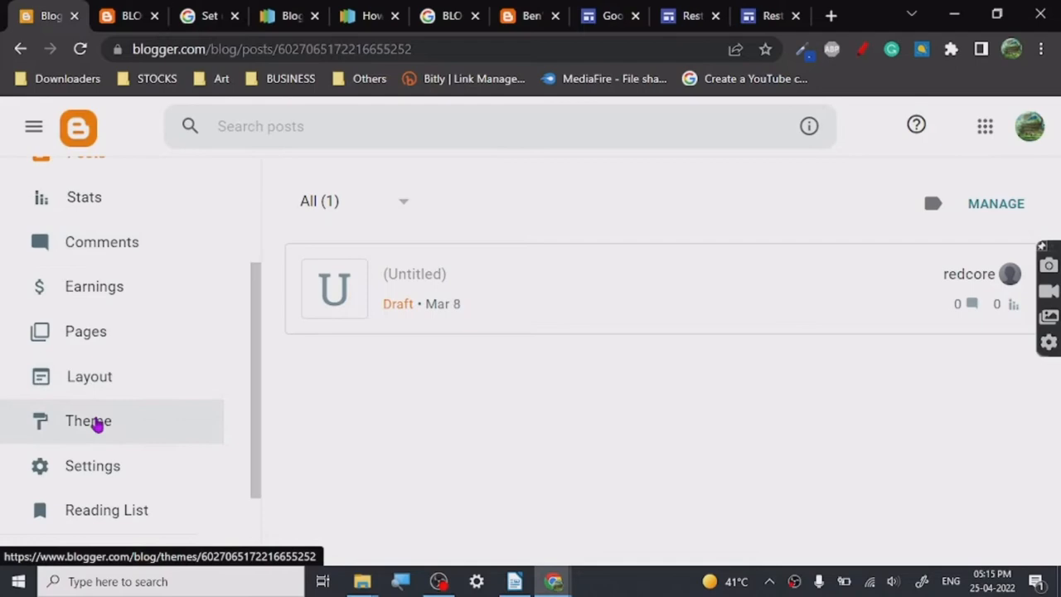
- Browse the Theme page's Modified theme and the Contempo and Emporio galleries
{"action": "left_click", "coordinate": [88, 420]}
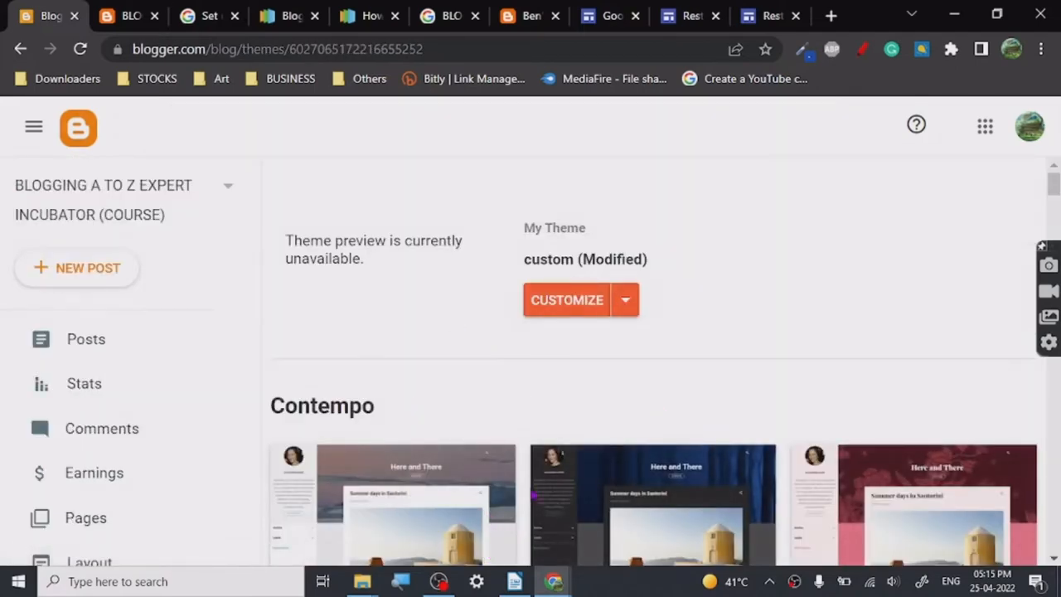
{"action": "scroll", "scroll_direction": "down", "scroll_amount": 3}
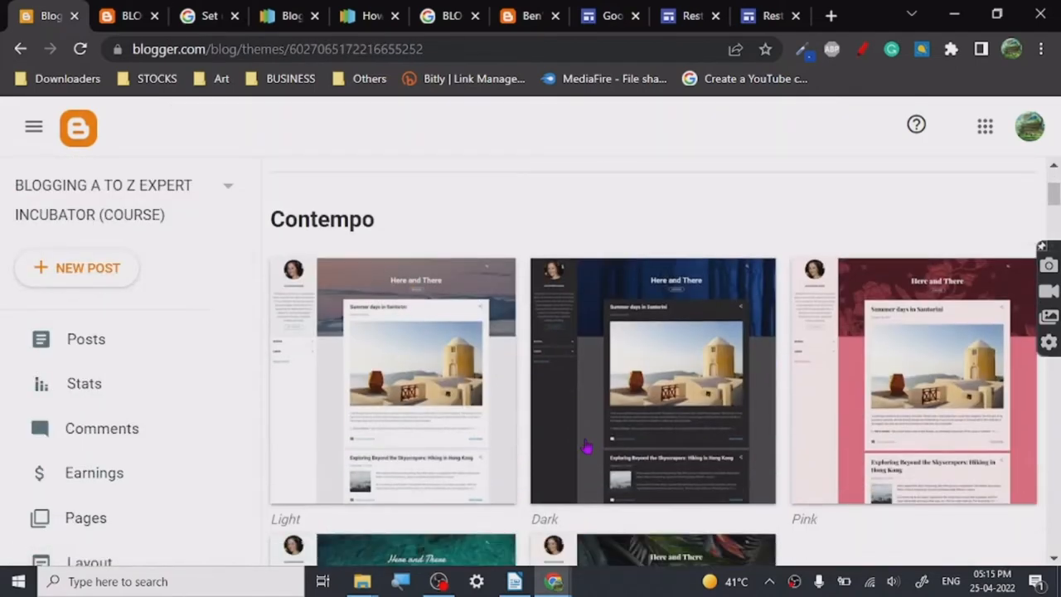
{"action": "scroll", "scroll_direction": "down", "scroll_amount": 3}
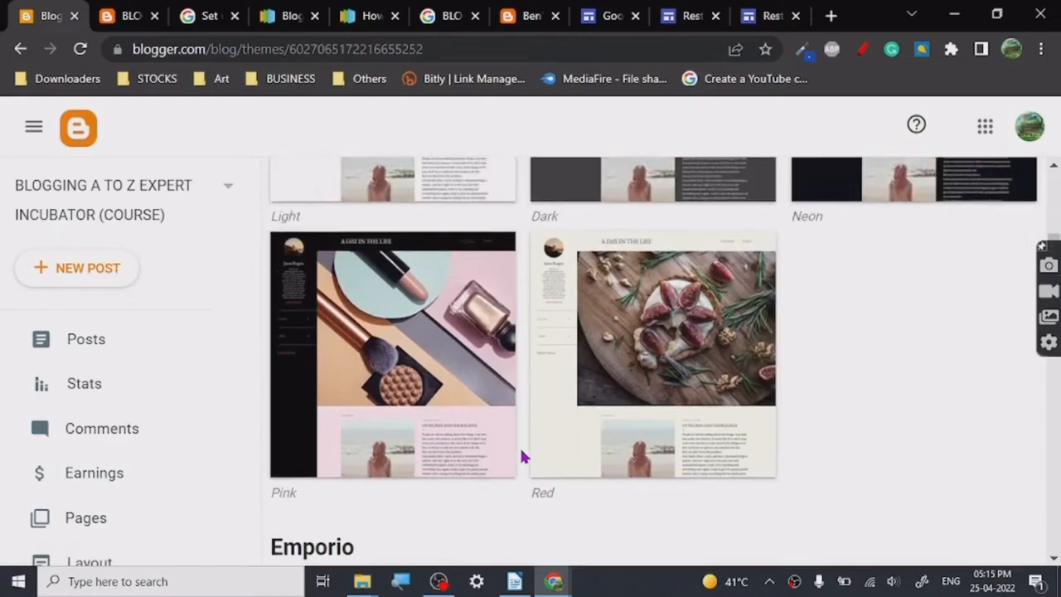
{"action": "scroll", "scroll_direction": "down", "scroll_amount": 3}
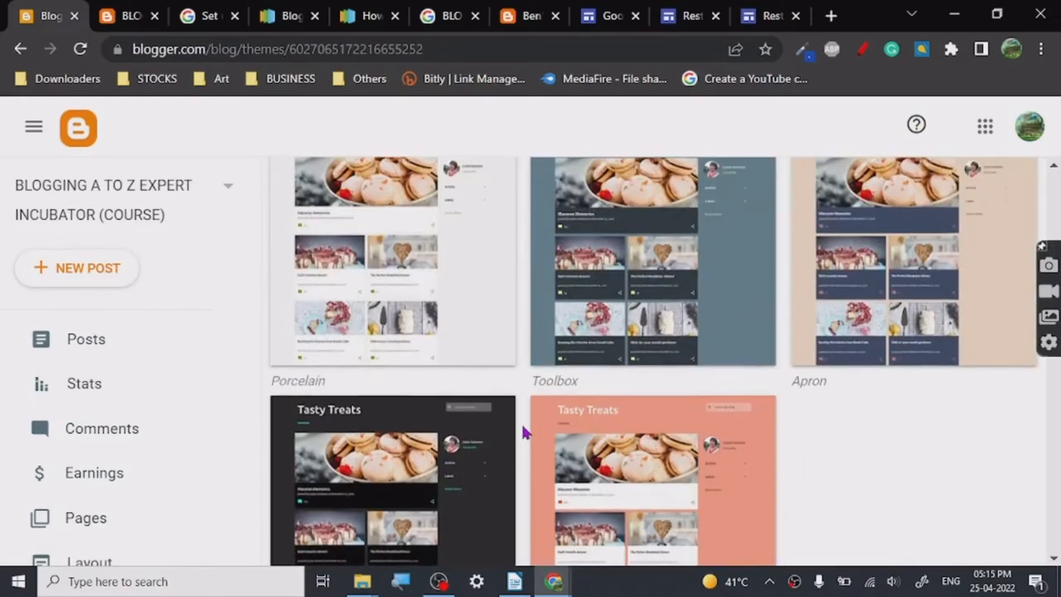
{"action": "scroll", "scroll_direction": "up", "scroll_amount": 3}
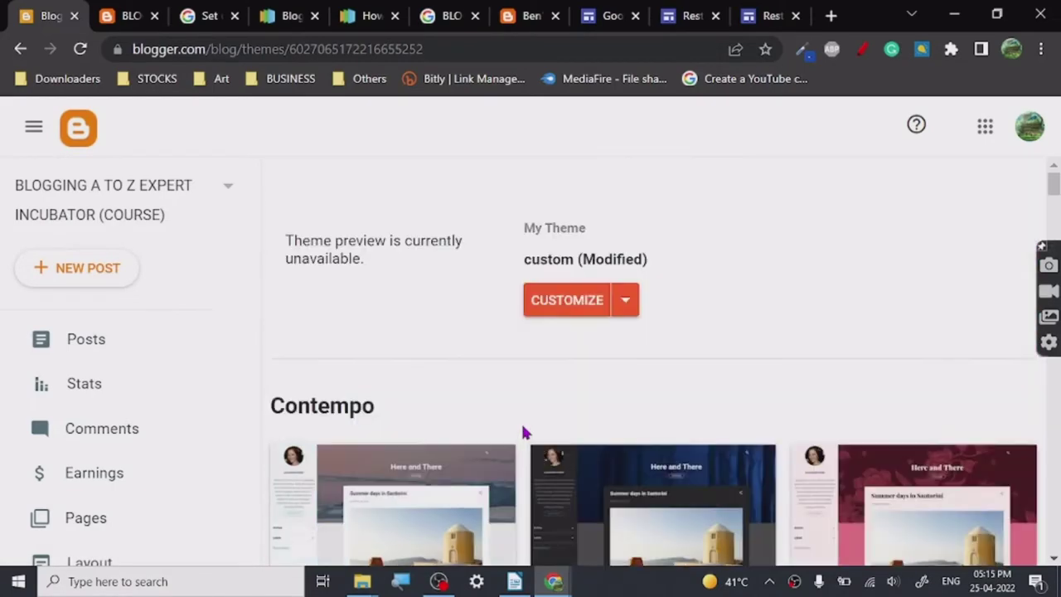
{"action": "mouse_move", "coordinate": [551, 227]}
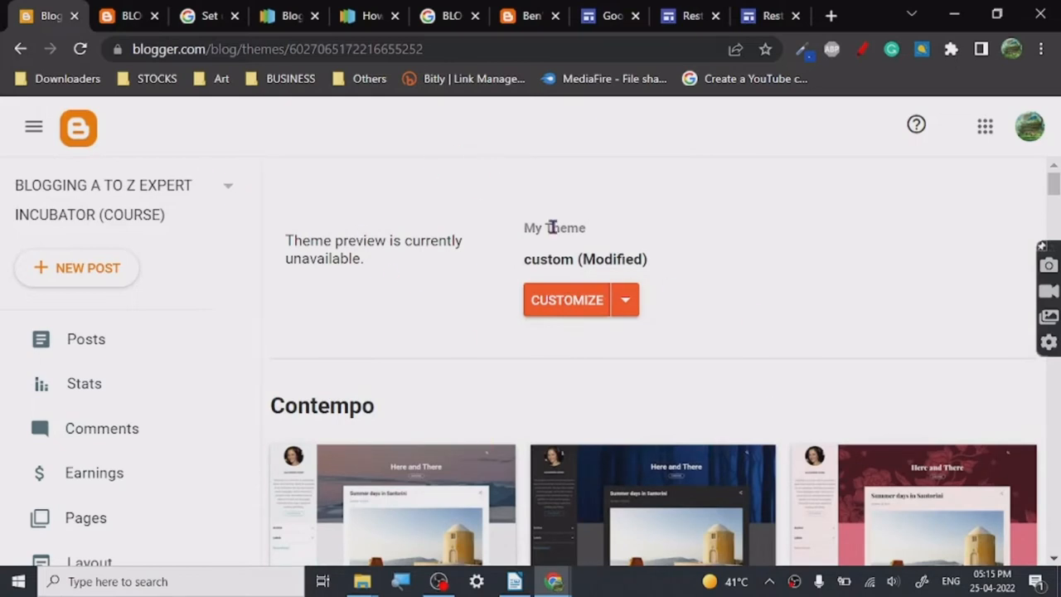
{"action": "mouse_move", "coordinate": [439, 366]}
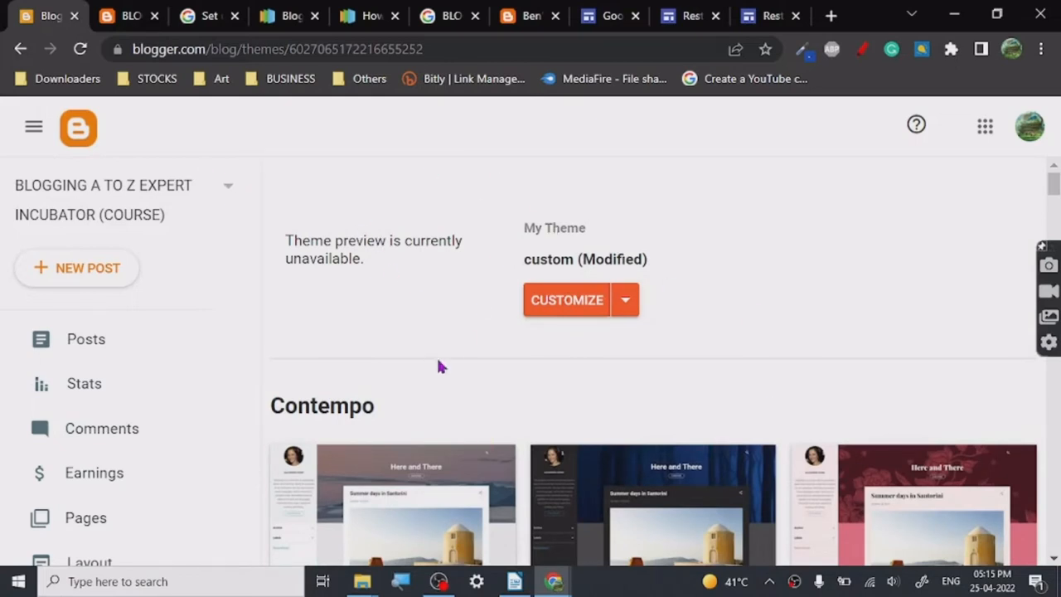
{"action": "mouse_move", "coordinate": [500, 398]}
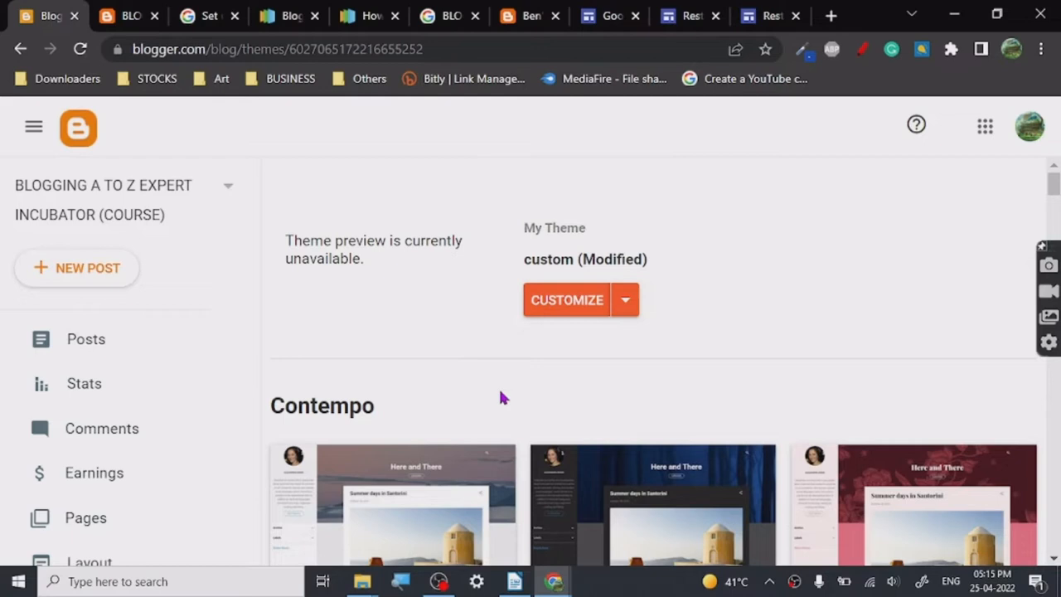
{"action": "mouse_move", "coordinate": [264, 265]}
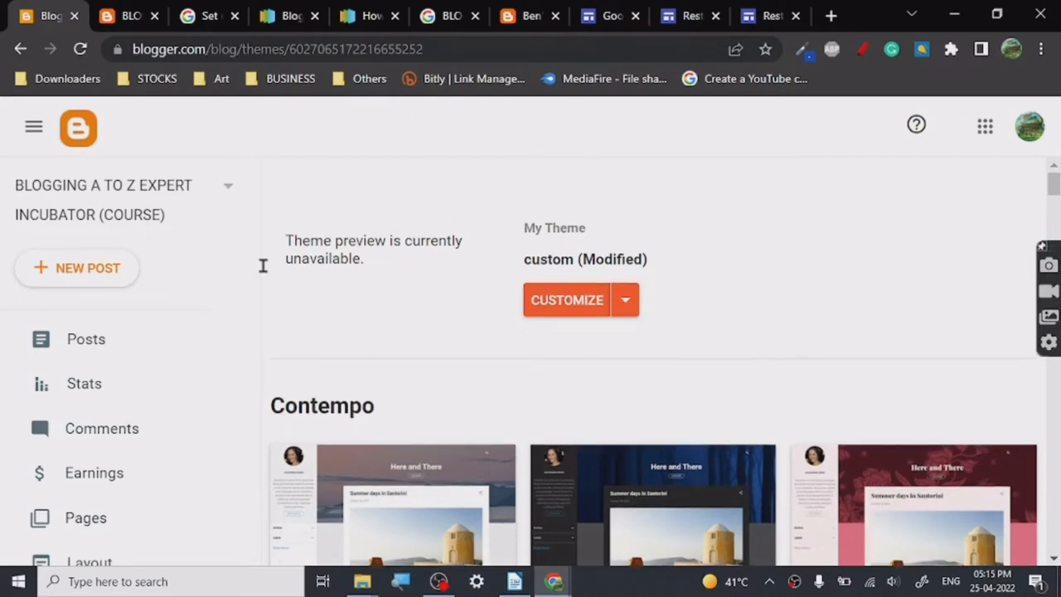
{"action": "scroll", "scroll_direction": "down", "scroll_amount": 3}
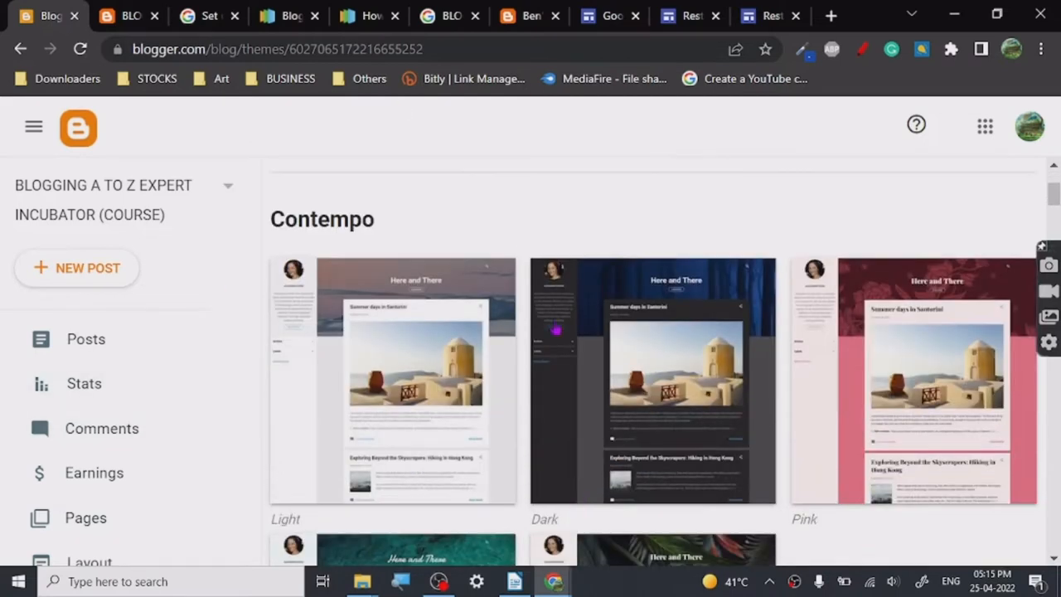
{"action": "mouse_move", "coordinate": [522, 400]}
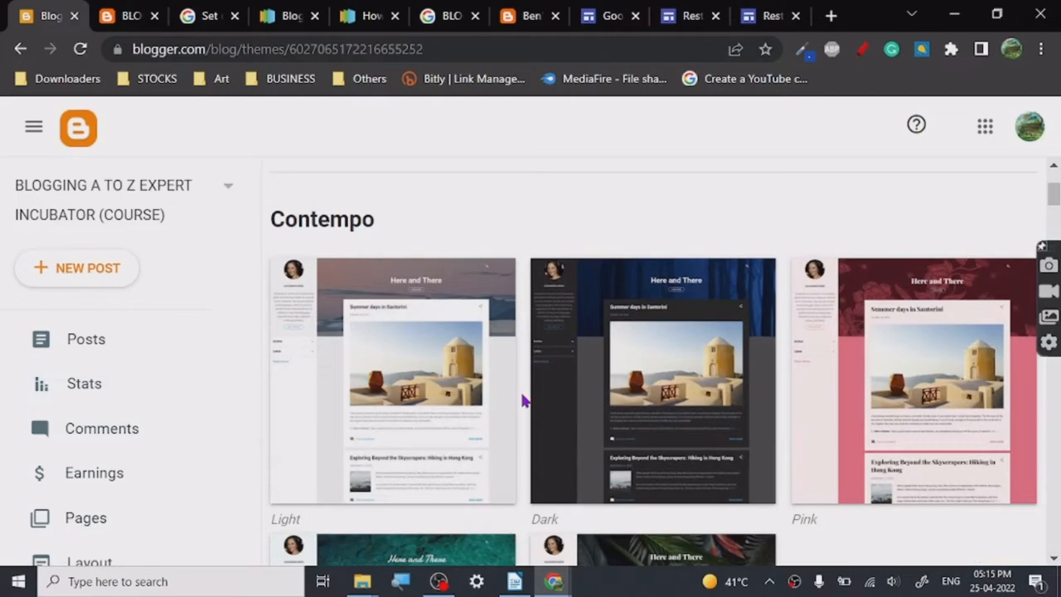
{"action": "mouse_move", "coordinate": [522, 337]}
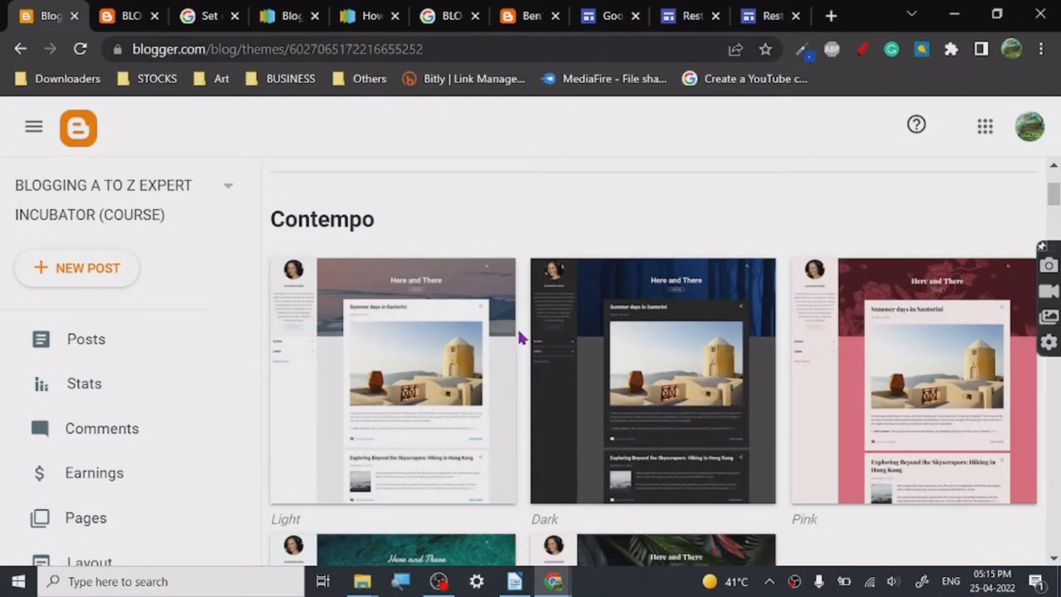
{"action": "scroll", "scroll_direction": "down", "scroll_amount": 3}
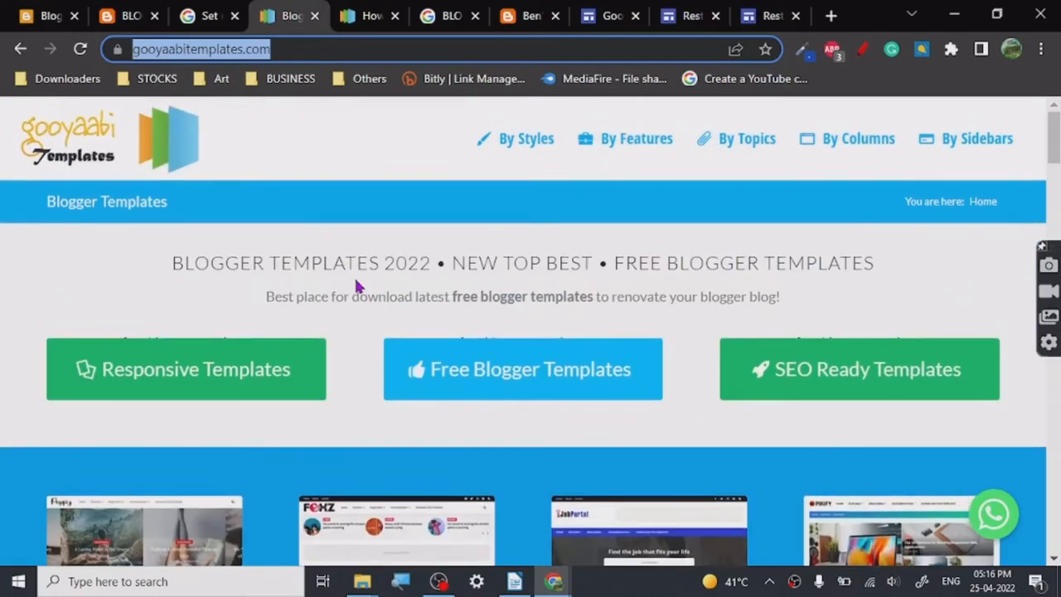
{"action": "mouse_move", "coordinate": [205, 237]}
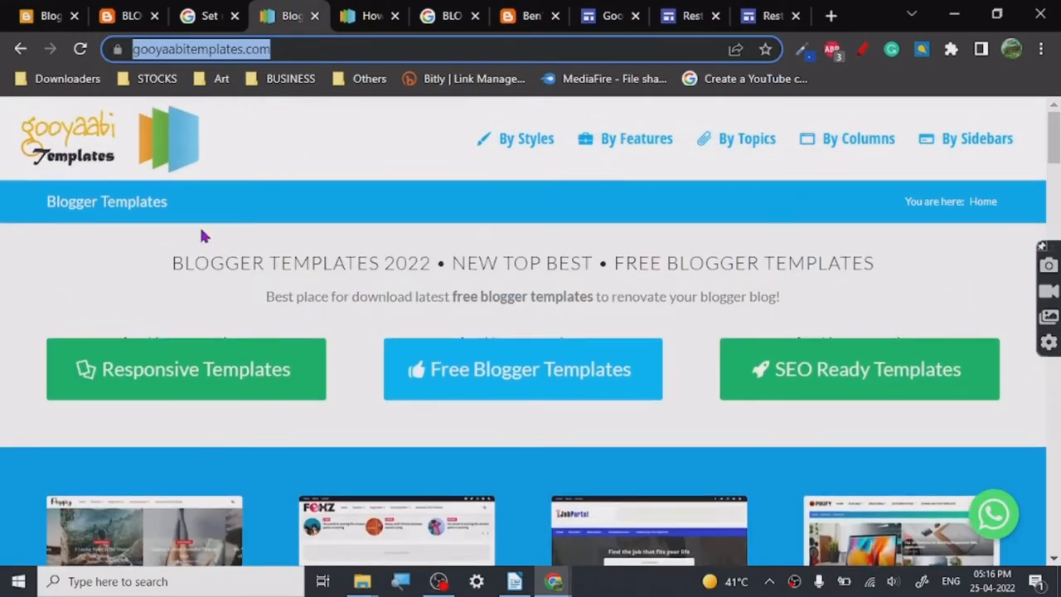
- Scroll Gooyaabi's catalogue down to the Top Best Free Blogger Templates 2022 section
{"action": "scroll", "scroll_direction": "down", "scroll_amount": 3}
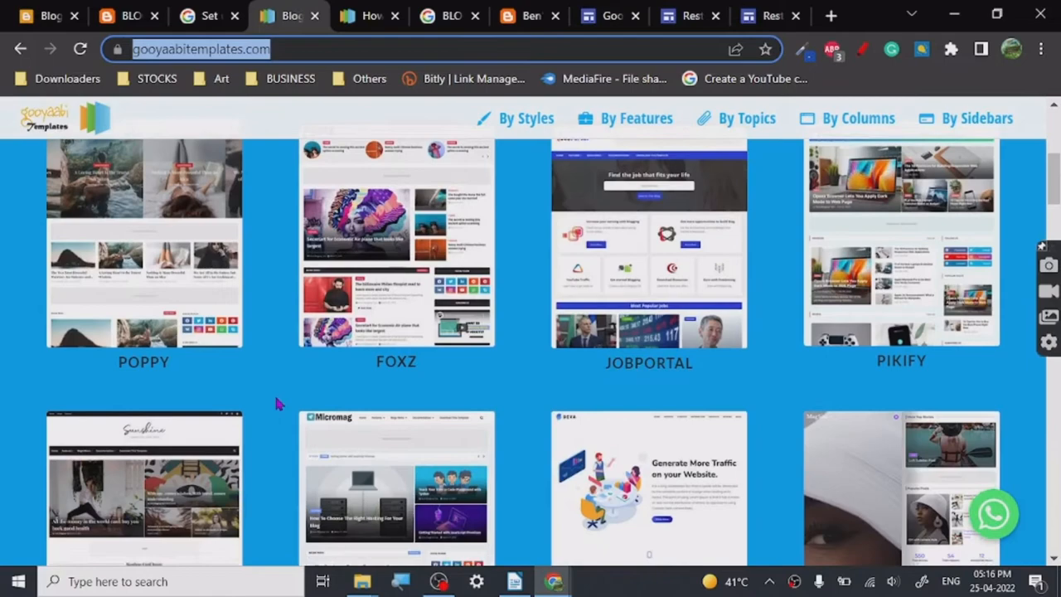
{"action": "scroll", "scroll_direction": "down", "scroll_amount": 3}
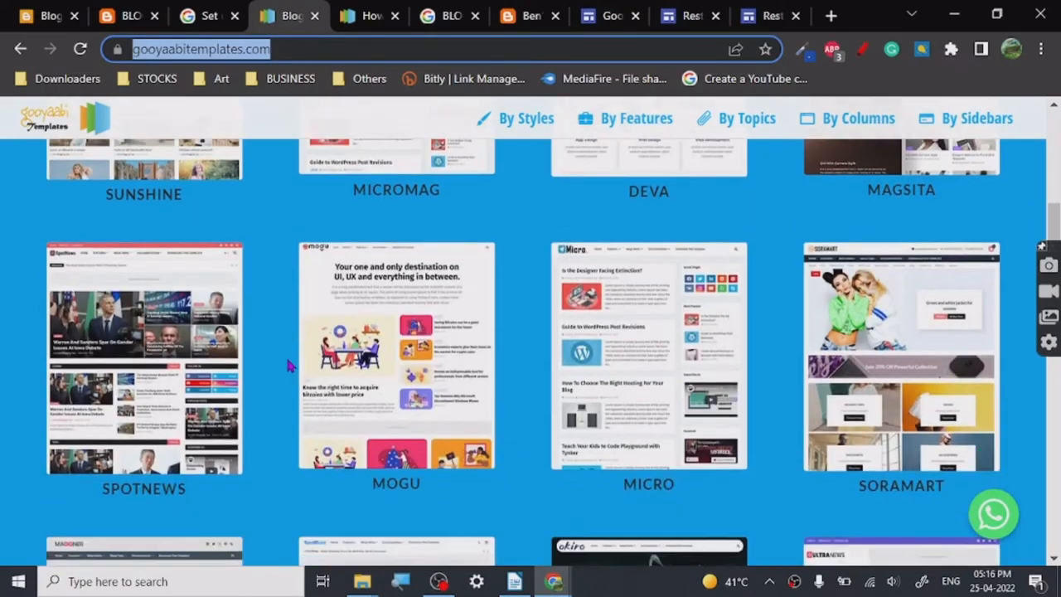
{"action": "scroll", "scroll_direction": "down", "scroll_amount": 3}
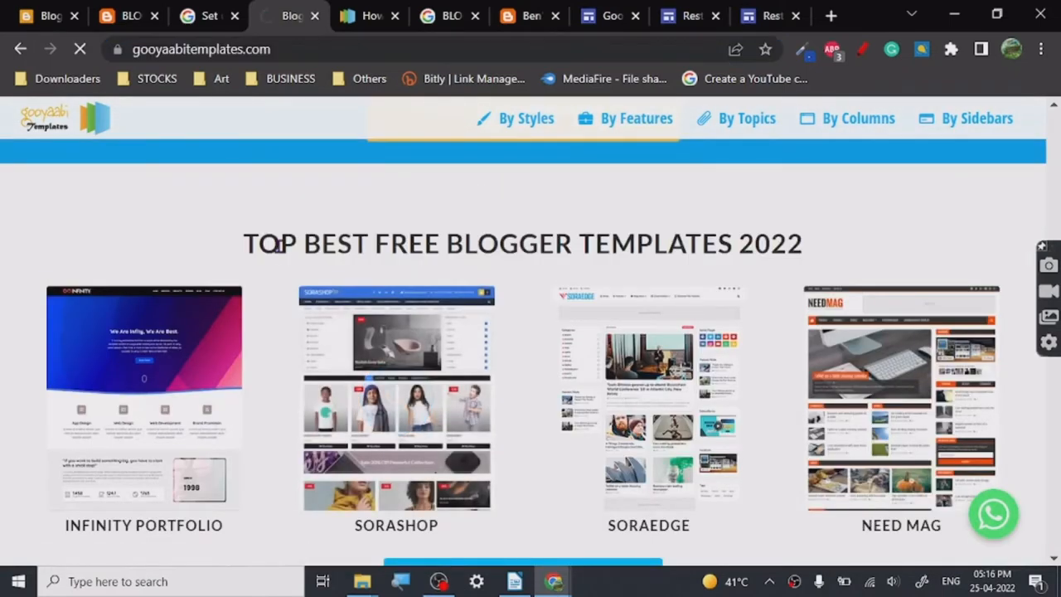
- Download the free SoraShop template zip from its page and open the archive
{"action": "left_click", "coordinate": [395, 398]}
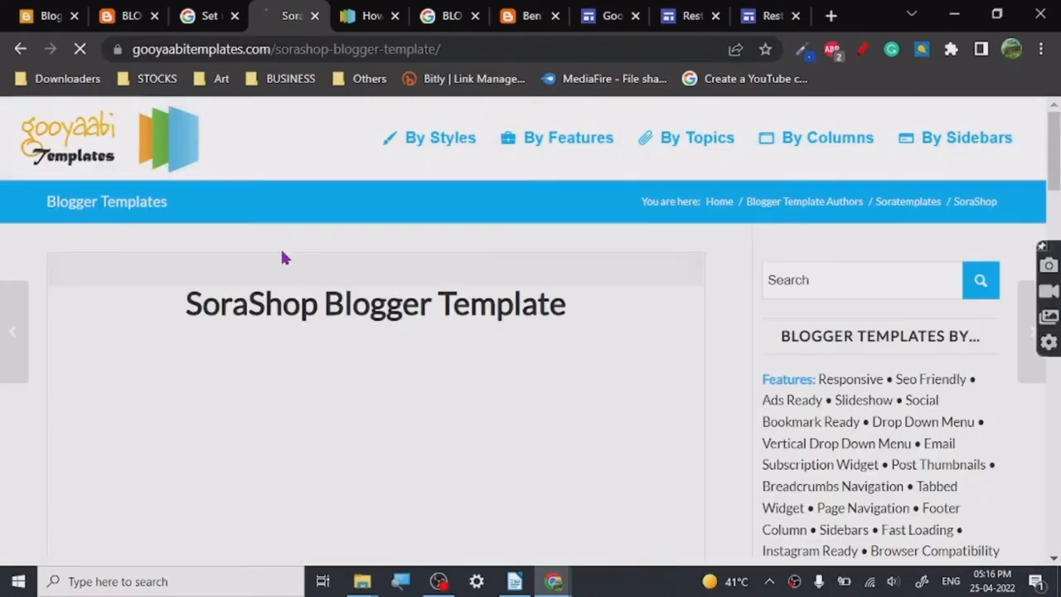
{"action": "scroll", "scroll_direction": "down", "scroll_amount": 3}
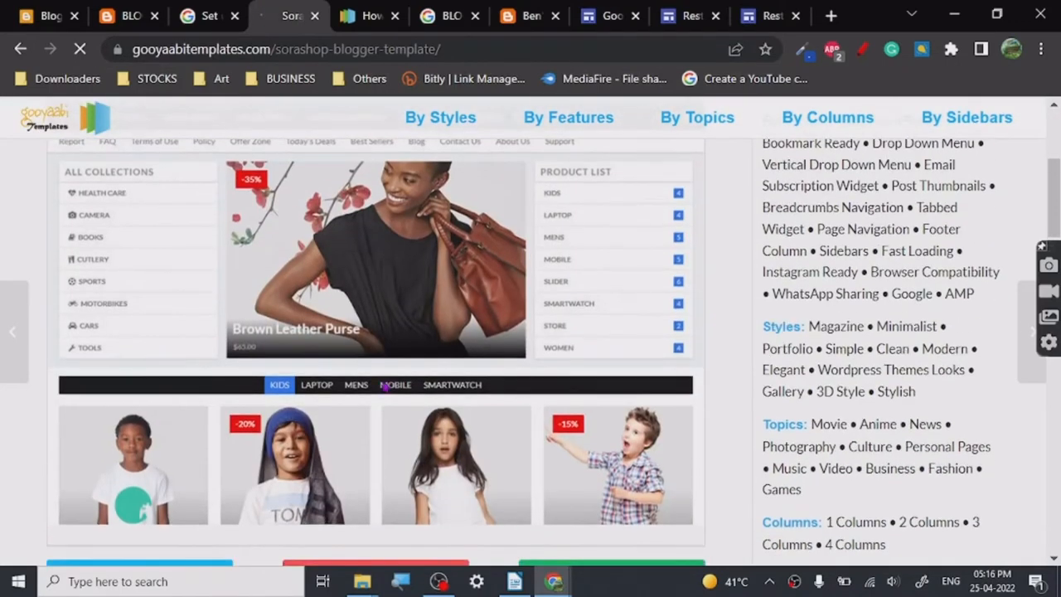
{"action": "scroll", "scroll_direction": "down", "scroll_amount": 3}
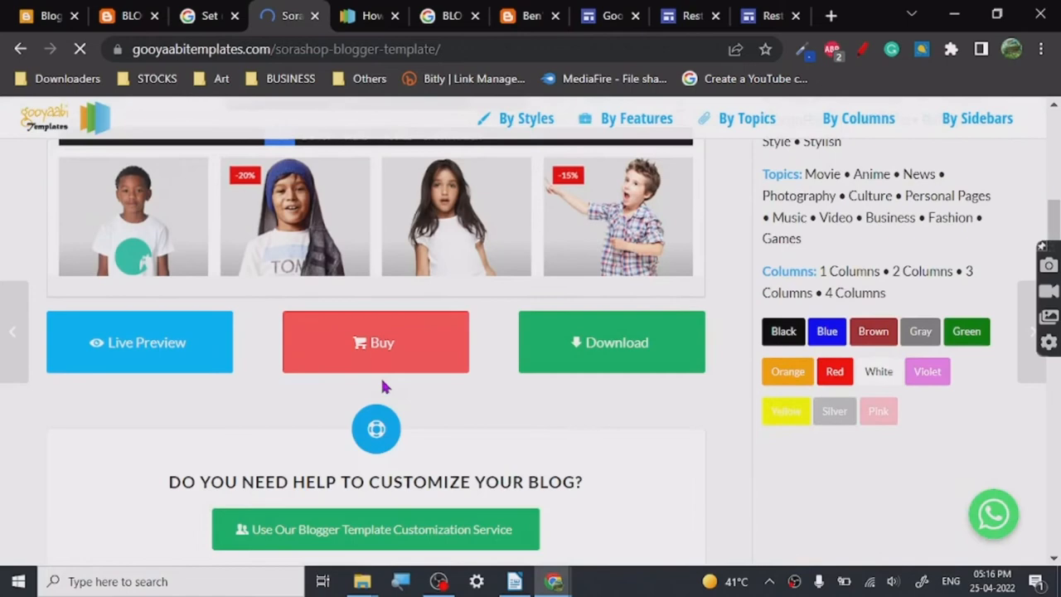
{"action": "scroll", "scroll_direction": "up", "scroll_amount": 3}
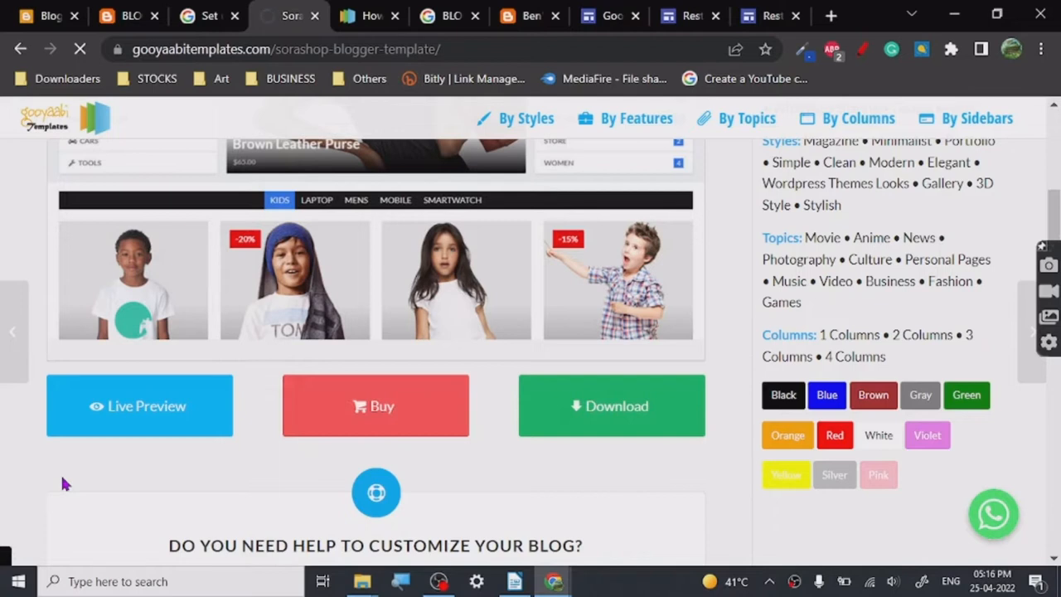
{"action": "left_click", "coordinate": [611, 405]}
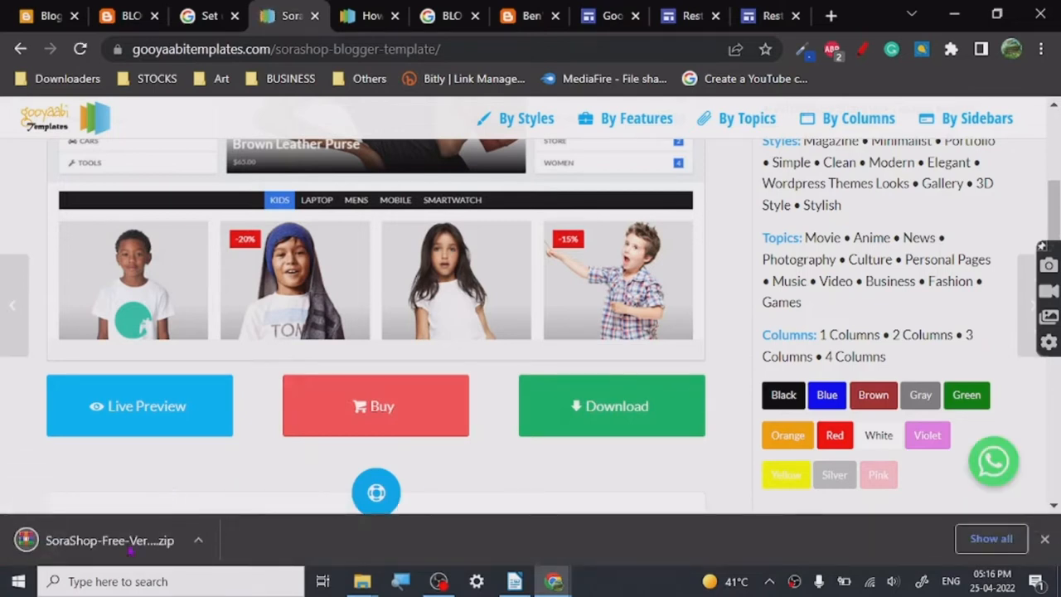
{"action": "left_click", "coordinate": [110, 539]}
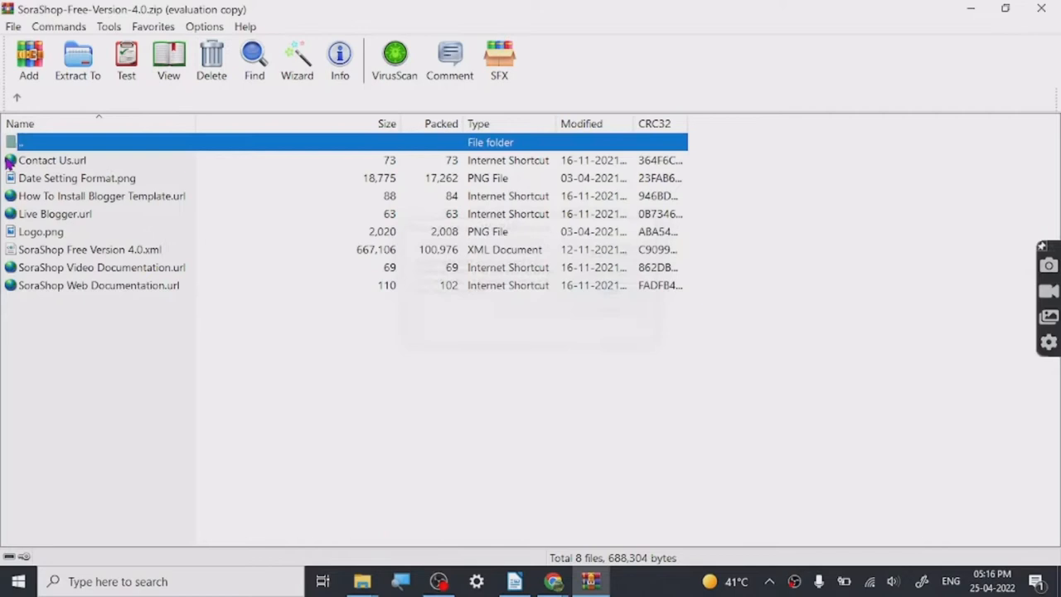
- Extract the SoraShop archive into Downloads\SoraShop-Free-Version-4.0, then minimize WinRAR
{"action": "left_click", "coordinate": [77, 61]}
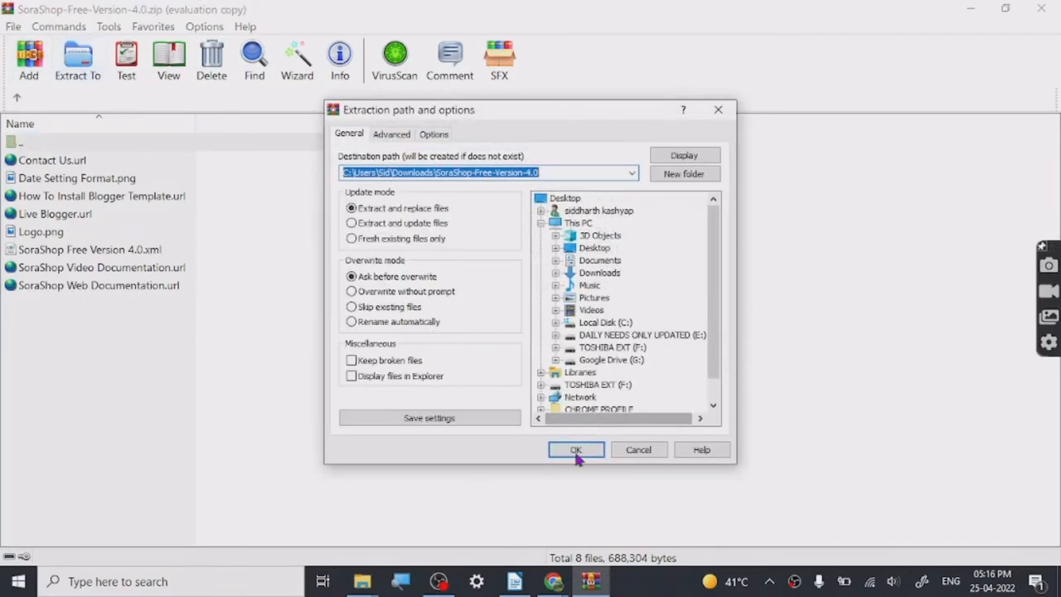
{"action": "mouse_move", "coordinate": [5, 41]}
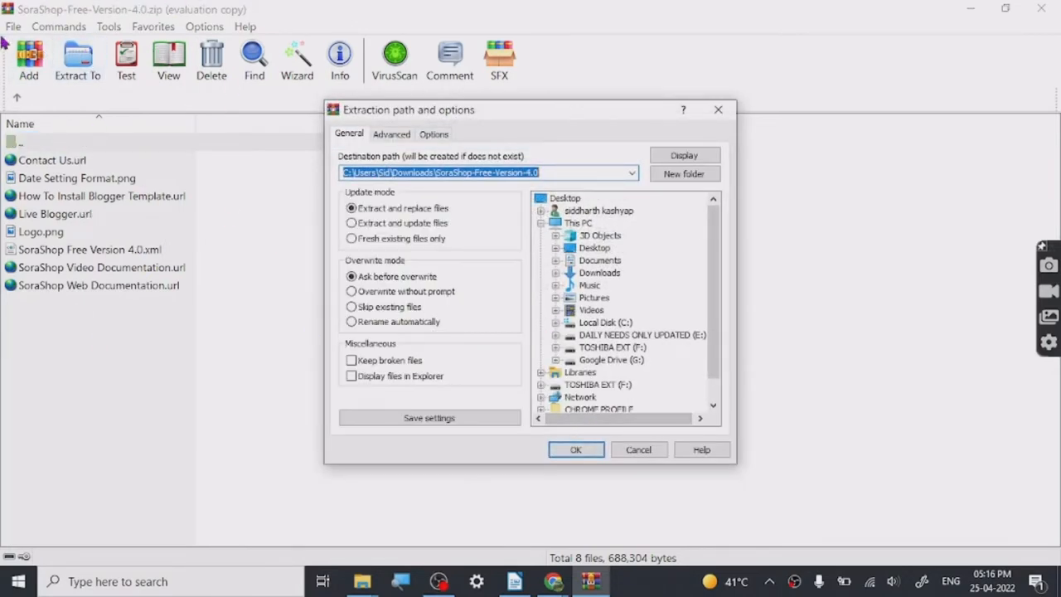
{"action": "left_click", "coordinate": [575, 450]}
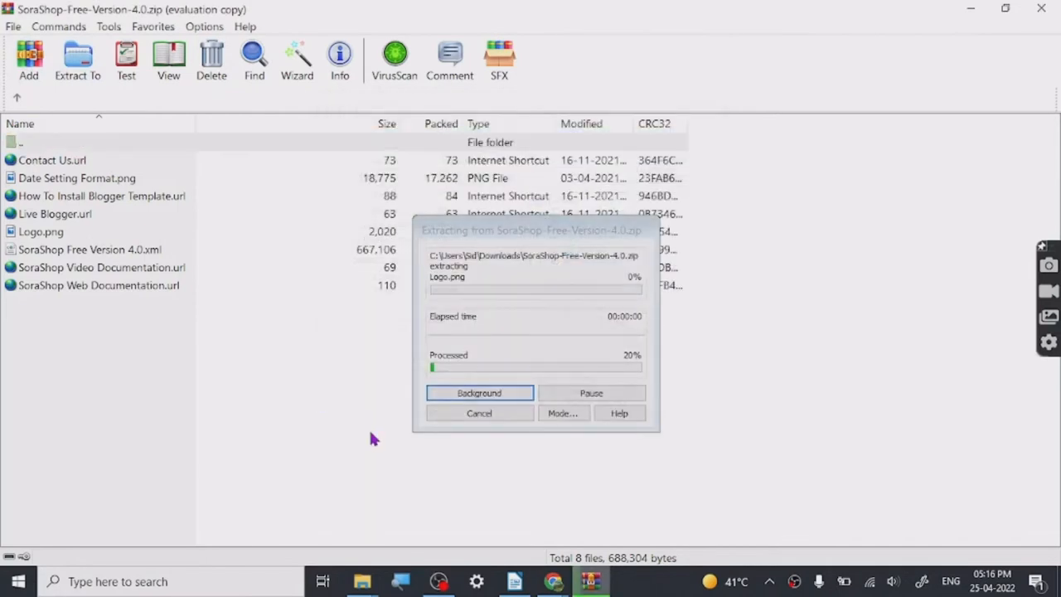
{"action": "mouse_move", "coordinate": [533, 360]}
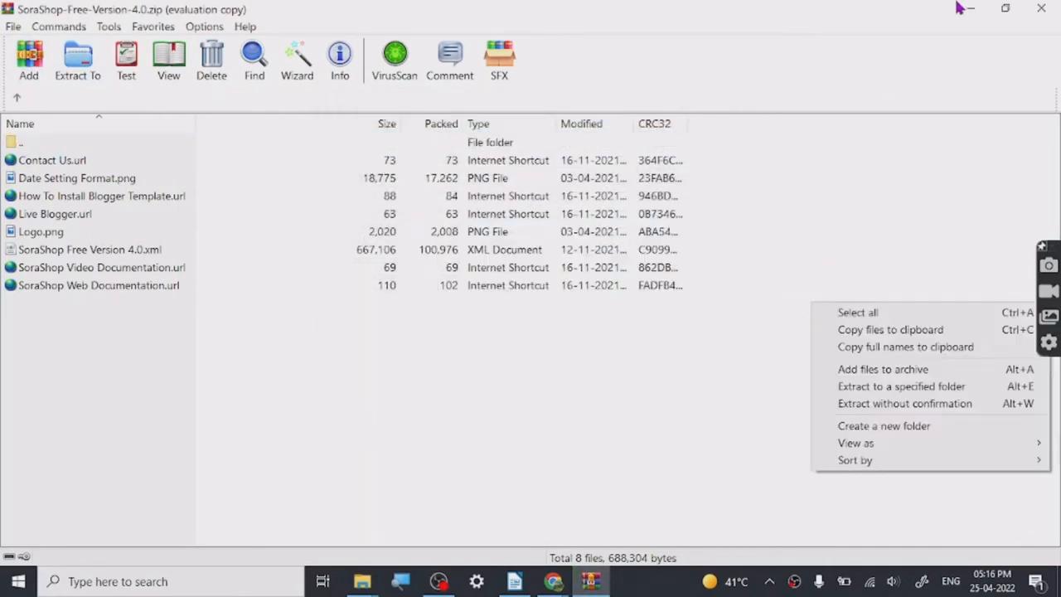
{"action": "left_click", "coordinate": [553, 581]}
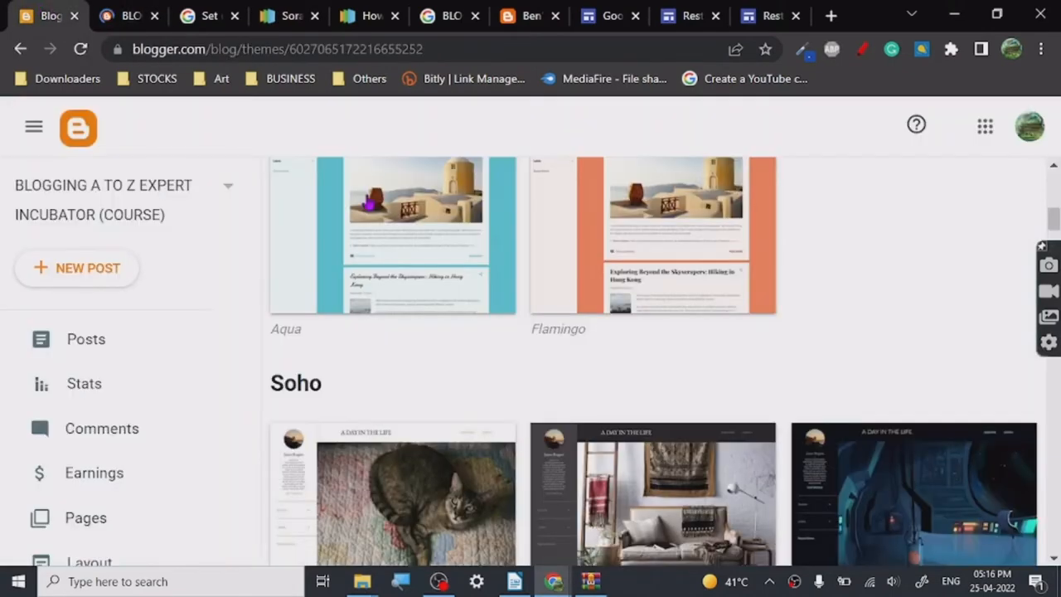
- Show the Modified theme's CUSTOMIZE dropdown with Backup, Restore and Edit HTML
{"action": "scroll", "scroll_direction": "up", "scroll_amount": 3}
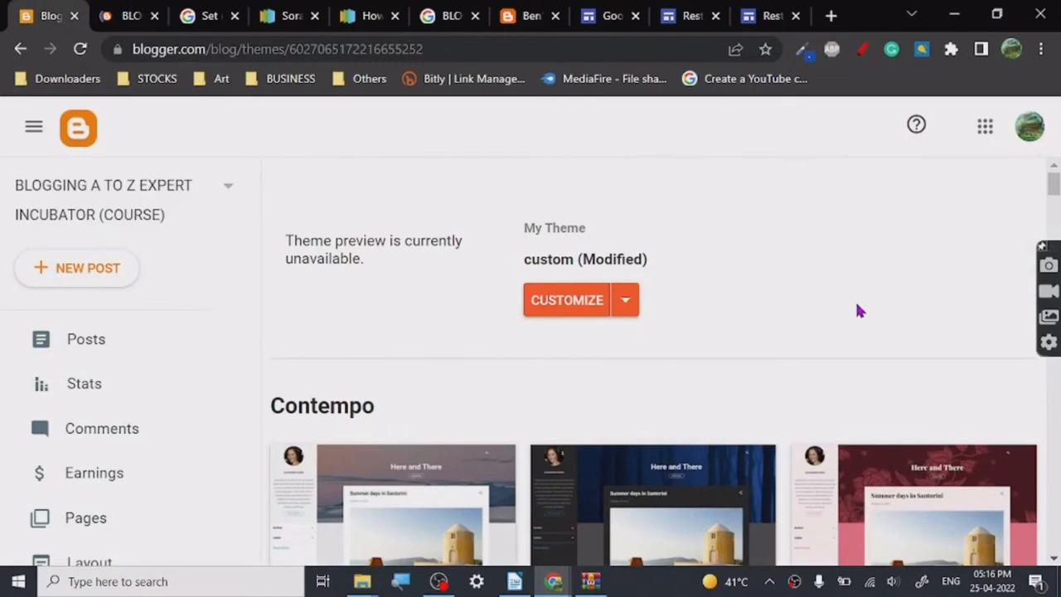
{"action": "left_click", "coordinate": [625, 299]}
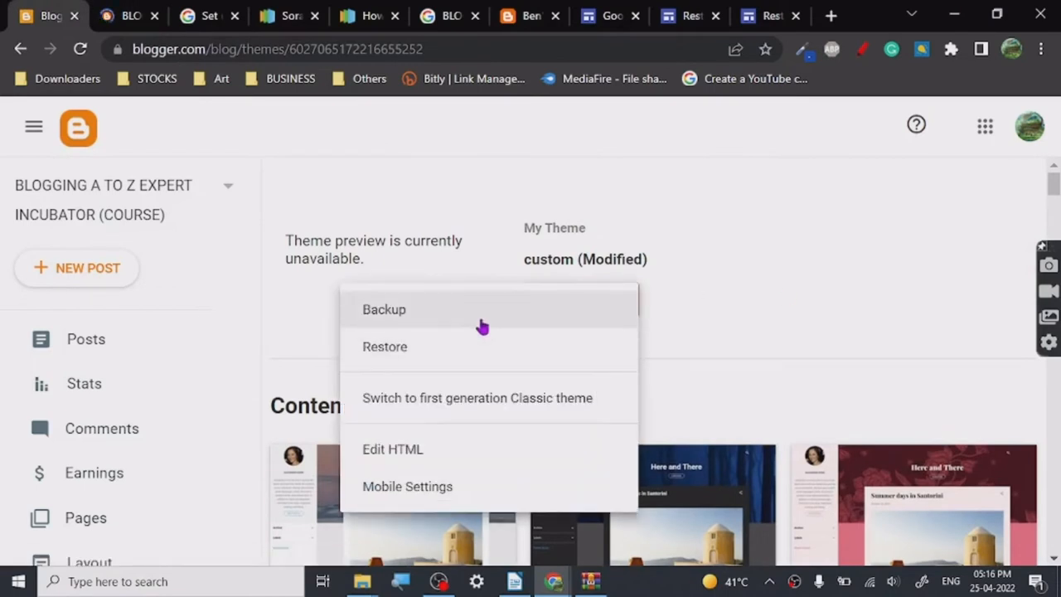
{"action": "mouse_move", "coordinate": [742, 354]}
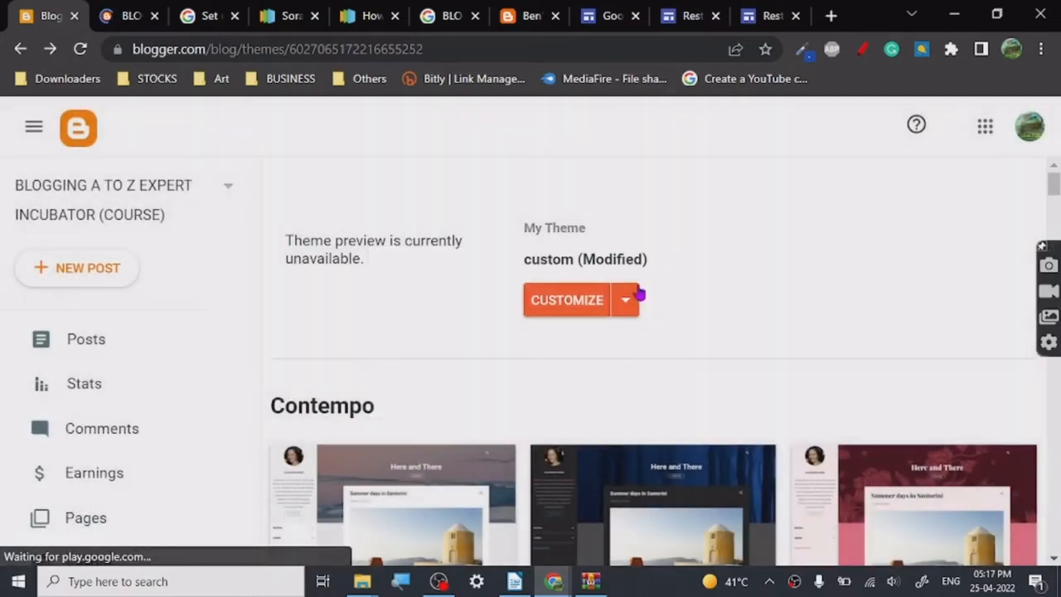
{"action": "left_click", "coordinate": [625, 299]}
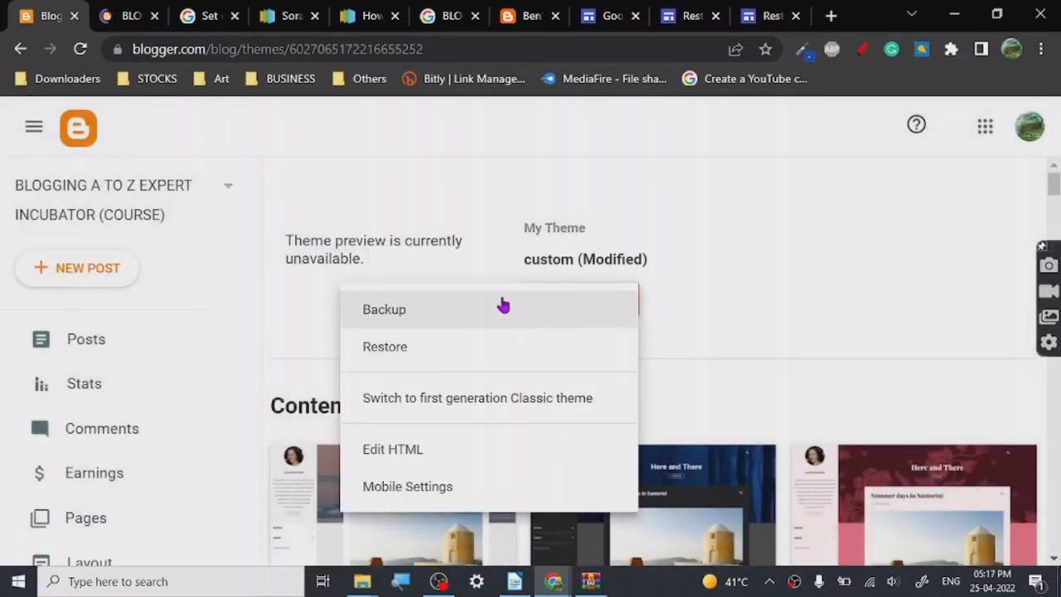
{"action": "mouse_move", "coordinate": [484, 347]}
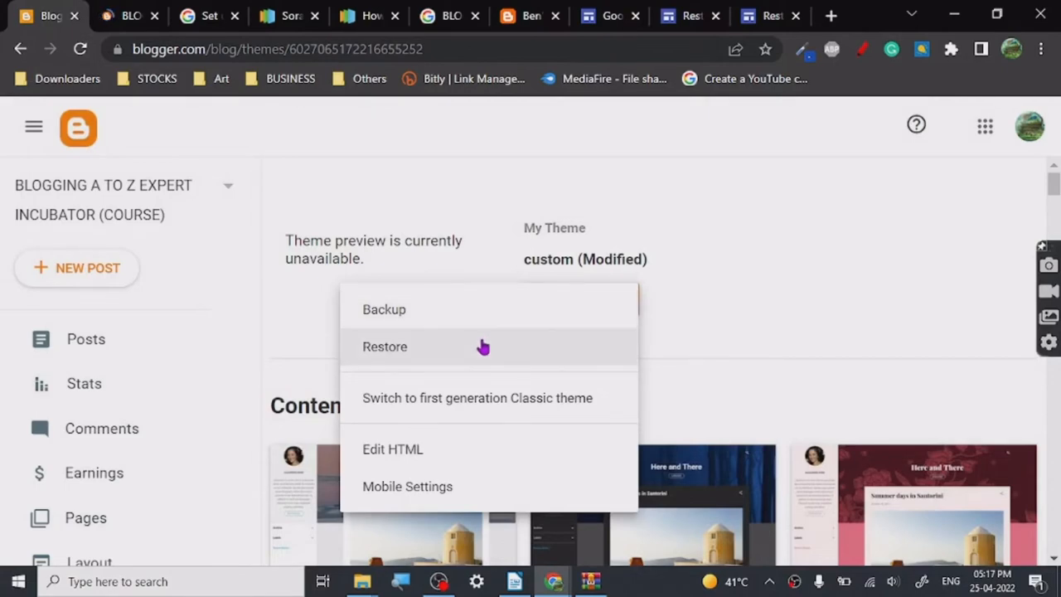
- Restore the blog theme by uploading SoraShop Free Version 4.0.xml from Downloads
{"action": "left_click", "coordinate": [385, 347]}
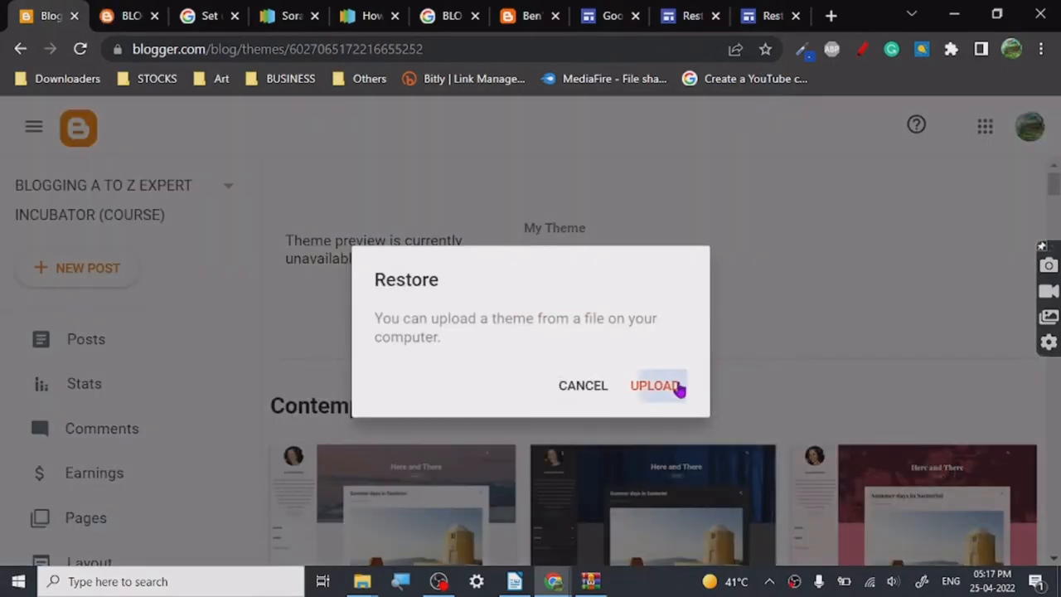
{"action": "left_click", "coordinate": [655, 385]}
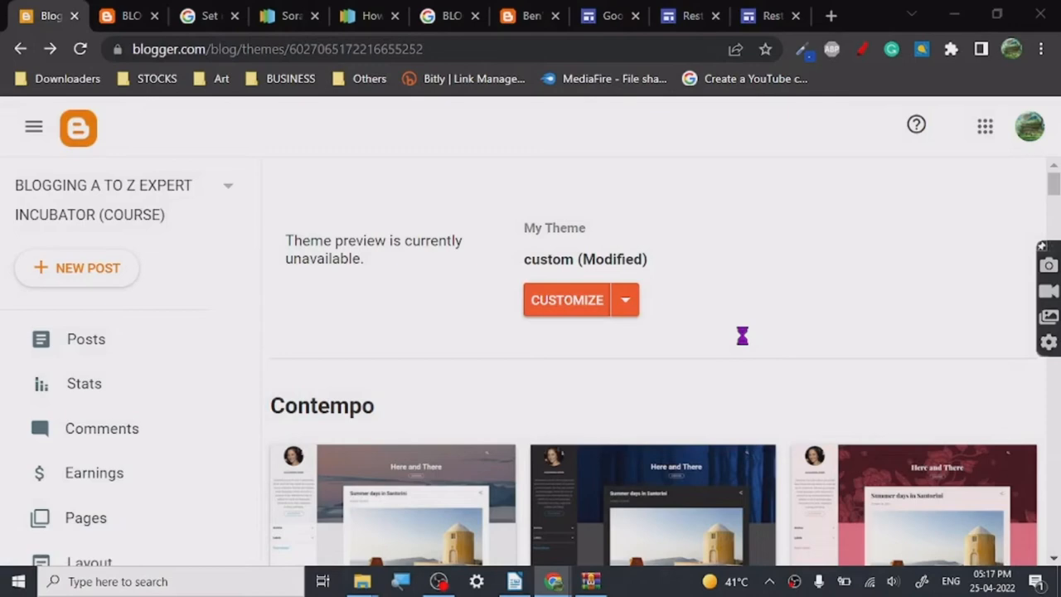
{"action": "left_click", "coordinate": [625, 299]}
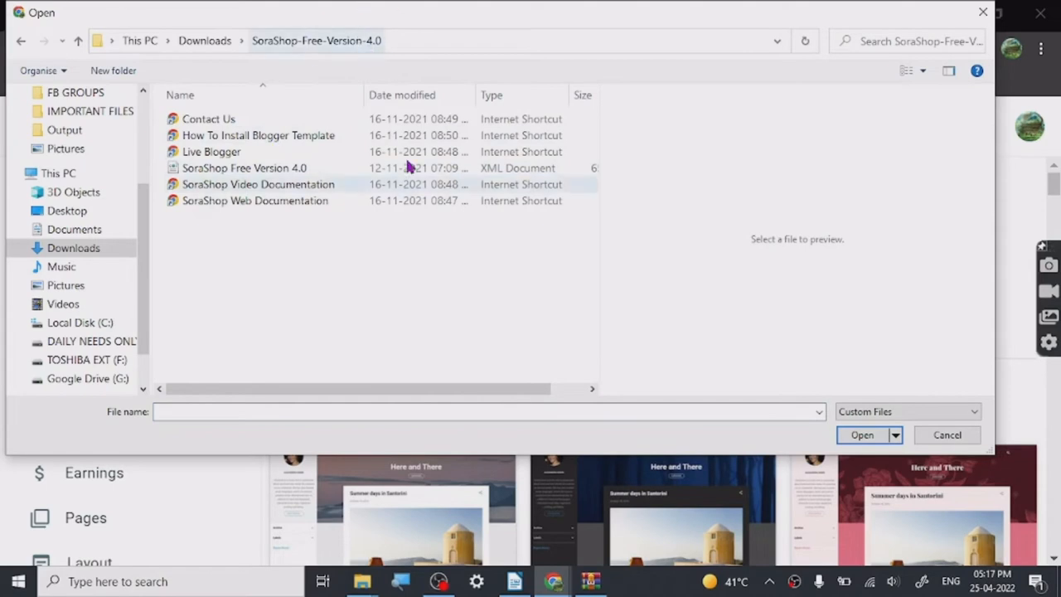
{"action": "left_click", "coordinate": [244, 167]}
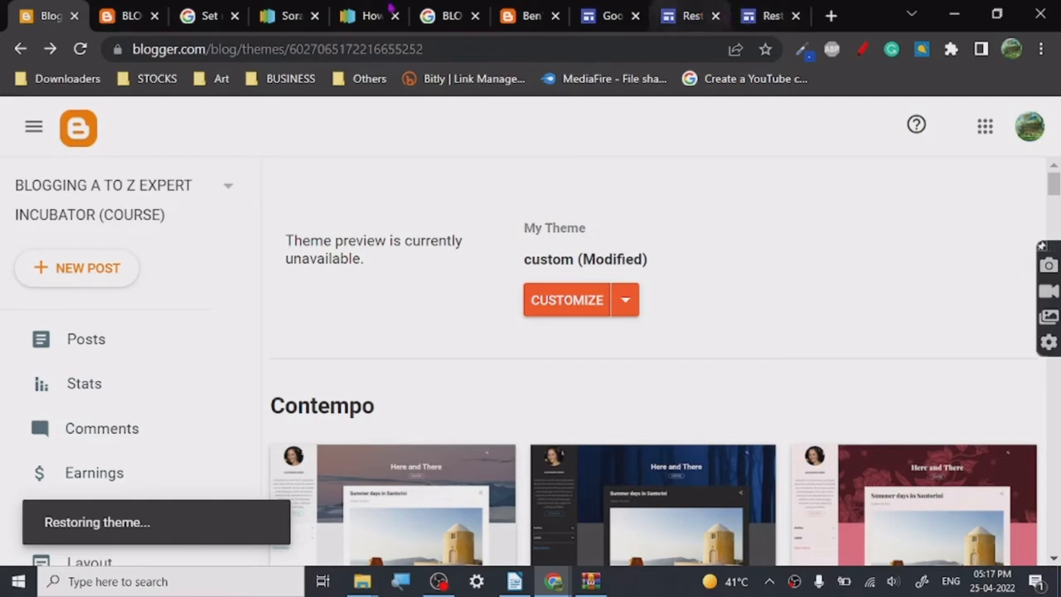
{"action": "mouse_move", "coordinate": [684, 284]}
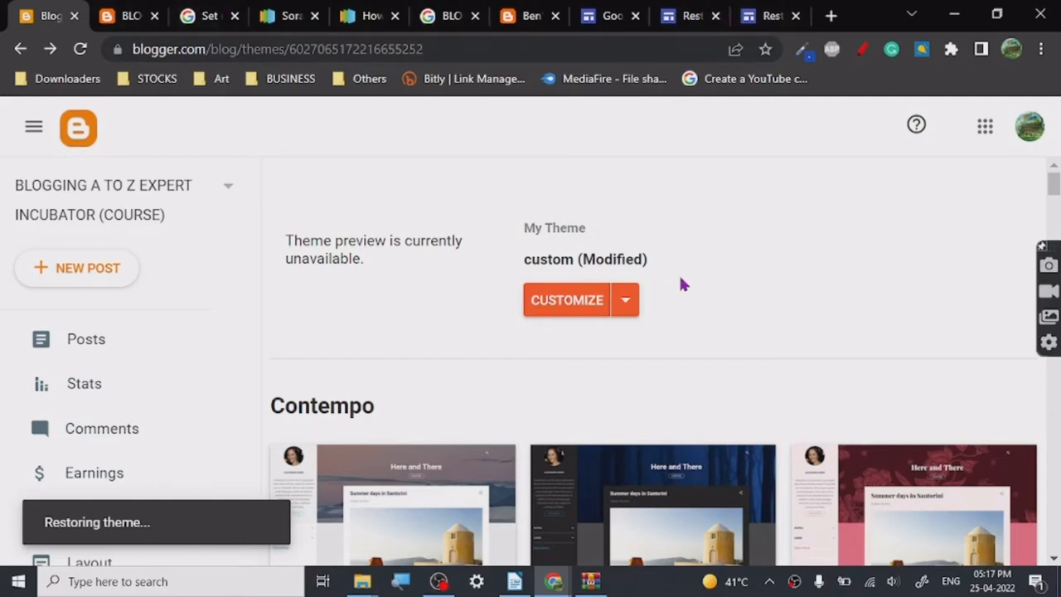
{"action": "mouse_move", "coordinate": [764, 262]}
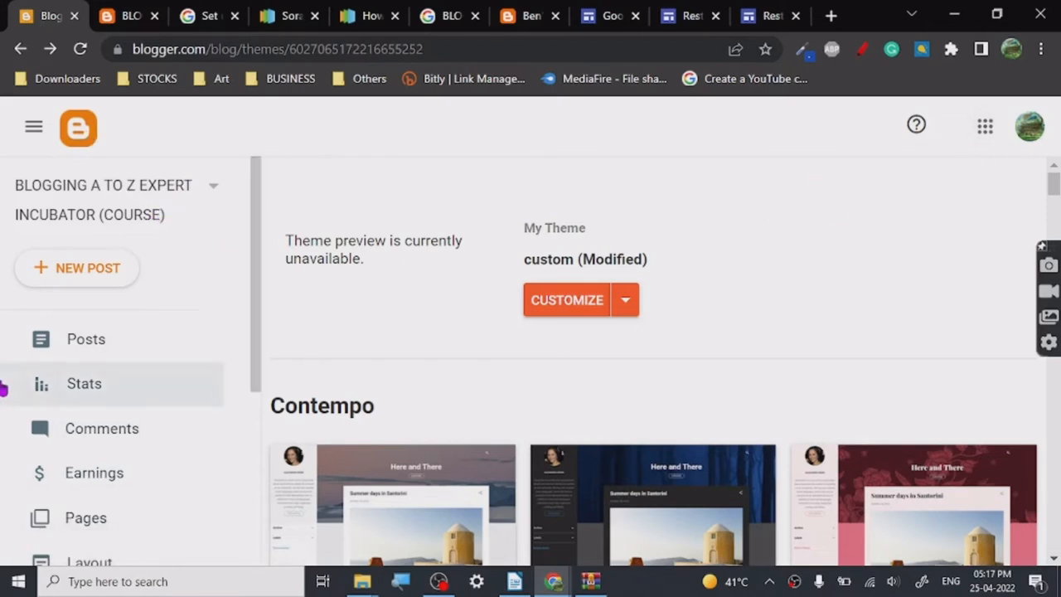
- Browse the Posts list and Stats page, then return to the Theme page
{"action": "scroll", "scroll_direction": "down", "scroll_amount": 3}
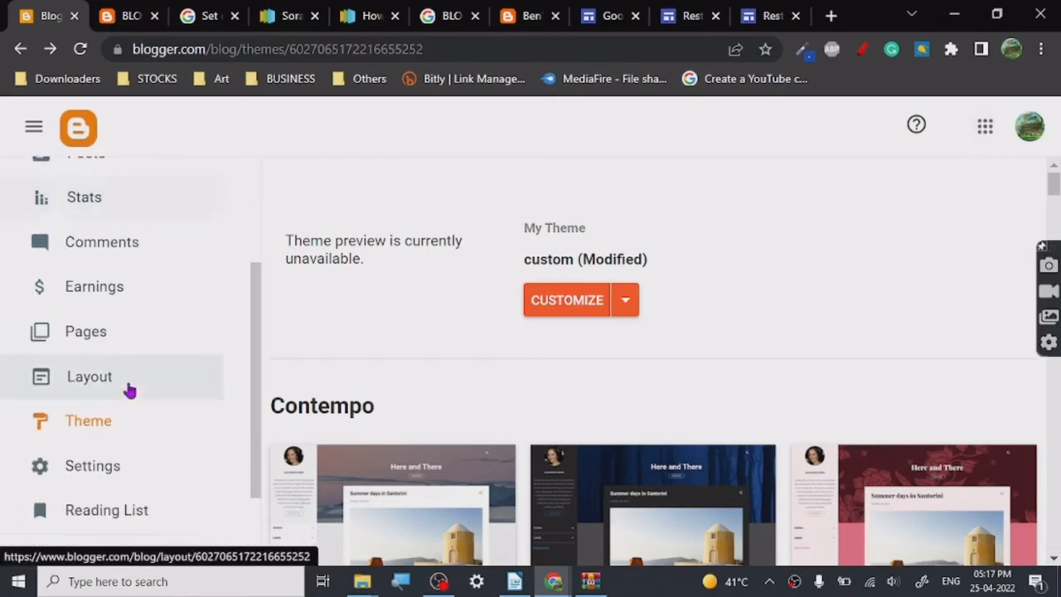
{"action": "mouse_move", "coordinate": [130, 421]}
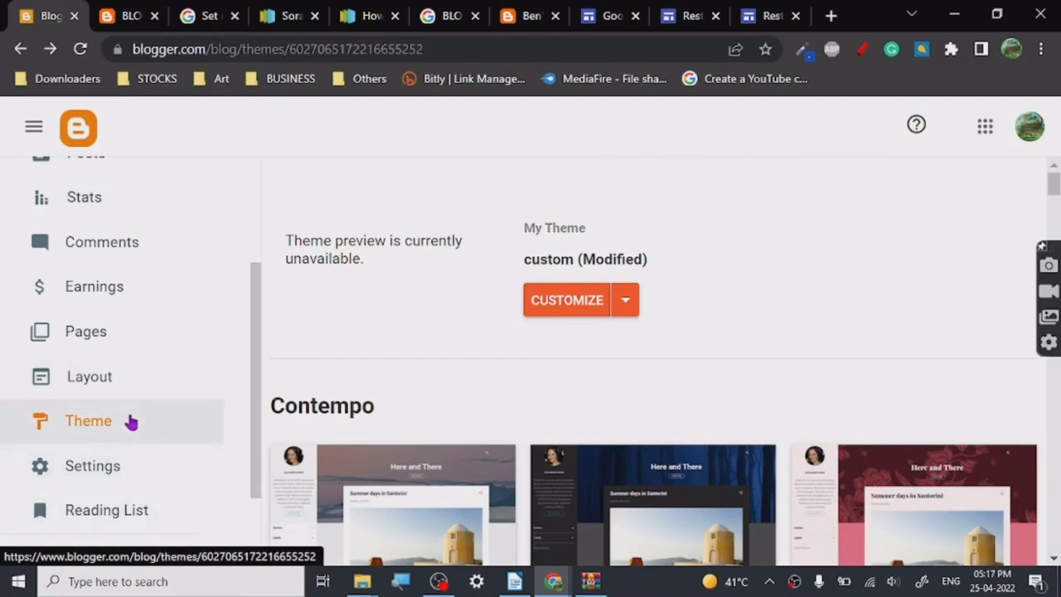
{"action": "scroll", "scroll_direction": "up", "scroll_amount": 3}
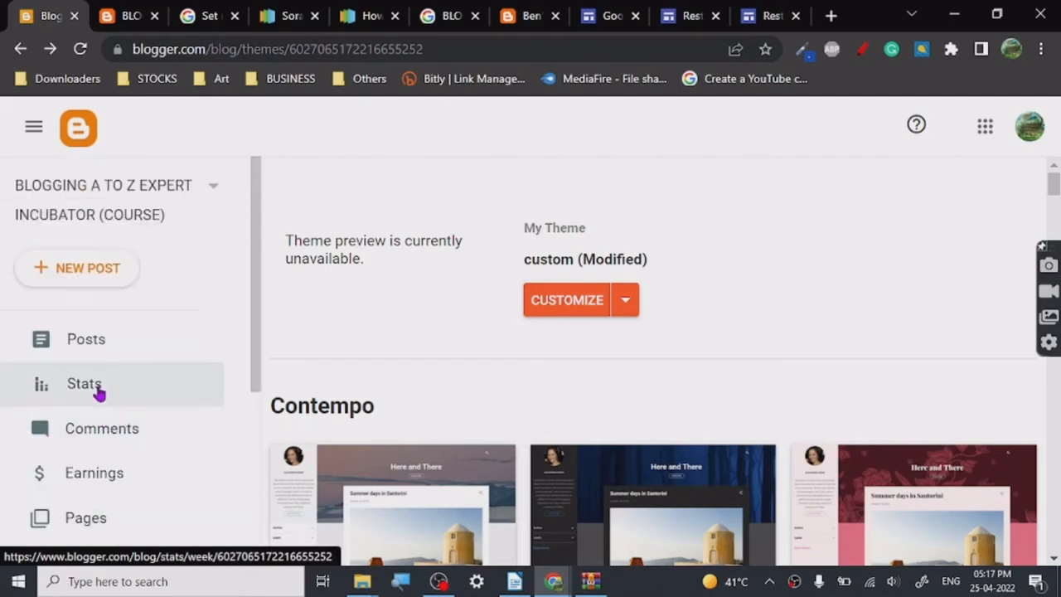
{"action": "mouse_move", "coordinate": [74, 348]}
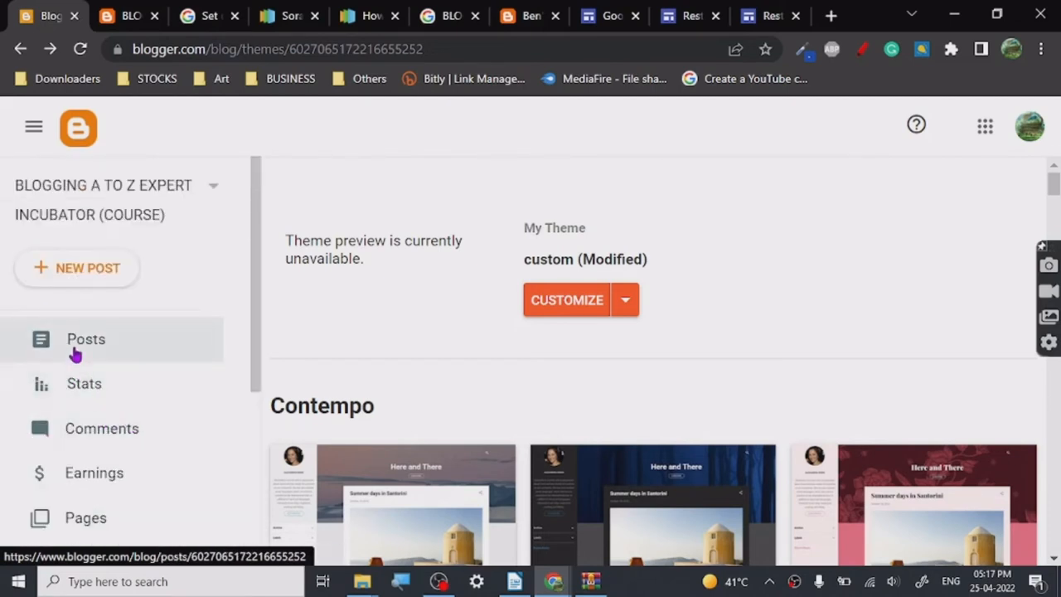
{"action": "scroll", "scroll_direction": "down", "scroll_amount": 3}
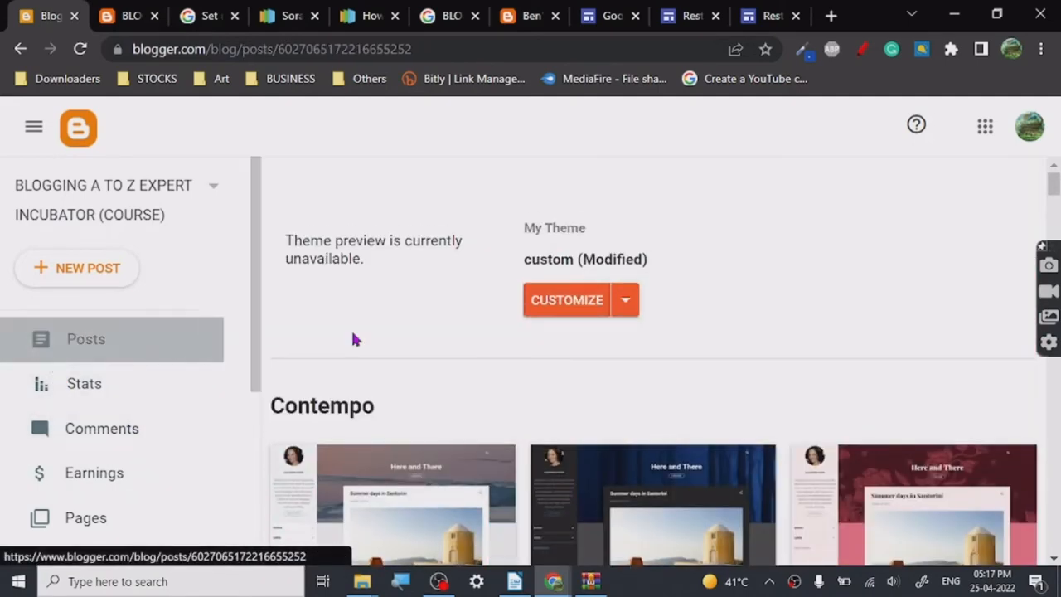
{"action": "left_click", "coordinate": [86, 338]}
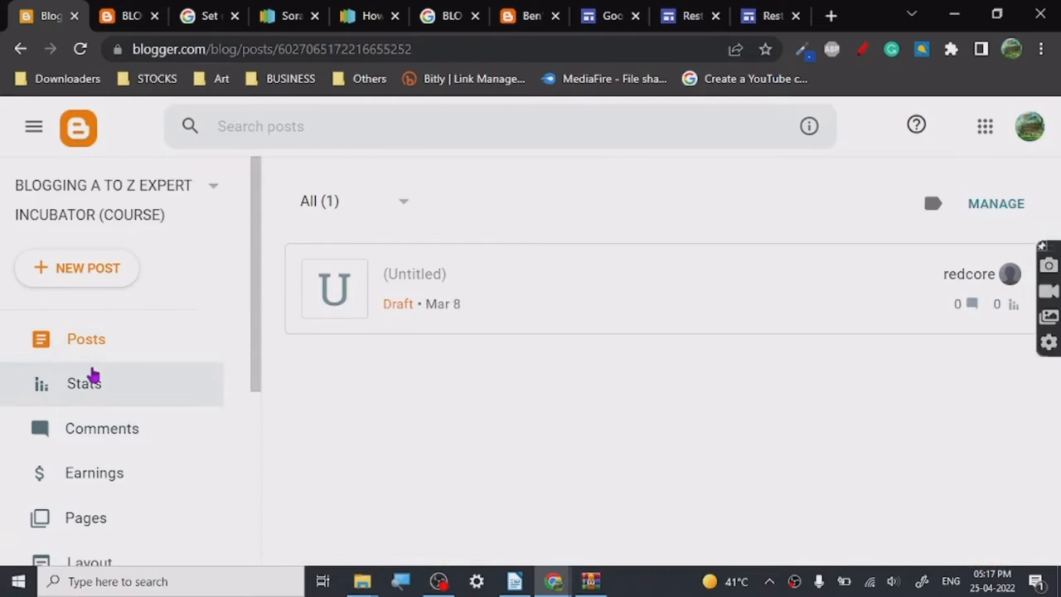
{"action": "left_click", "coordinate": [84, 383]}
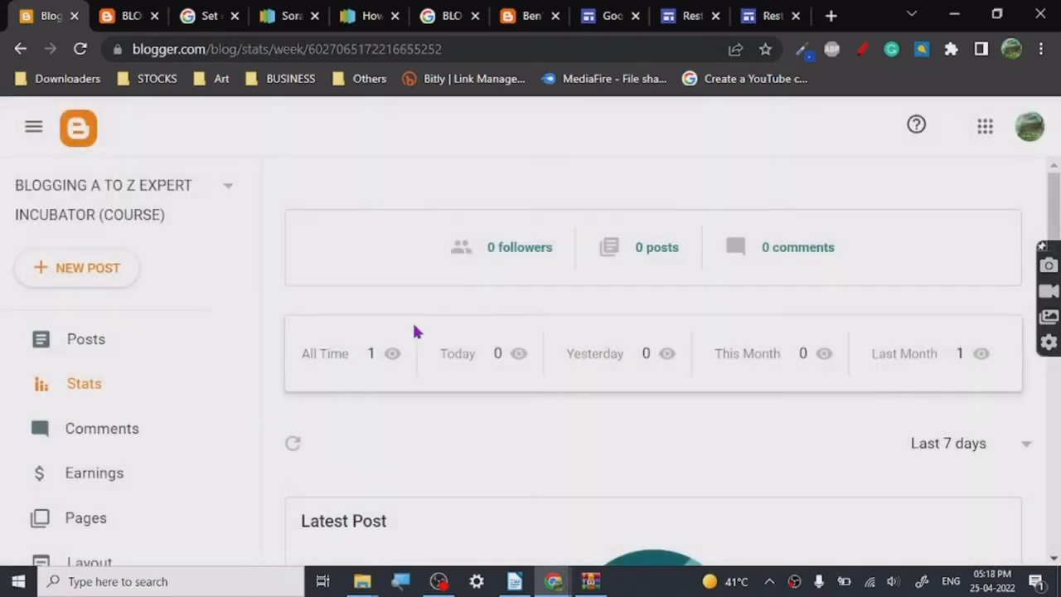
{"action": "scroll", "scroll_direction": "down", "scroll_amount": 3}
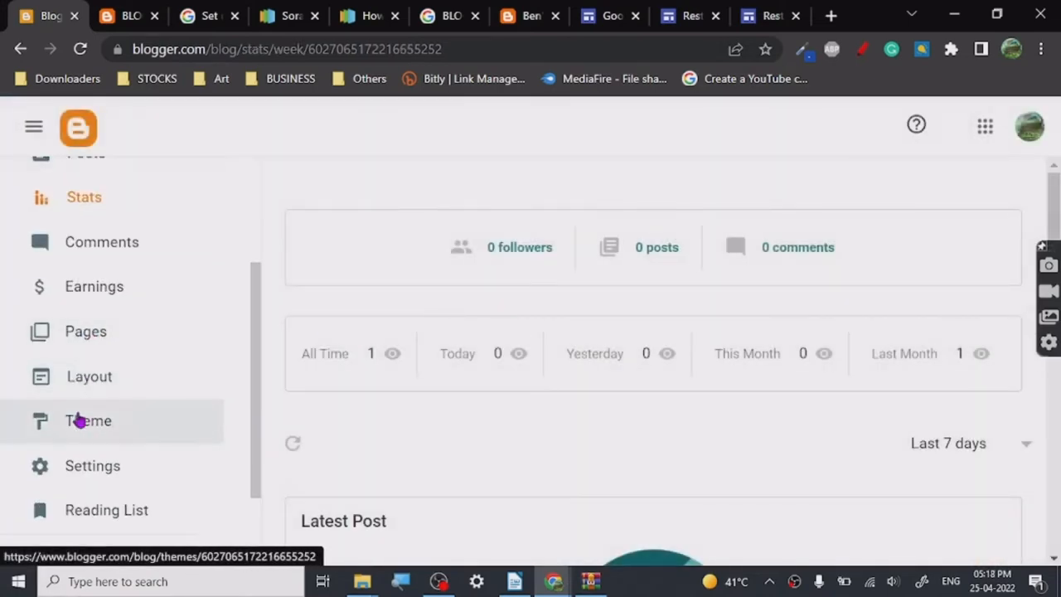
{"action": "left_click", "coordinate": [87, 421]}
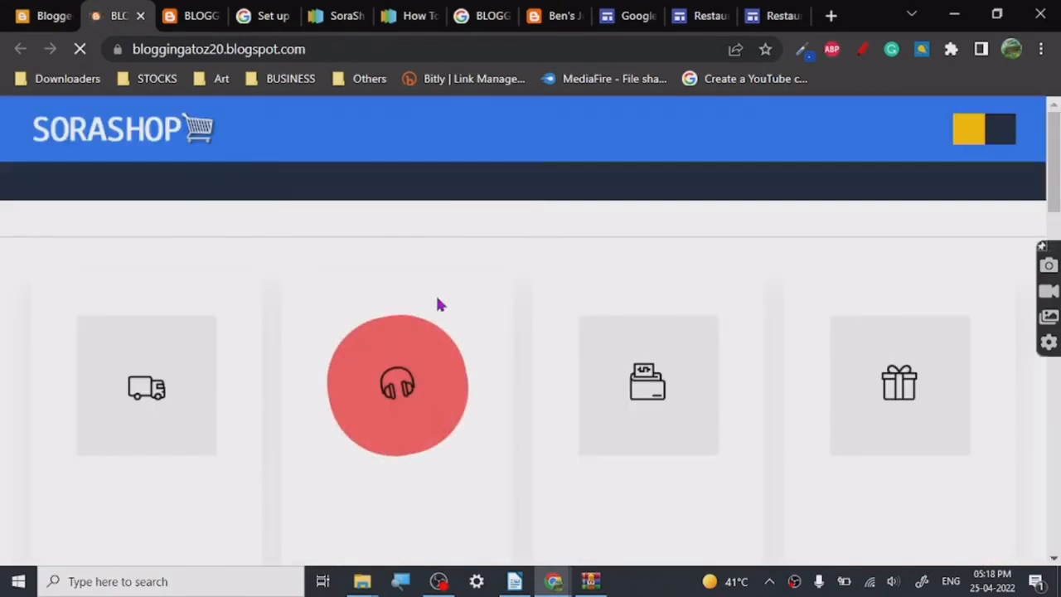
- Scroll the SoraShop homepage, then restore down the browser to a narrow mobile-style window
{"action": "scroll", "scroll_direction": "down", "scroll_amount": 3}
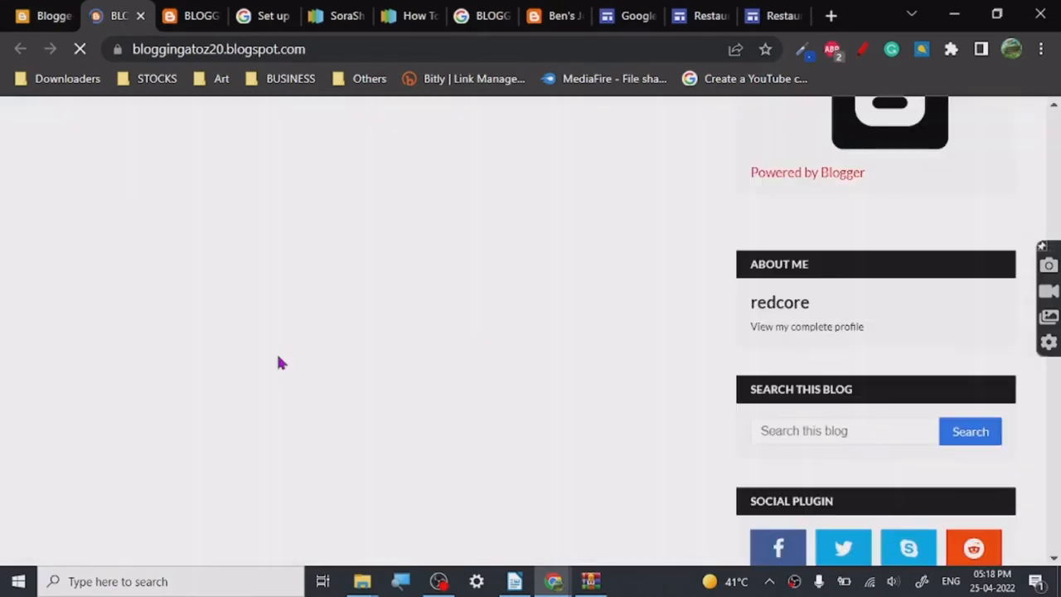
{"action": "scroll", "scroll_direction": "up", "scroll_amount": 3}
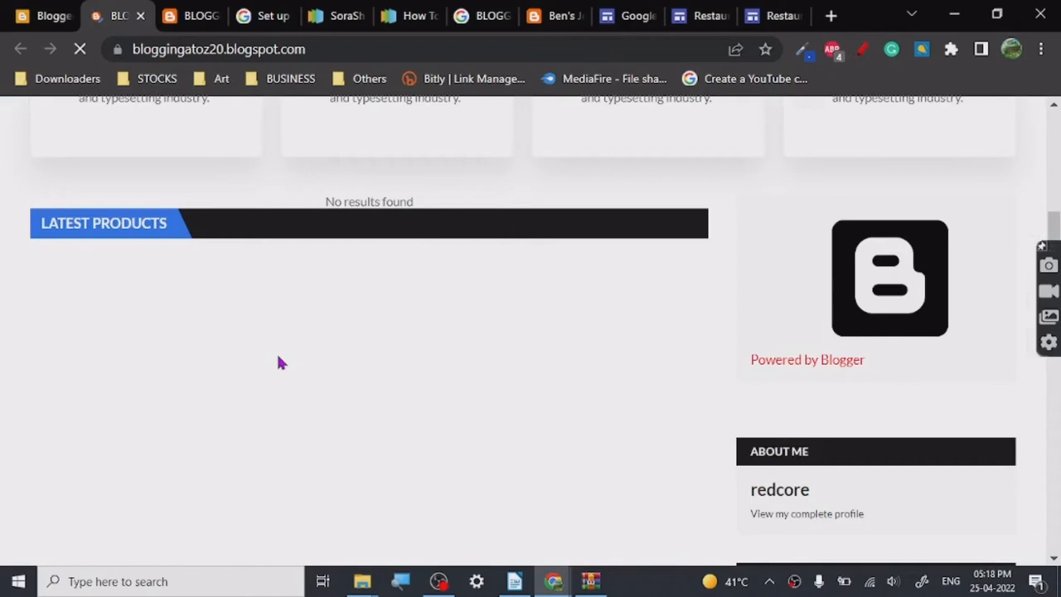
{"action": "scroll", "scroll_direction": "up", "scroll_amount": 3}
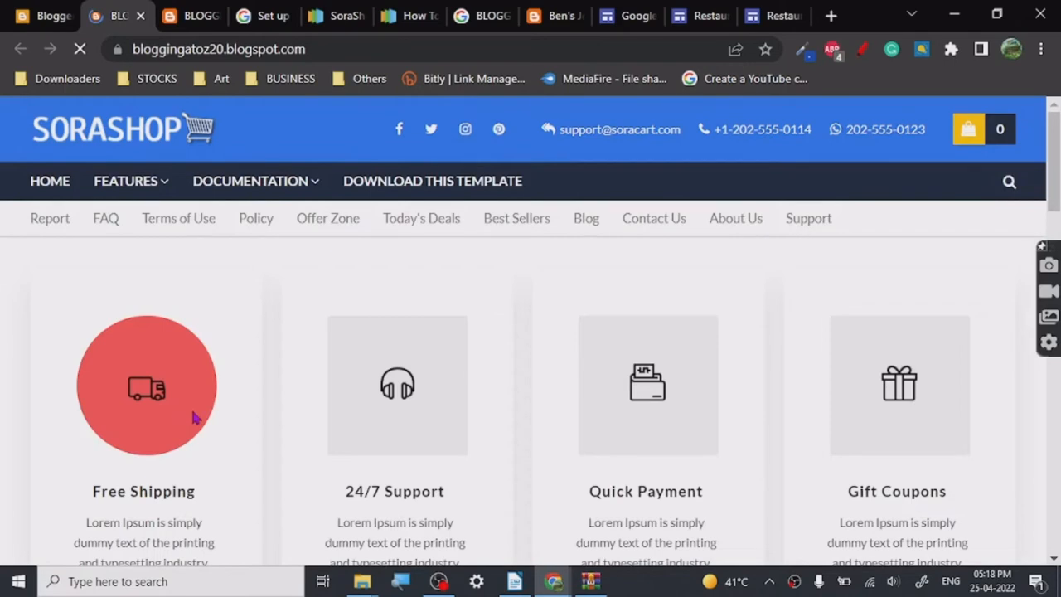
{"action": "mouse_move", "coordinate": [165, 418]}
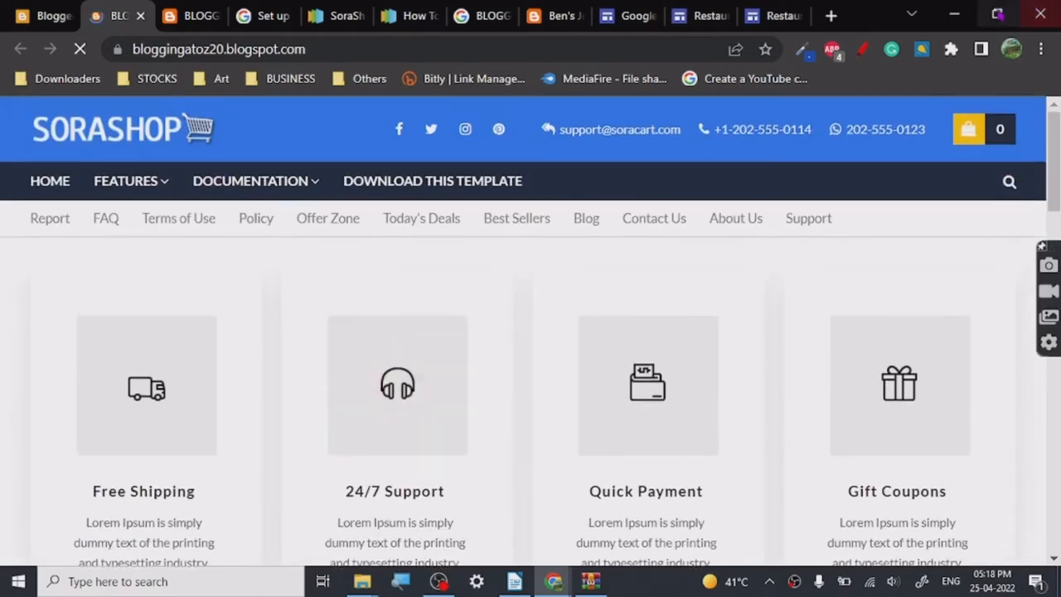
{"action": "left_click", "coordinate": [514, 582]}
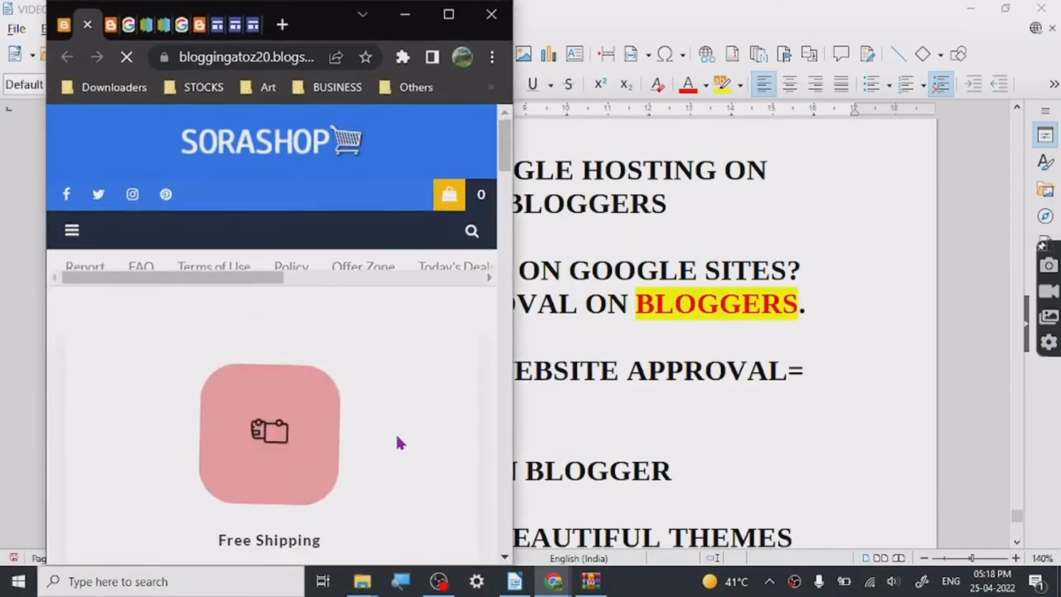
- Scroll the narrow SoraShop page, then maximize the browser and scroll to the top
{"action": "scroll", "scroll_direction": "down", "scroll_amount": 3}
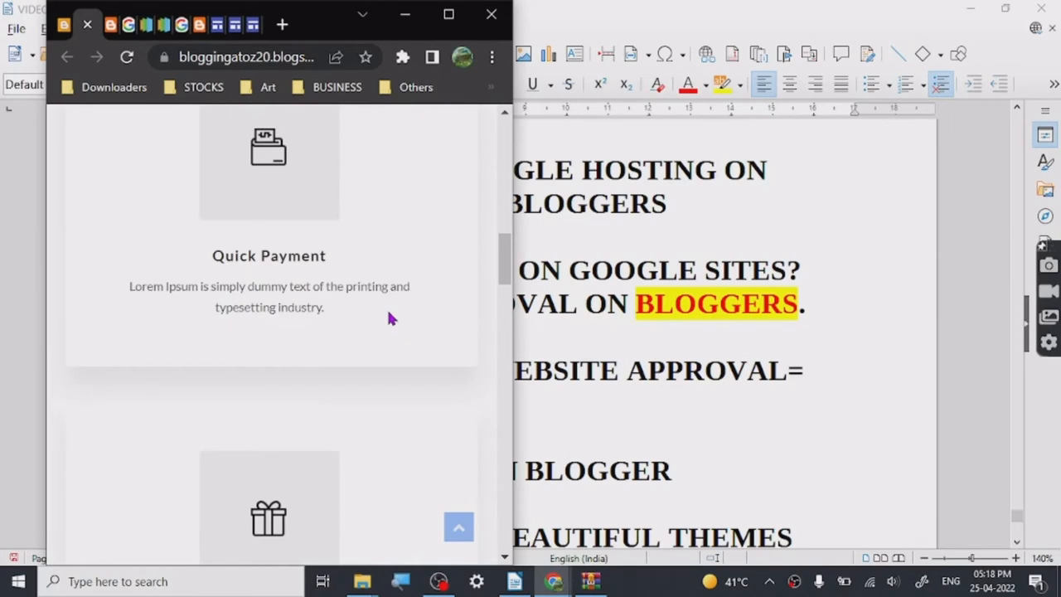
{"action": "scroll", "scroll_direction": "down", "scroll_amount": 3}
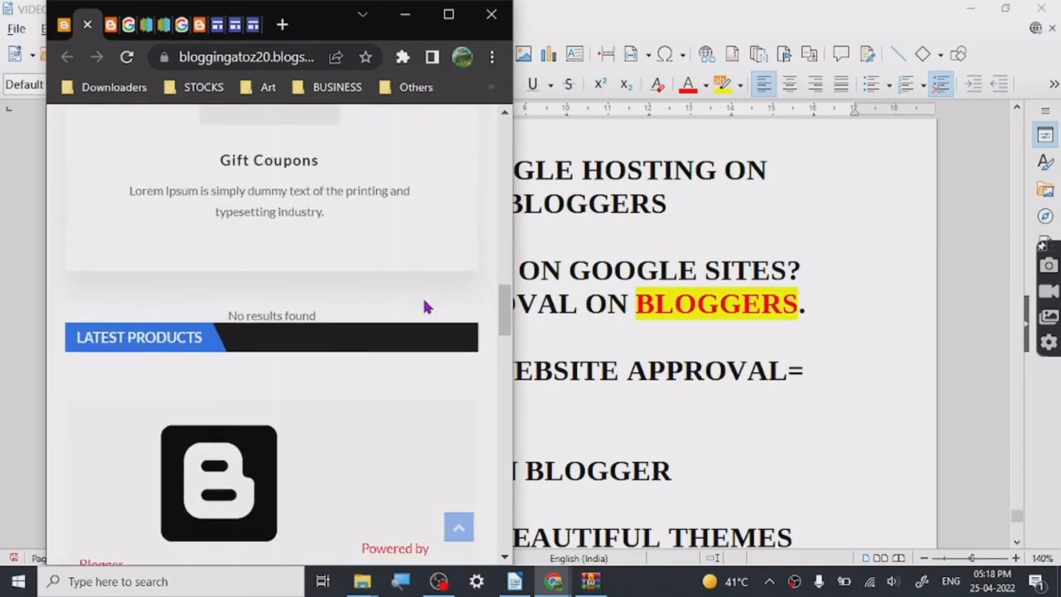
{"action": "mouse_move", "coordinate": [404, 446]}
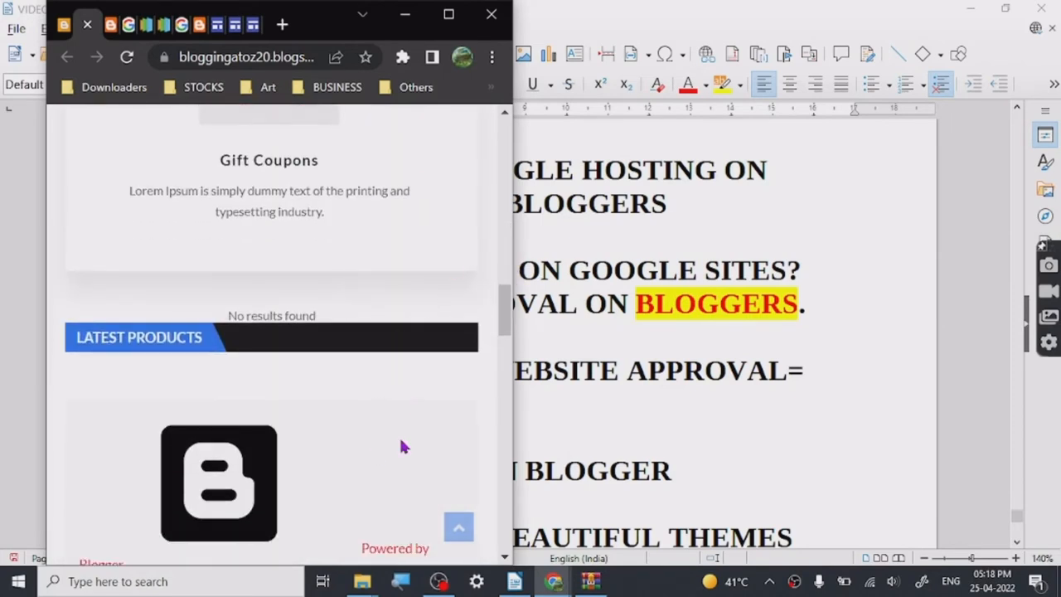
{"action": "scroll", "scroll_direction": "up", "scroll_amount": 3}
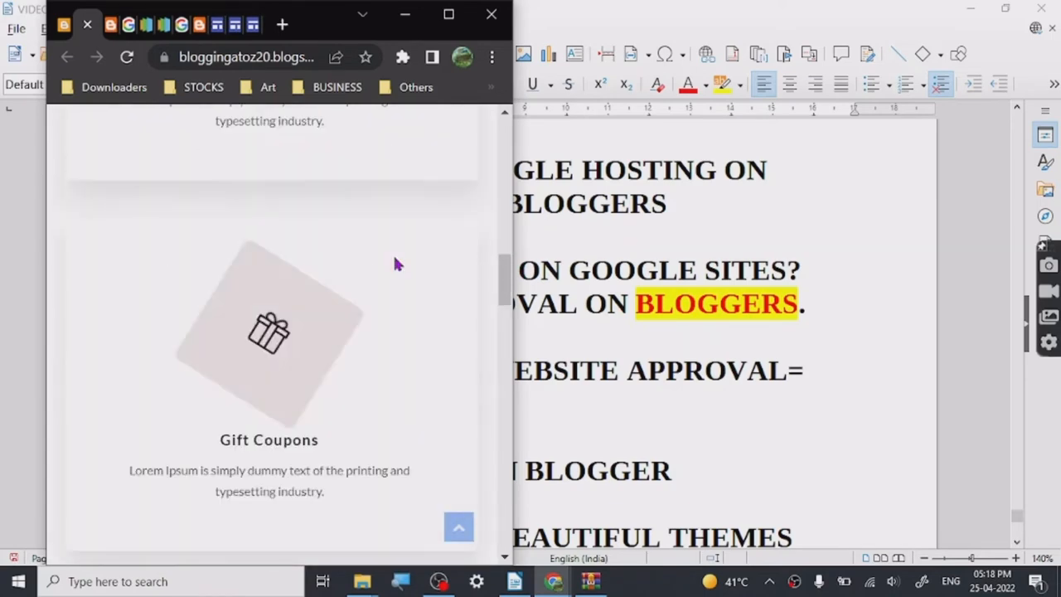
{"action": "left_click", "coordinate": [448, 14]}
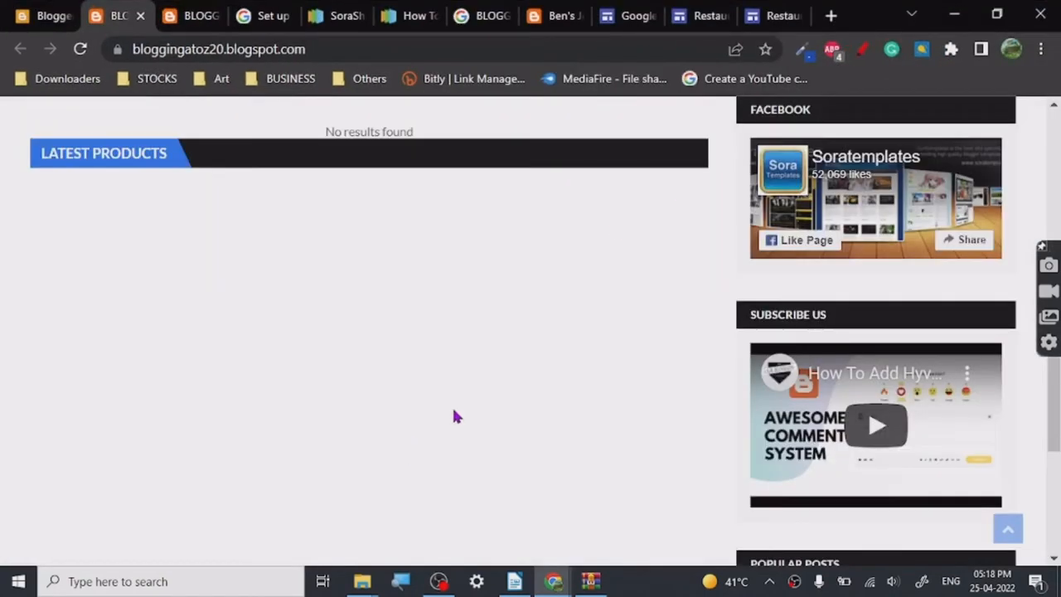
{"action": "scroll", "scroll_direction": "up", "scroll_amount": 3}
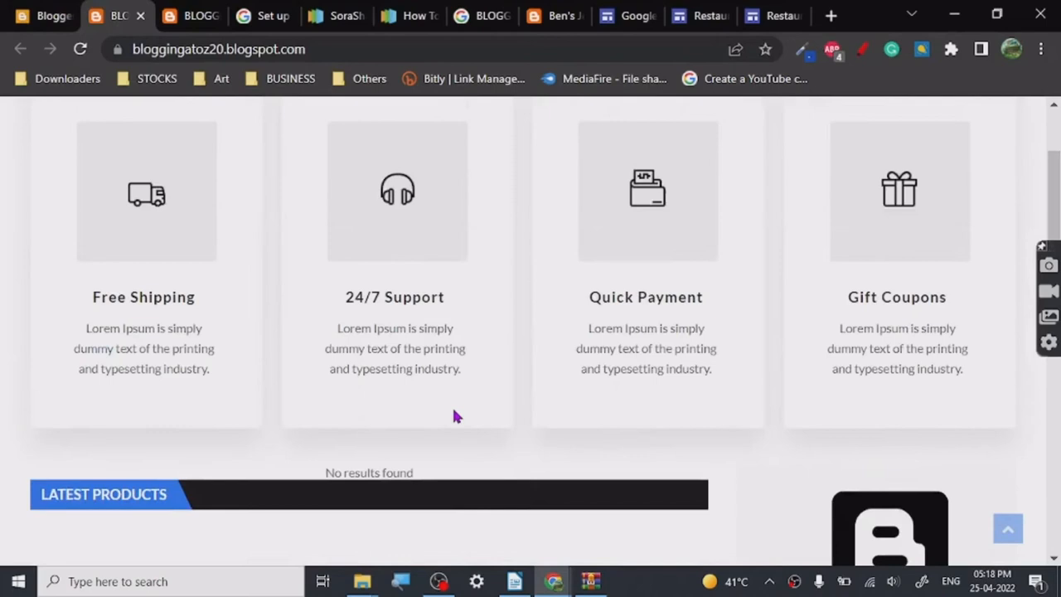
{"action": "scroll", "scroll_direction": "up", "scroll_amount": 3}
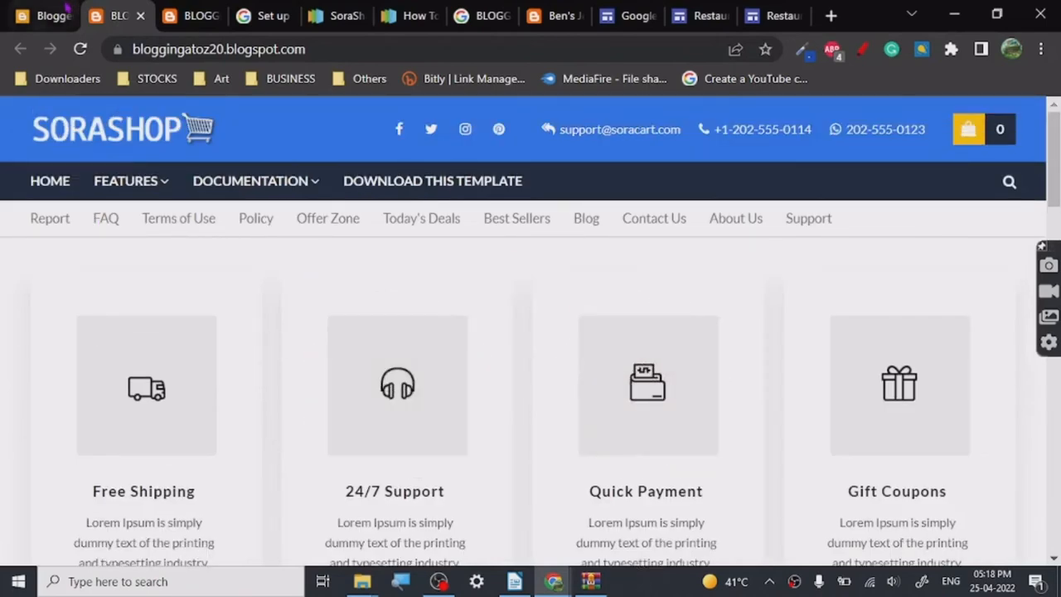
- Switch to the Blogger dashboard and scroll through the Settings page
{"action": "left_click", "coordinate": [42, 15]}
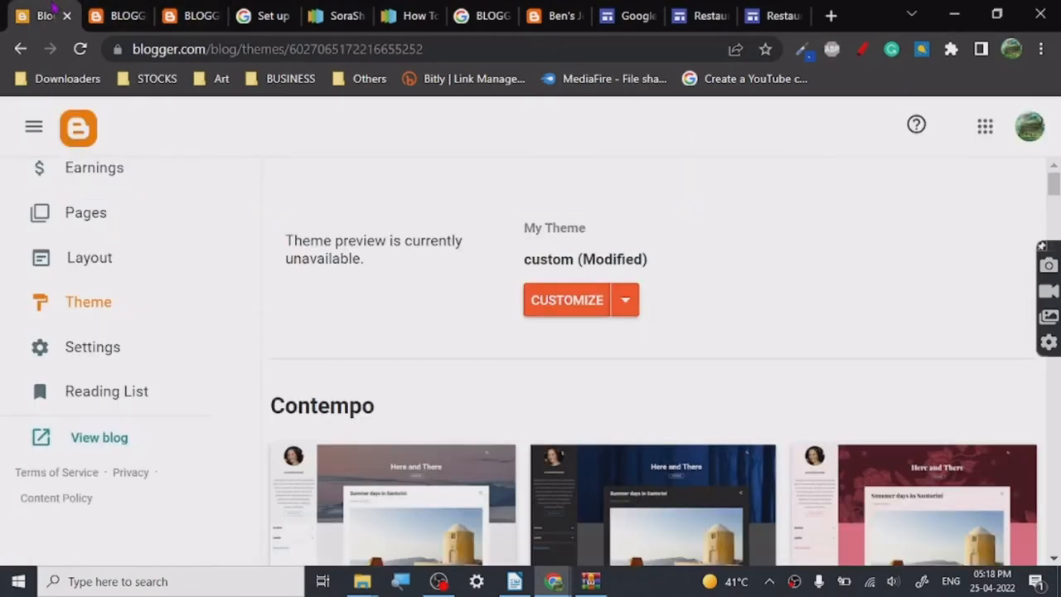
{"action": "left_click", "coordinate": [93, 346]}
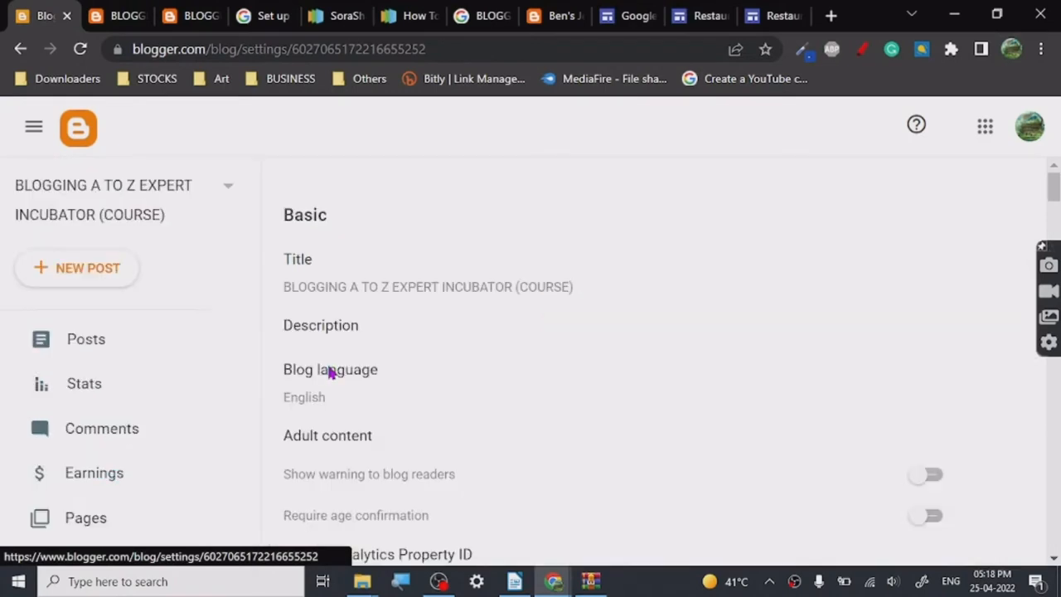
{"action": "scroll", "scroll_direction": "down", "scroll_amount": 3}
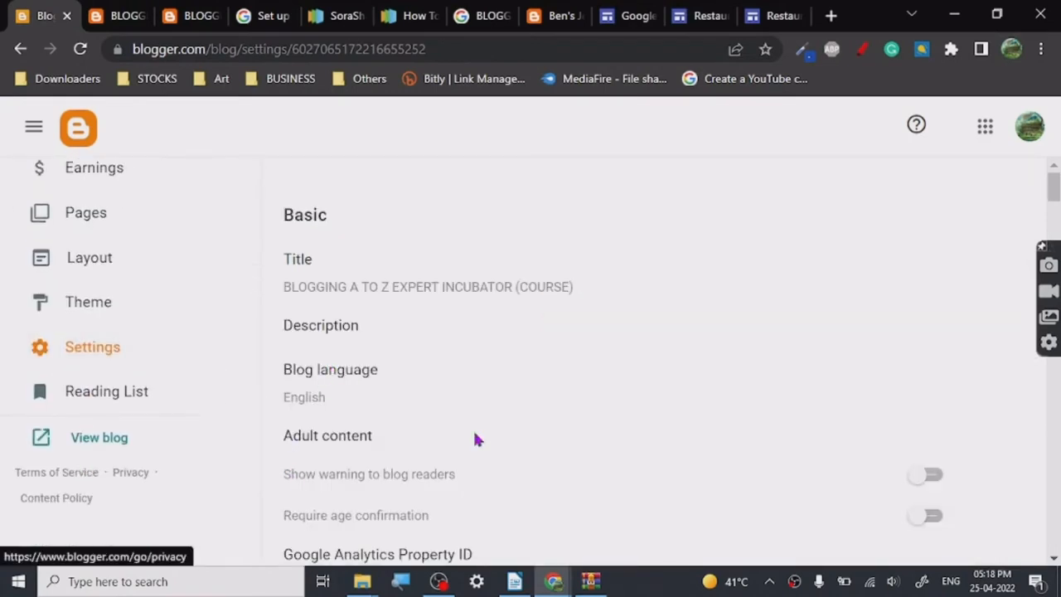
{"action": "scroll", "scroll_direction": "down", "scroll_amount": 3}
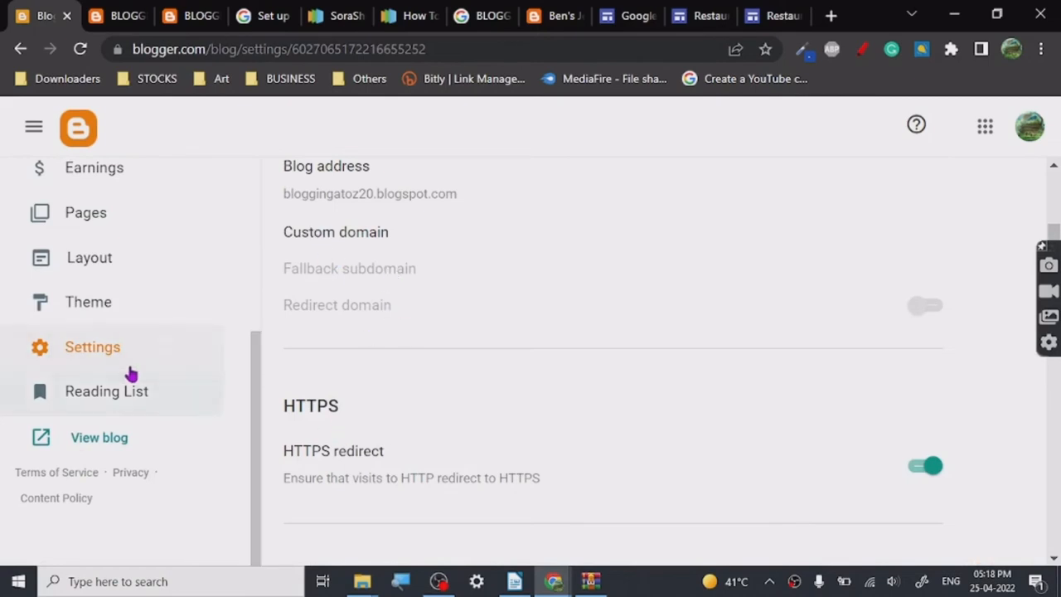
- Visit the Earnings, Stats and Comments sections, then go to the Pages list
{"action": "left_click", "coordinate": [93, 167]}
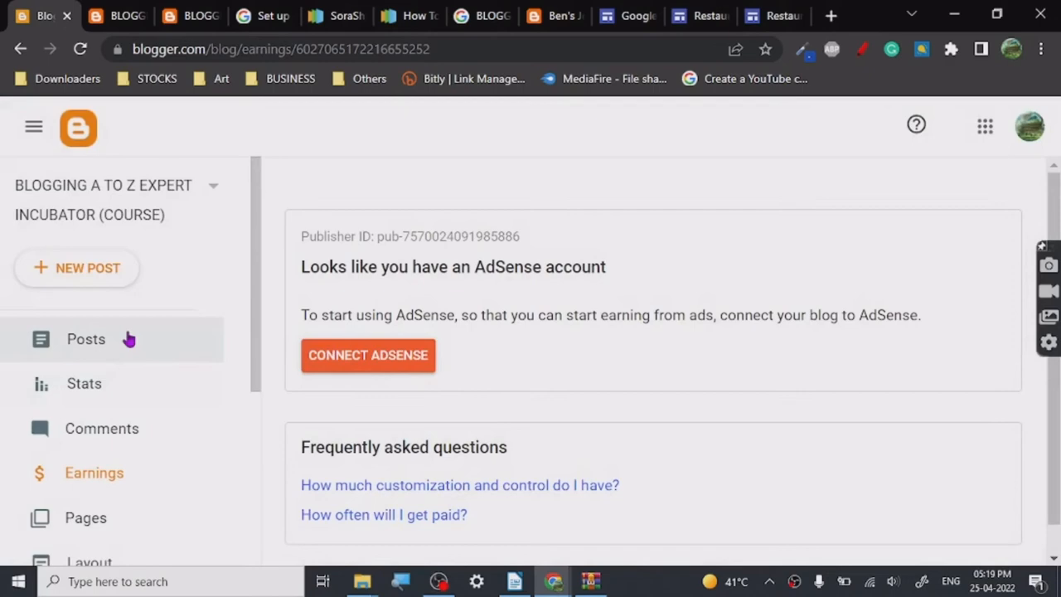
{"action": "left_click", "coordinate": [84, 383]}
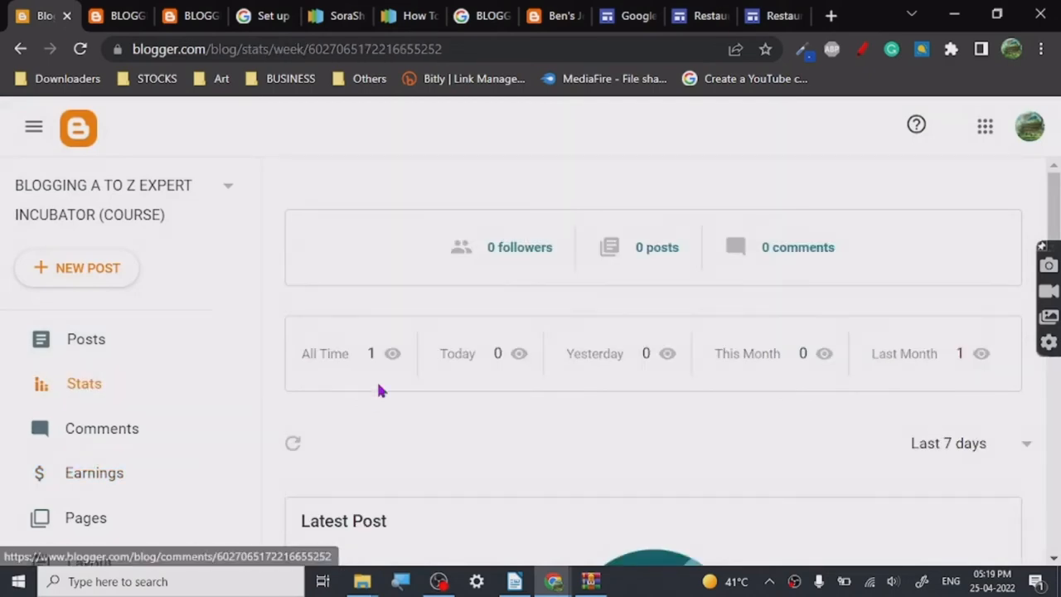
{"action": "left_click", "coordinate": [102, 427]}
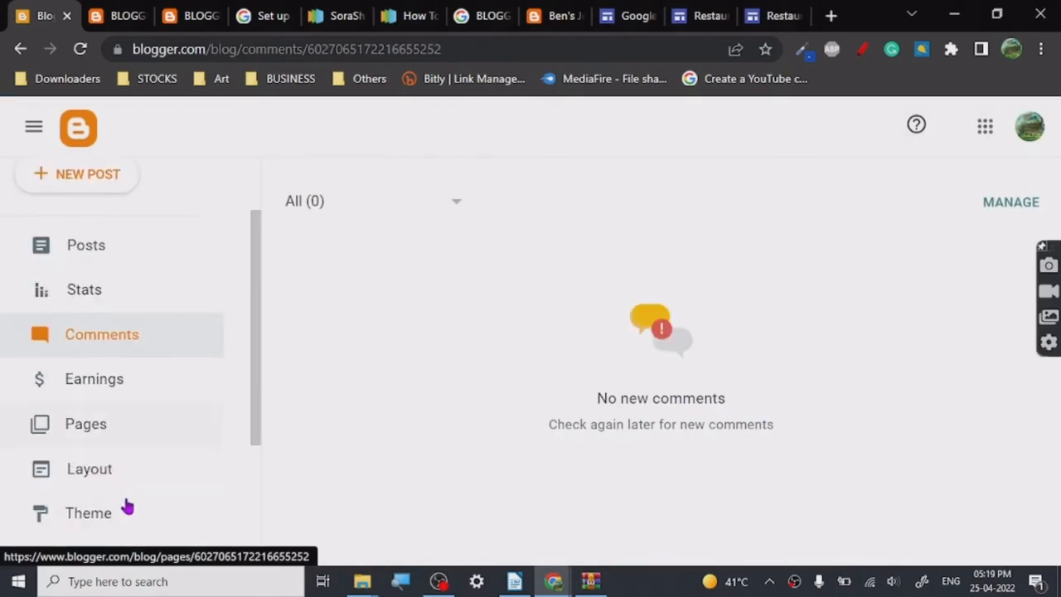
{"action": "scroll", "scroll_direction": "down", "scroll_amount": 3}
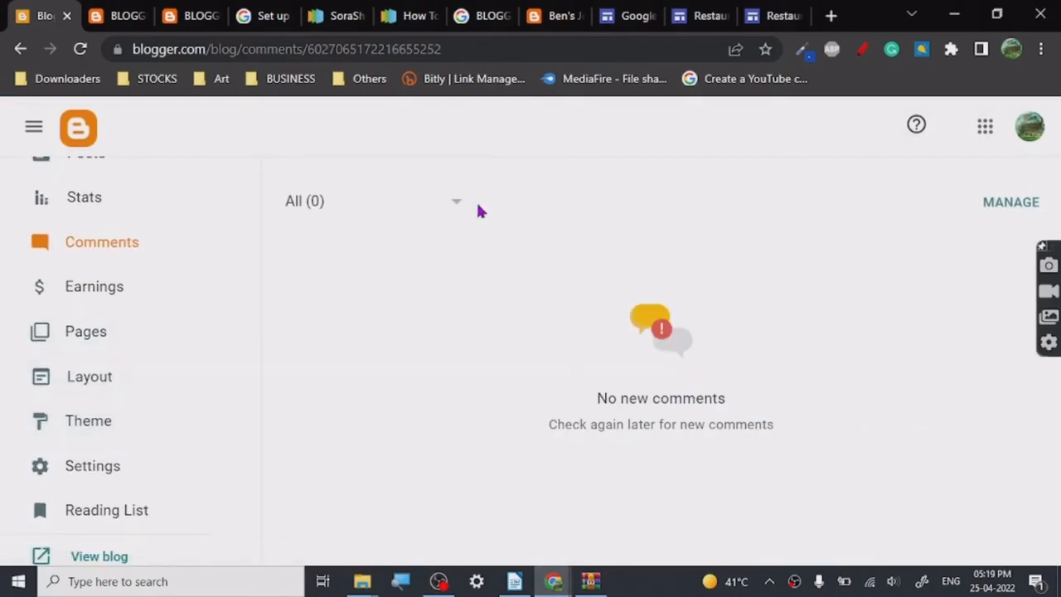
{"action": "mouse_move", "coordinate": [622, 474]}
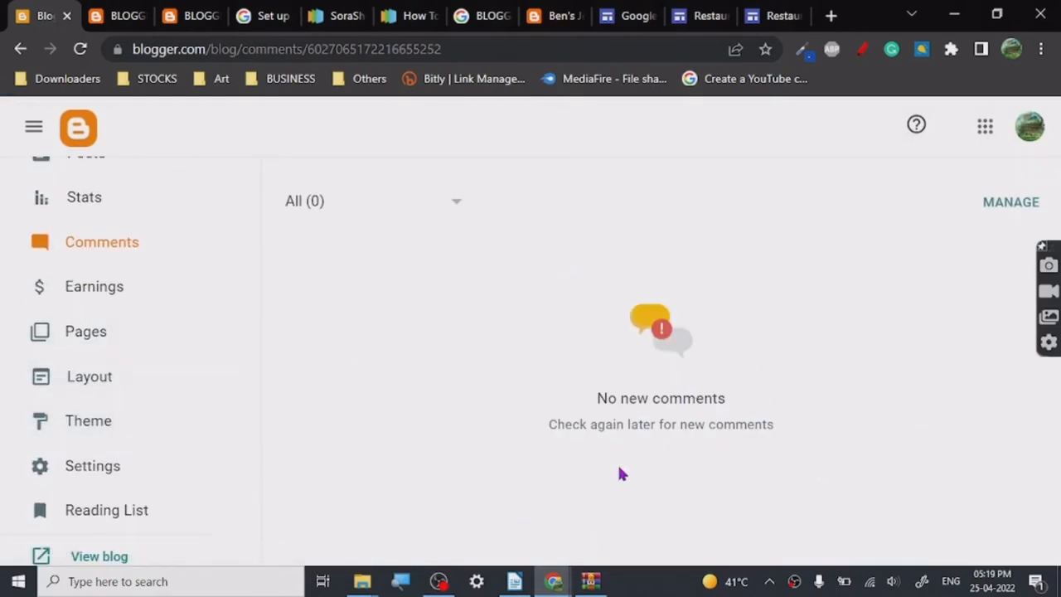
{"action": "mouse_move", "coordinate": [483, 447]}
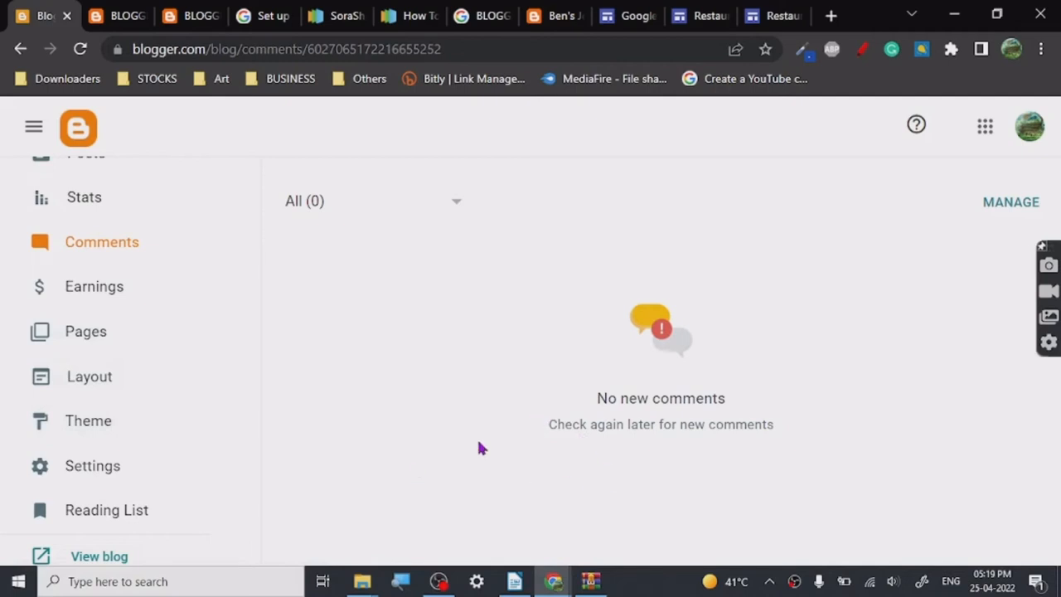
{"action": "mouse_move", "coordinate": [206, 419]}
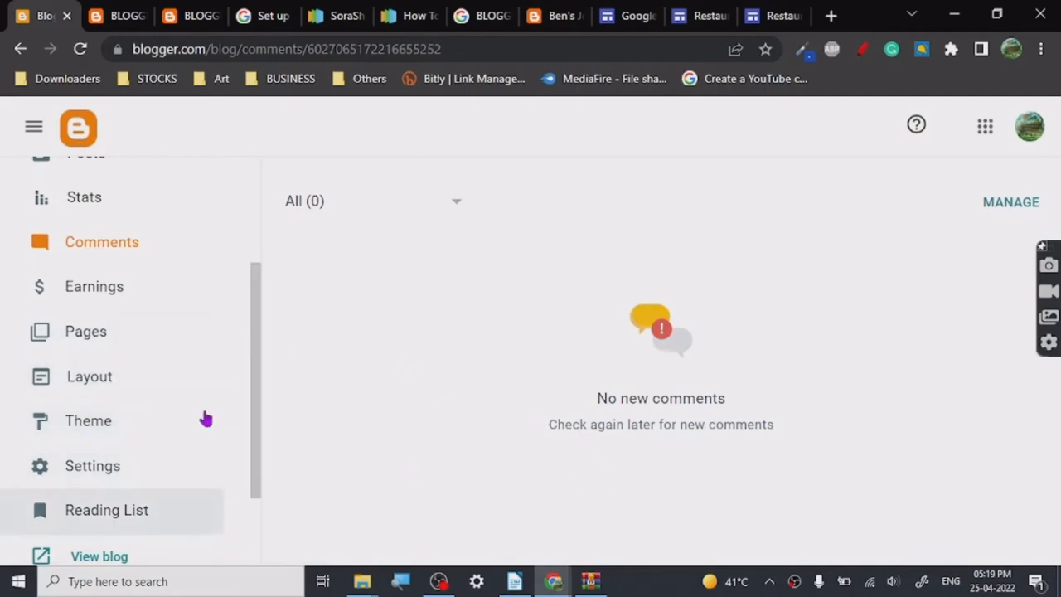
{"action": "left_click", "coordinate": [86, 331]}
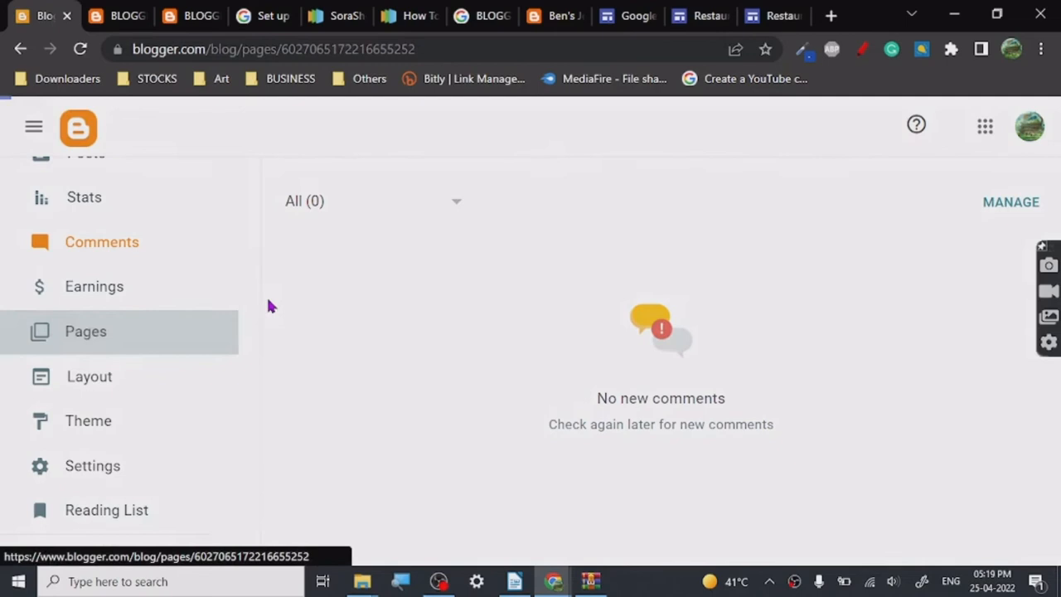
- Explore the SoraShop customizer's color settings and About Me gadget, then exit to Theme
{"action": "left_click", "coordinate": [85, 331]}
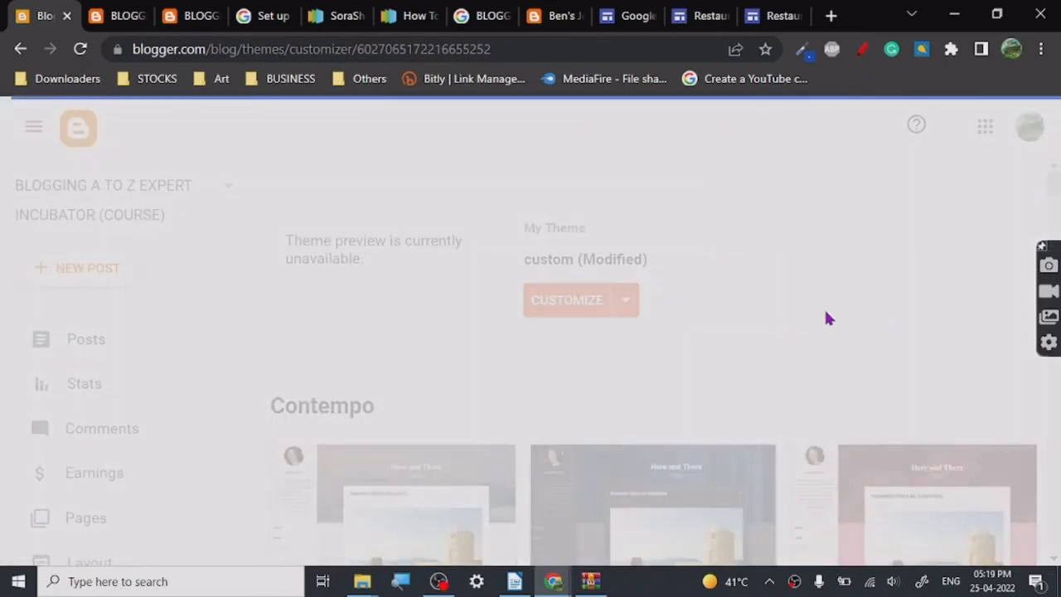
{"action": "left_click", "coordinate": [567, 299]}
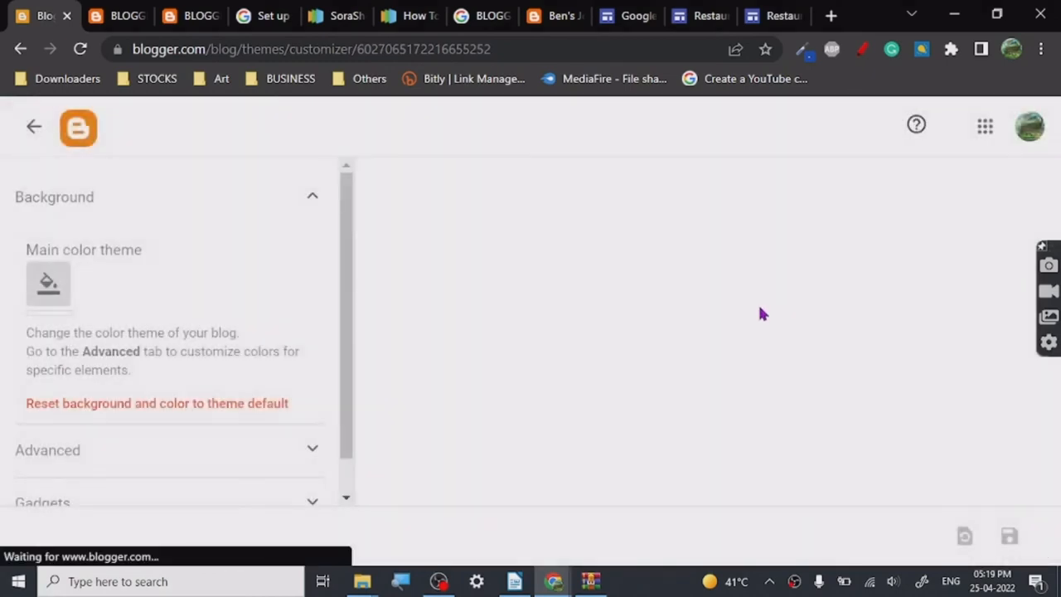
{"action": "scroll", "scroll_direction": "down", "scroll_amount": 3}
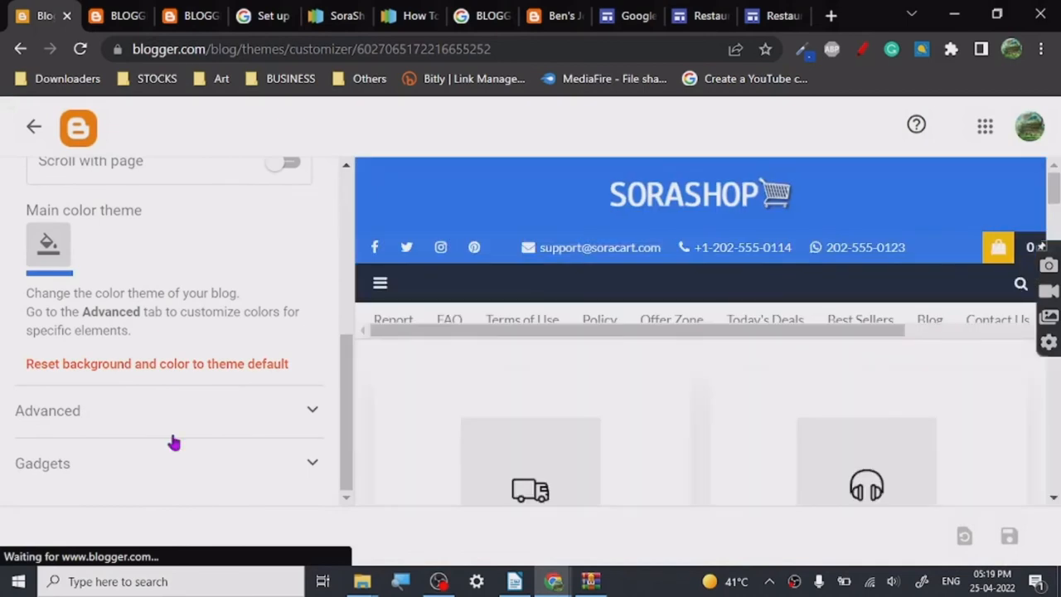
{"action": "left_click", "coordinate": [170, 463]}
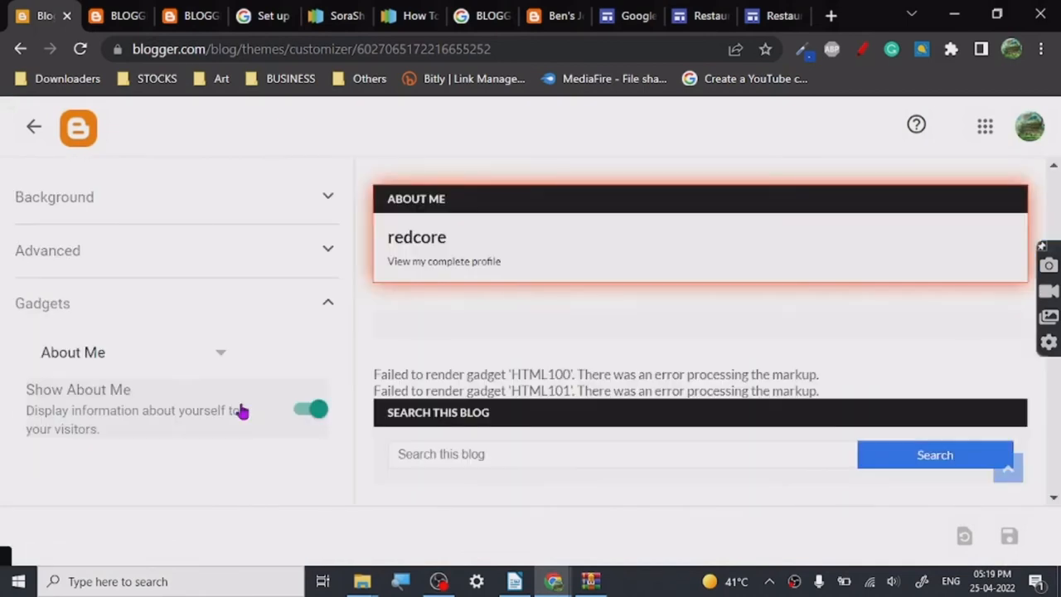
{"action": "mouse_move", "coordinate": [181, 274]}
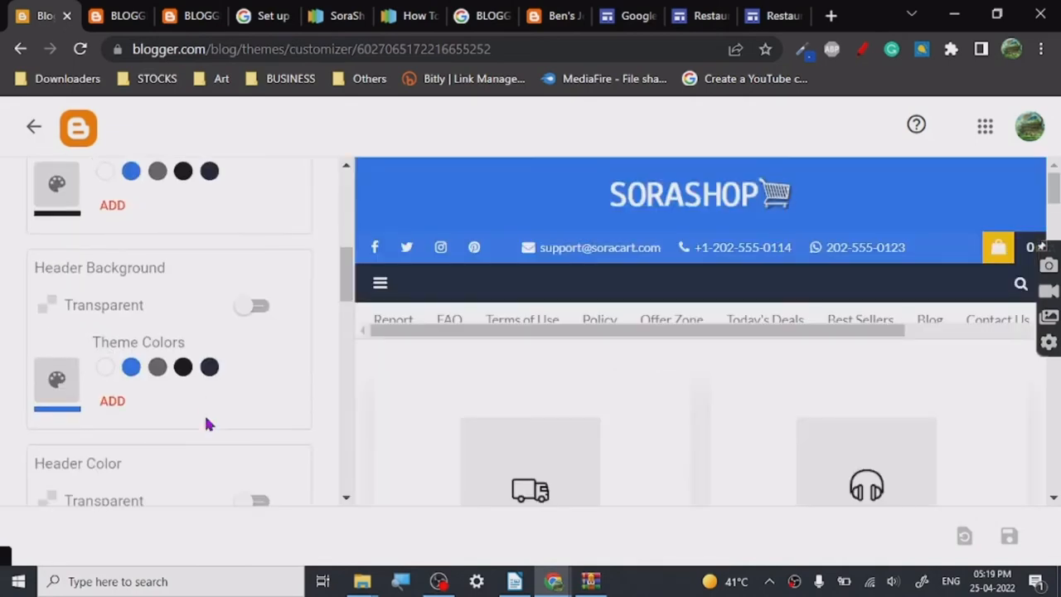
{"action": "scroll", "scroll_direction": "down", "scroll_amount": 3}
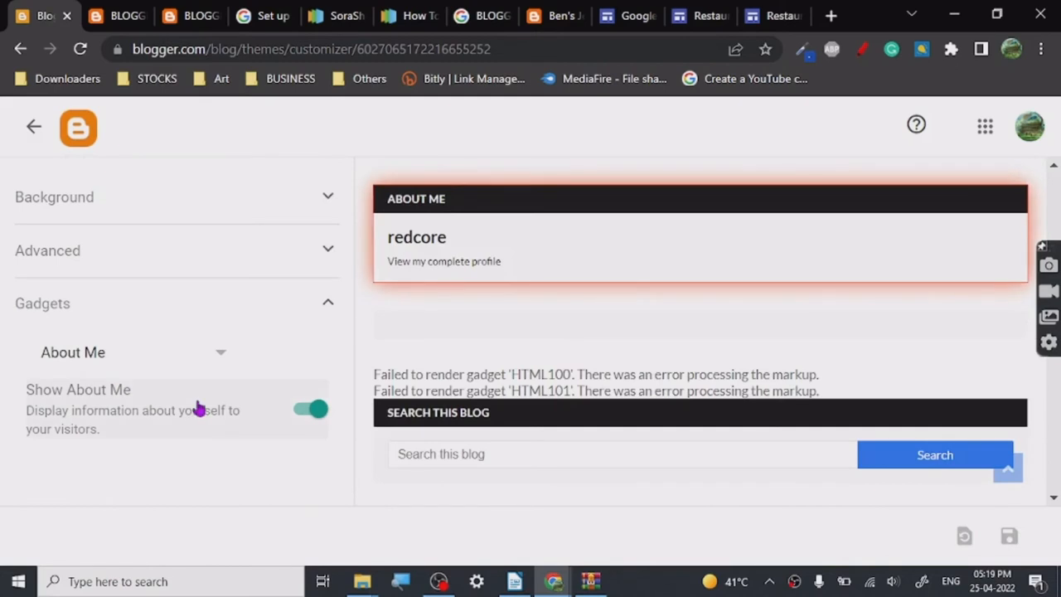
{"action": "mouse_move", "coordinate": [211, 265]}
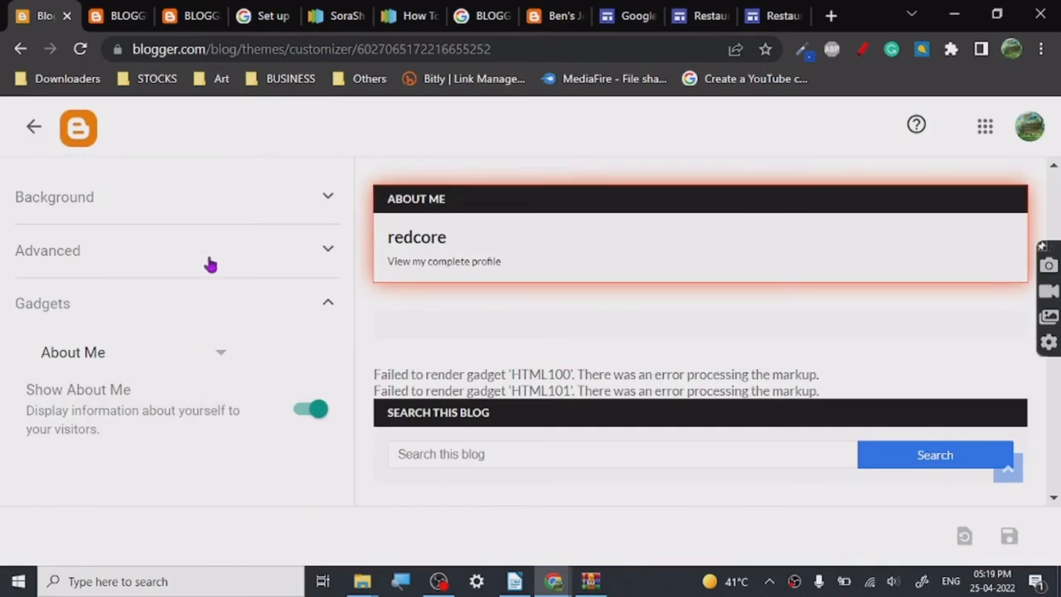
{"action": "left_click", "coordinate": [33, 126]}
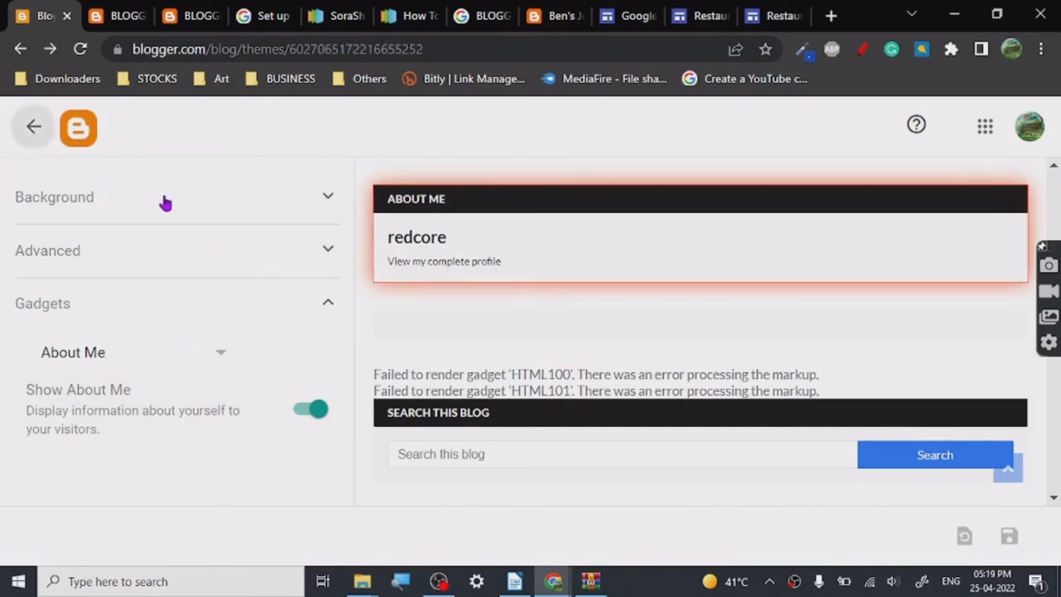
- Review the SoraShop gadget Layout page and Stats, then switch to the SoraShop template tab
{"action": "left_click", "coordinate": [33, 126]}
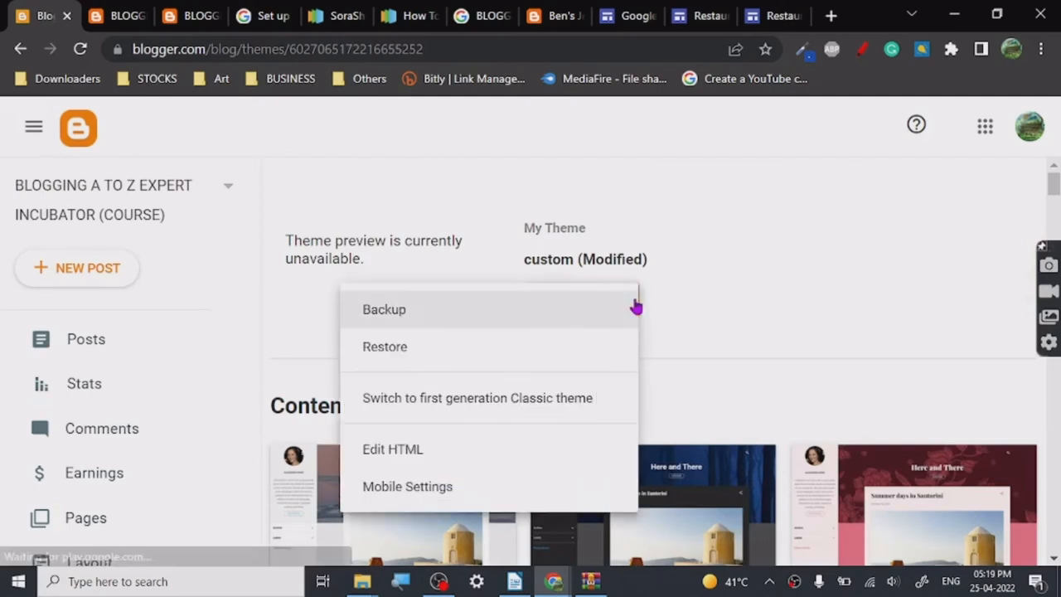
{"action": "mouse_move", "coordinate": [505, 456]}
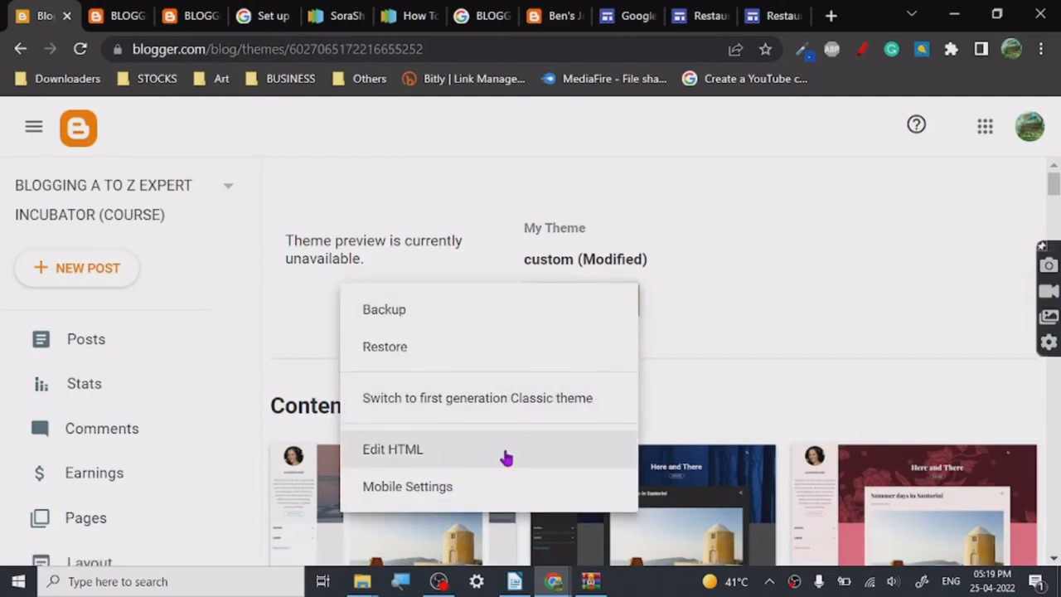
{"action": "mouse_move", "coordinate": [398, 472]}
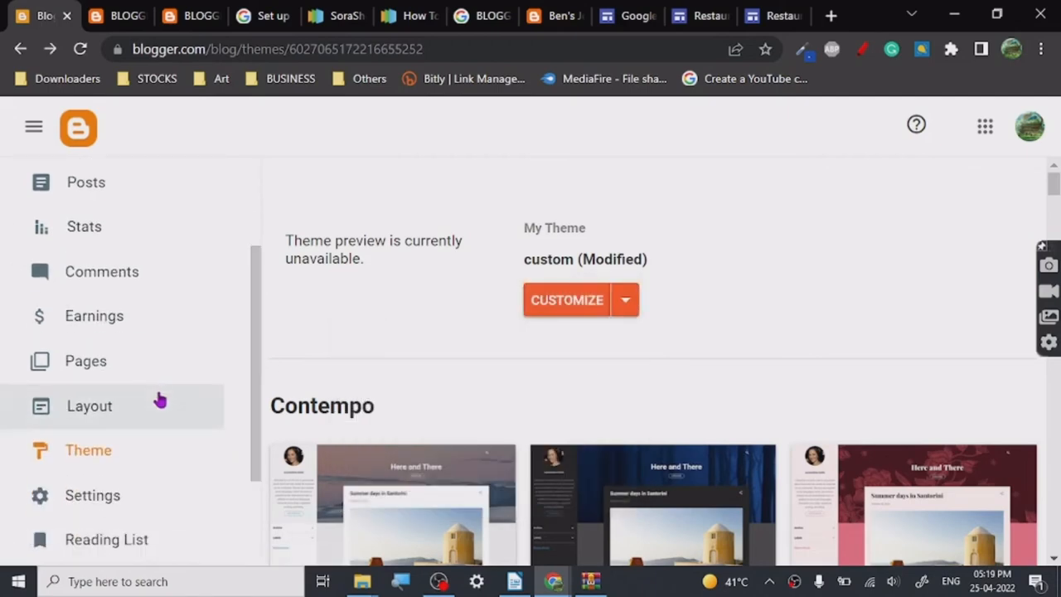
{"action": "left_click", "coordinate": [89, 406]}
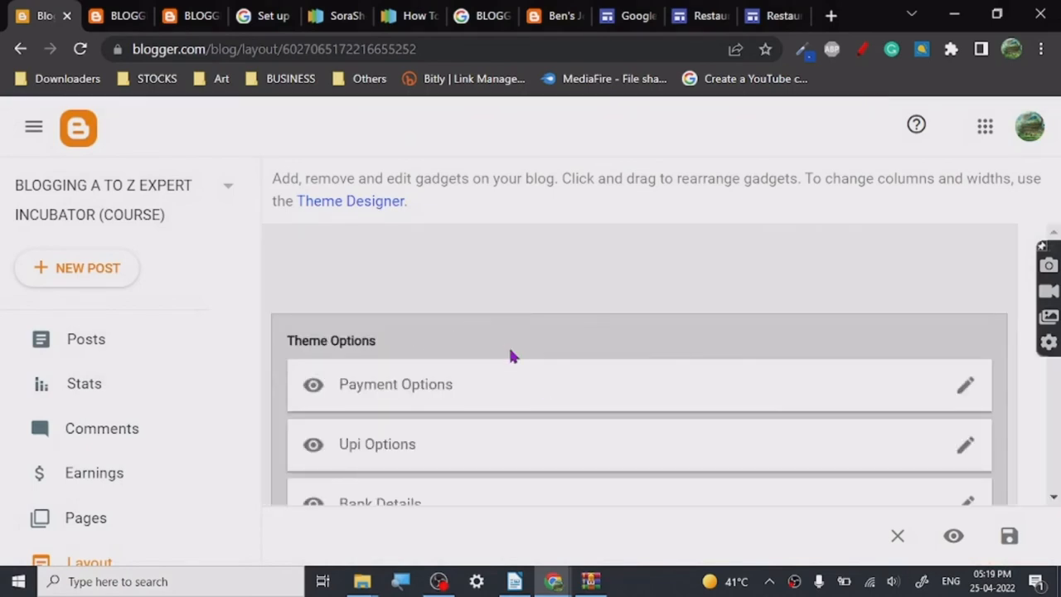
{"action": "scroll", "scroll_direction": "down", "scroll_amount": 3}
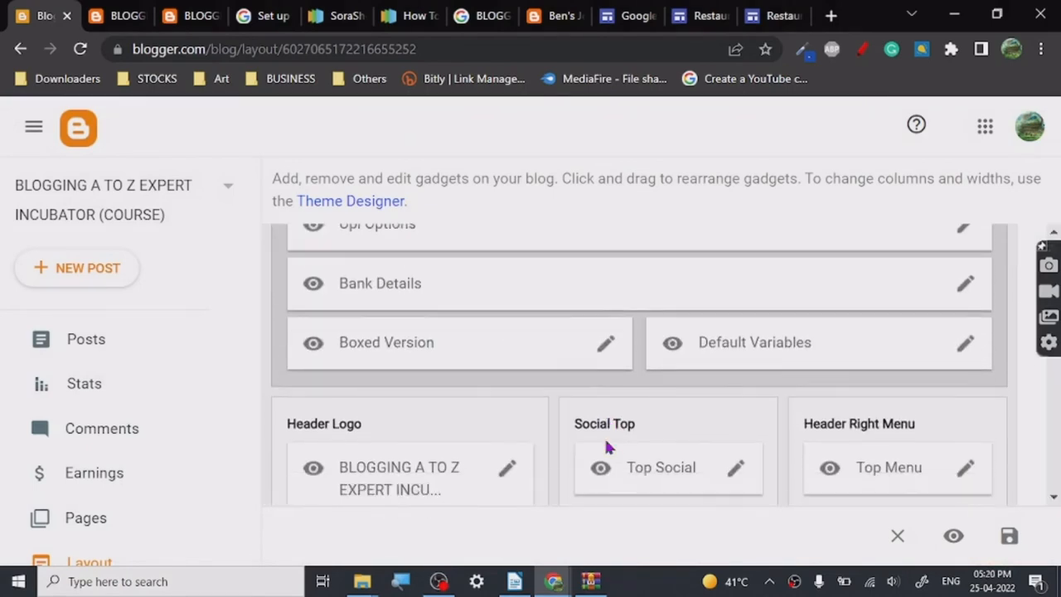
{"action": "scroll", "scroll_direction": "down", "scroll_amount": 3}
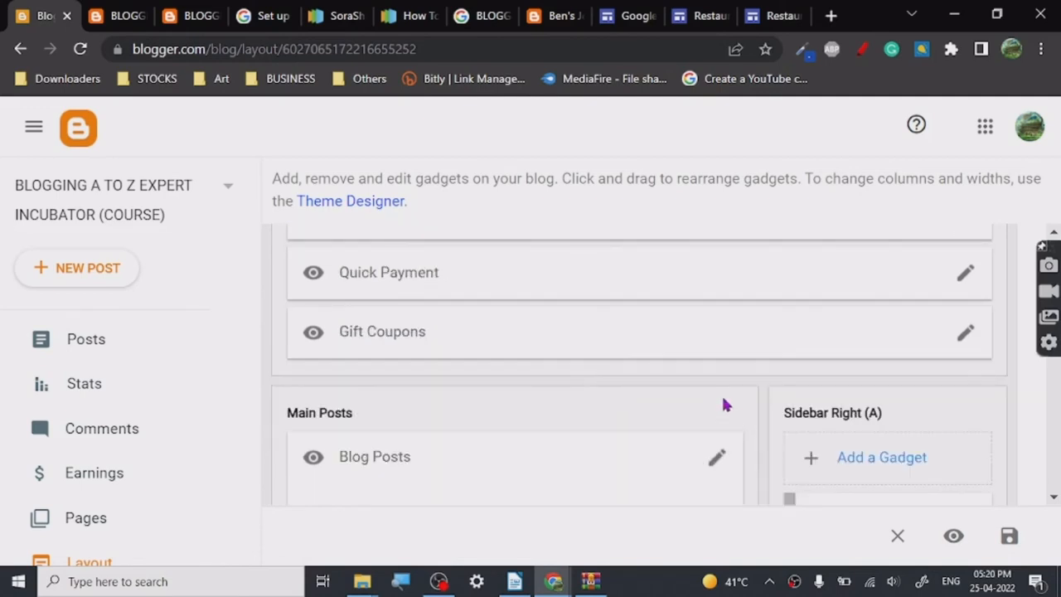
{"action": "scroll", "scroll_direction": "down", "scroll_amount": 3}
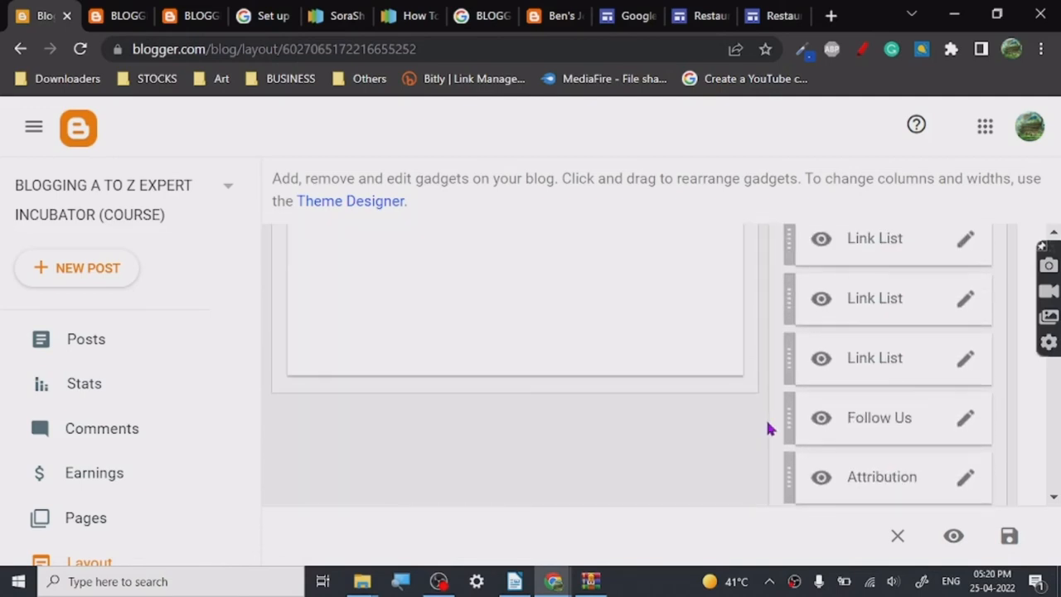
{"action": "scroll", "scroll_direction": "up", "scroll_amount": 3}
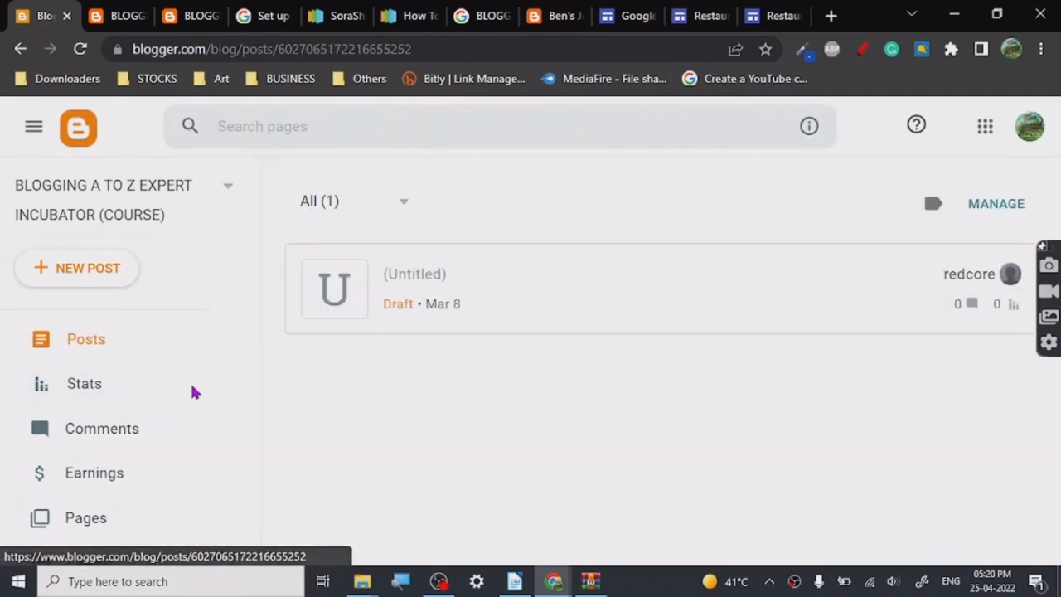
{"action": "left_click", "coordinate": [84, 383]}
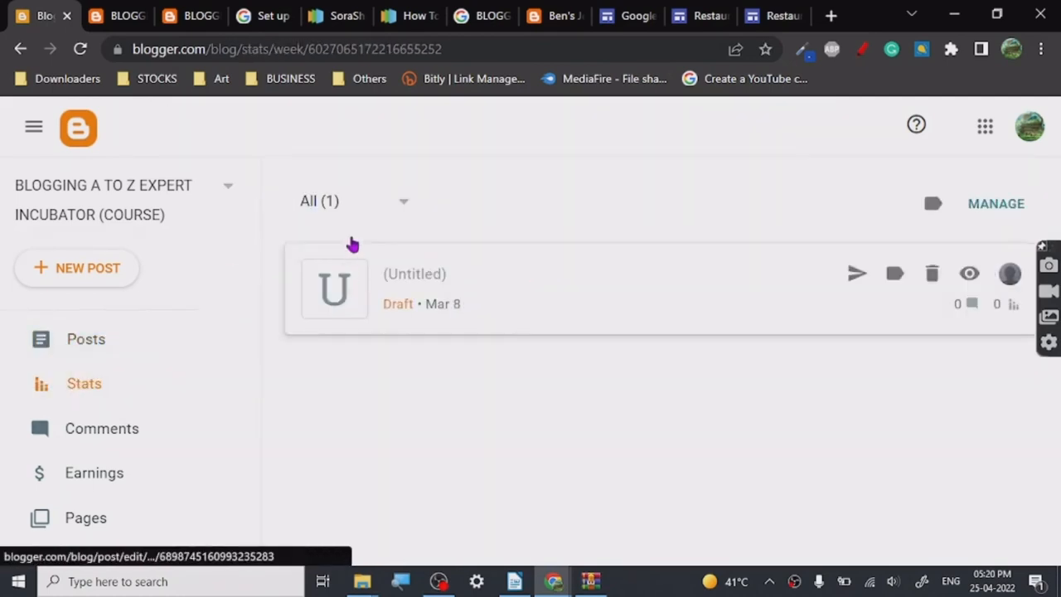
{"action": "left_click", "coordinate": [335, 15]}
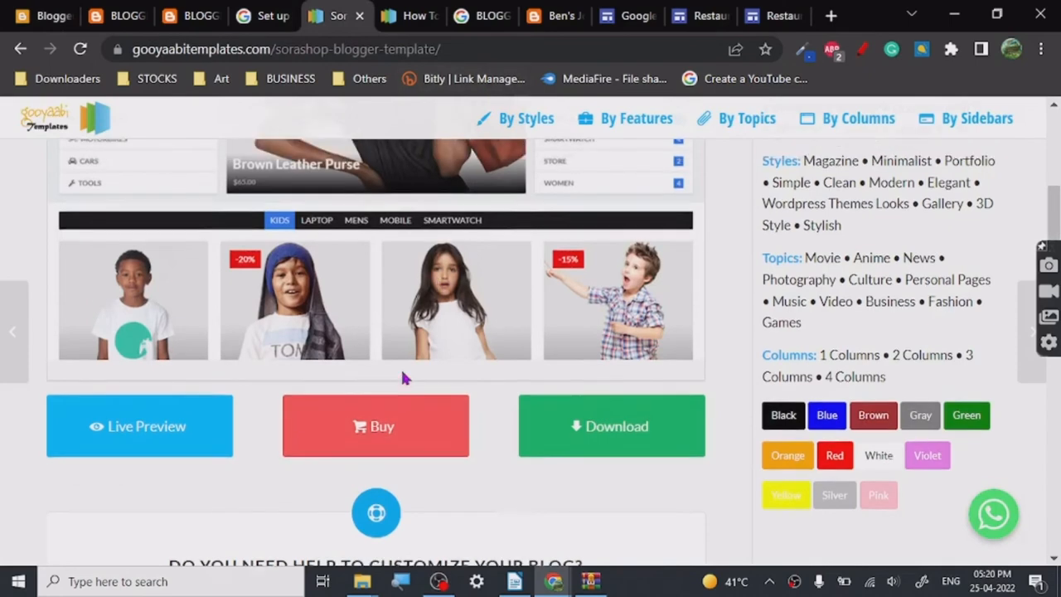
- Browse Google's blogger templates results and SEO keyword metrics, then return to Blogger
{"action": "left_click", "coordinate": [481, 15]}
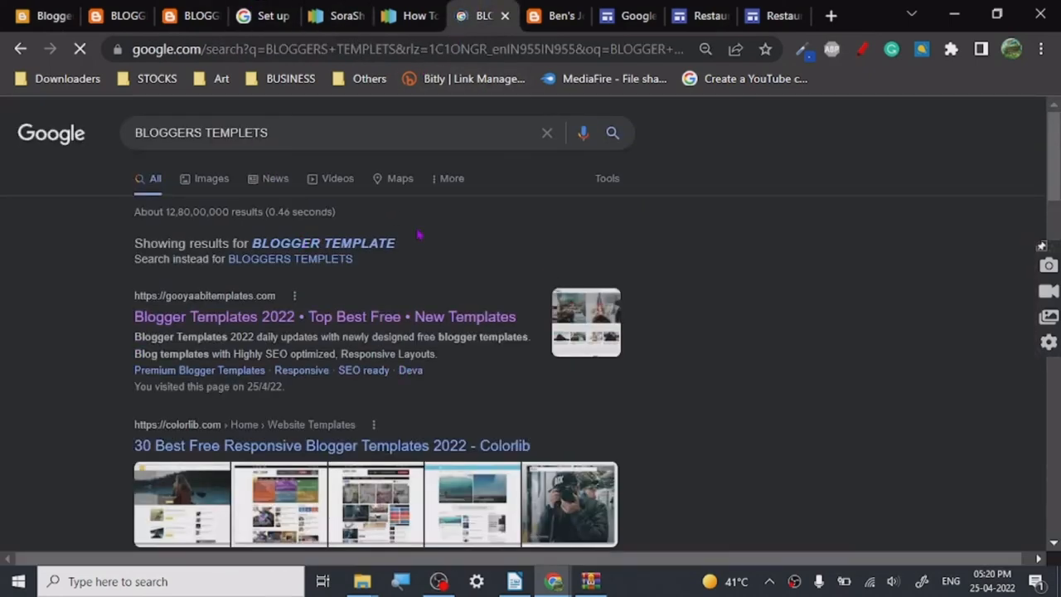
{"action": "left_click", "coordinate": [323, 243]}
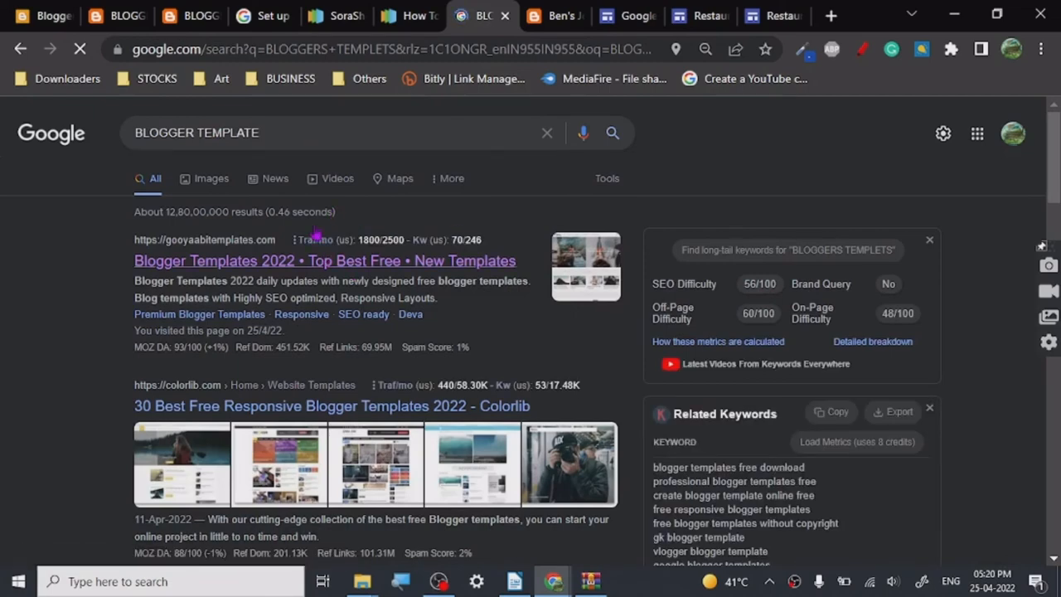
{"action": "scroll", "scroll_direction": "down", "scroll_amount": 3}
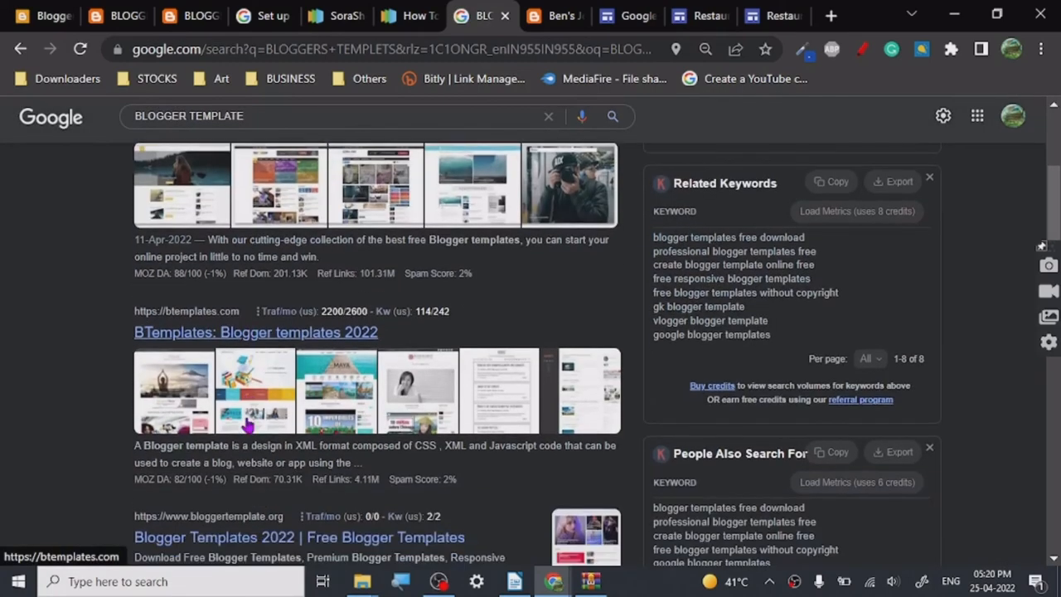
{"action": "scroll", "scroll_direction": "up", "scroll_amount": 3}
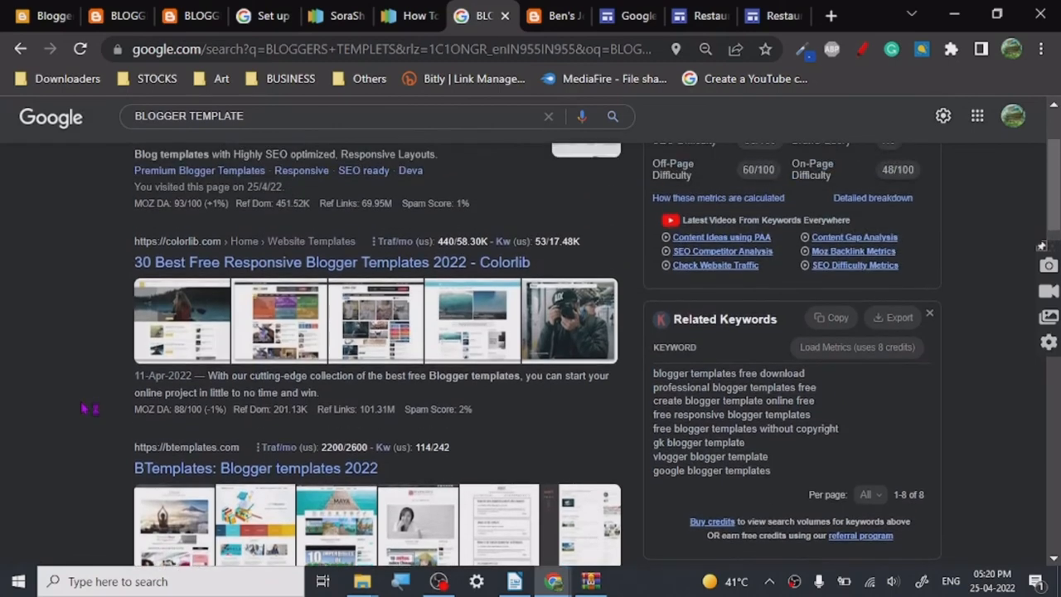
{"action": "scroll", "scroll_direction": "up", "scroll_amount": 3}
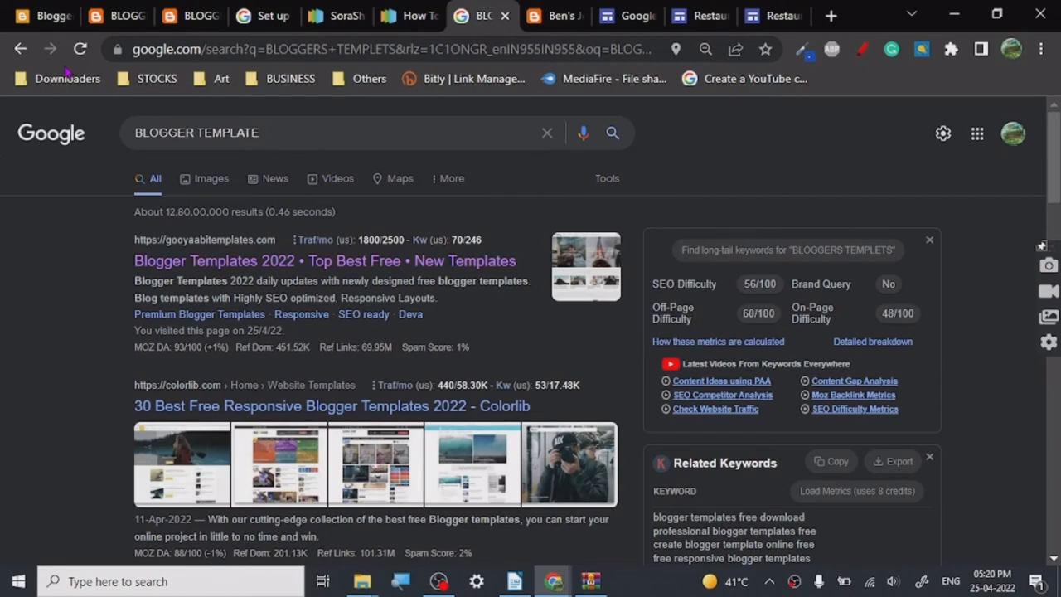
{"action": "left_click", "coordinate": [46, 15]}
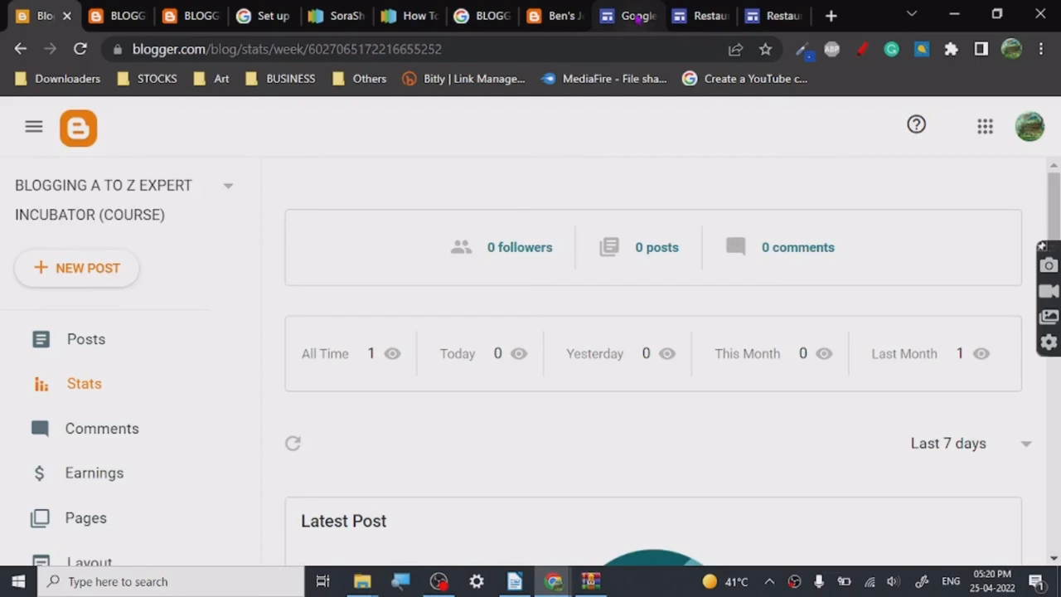
{"action": "mouse_move", "coordinate": [531, 175]}
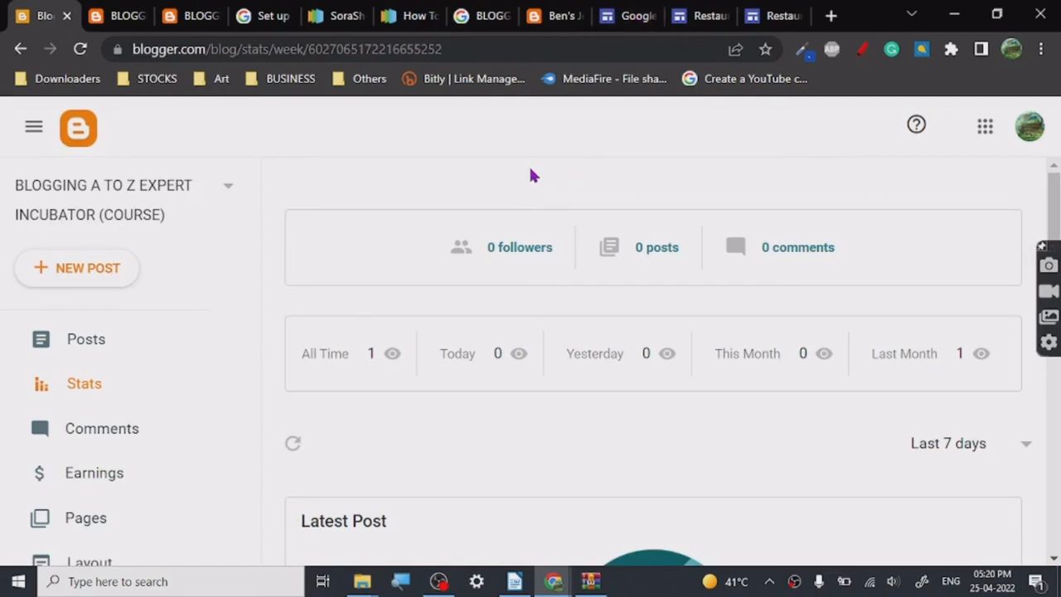
{"action": "mouse_move", "coordinate": [174, 66]}
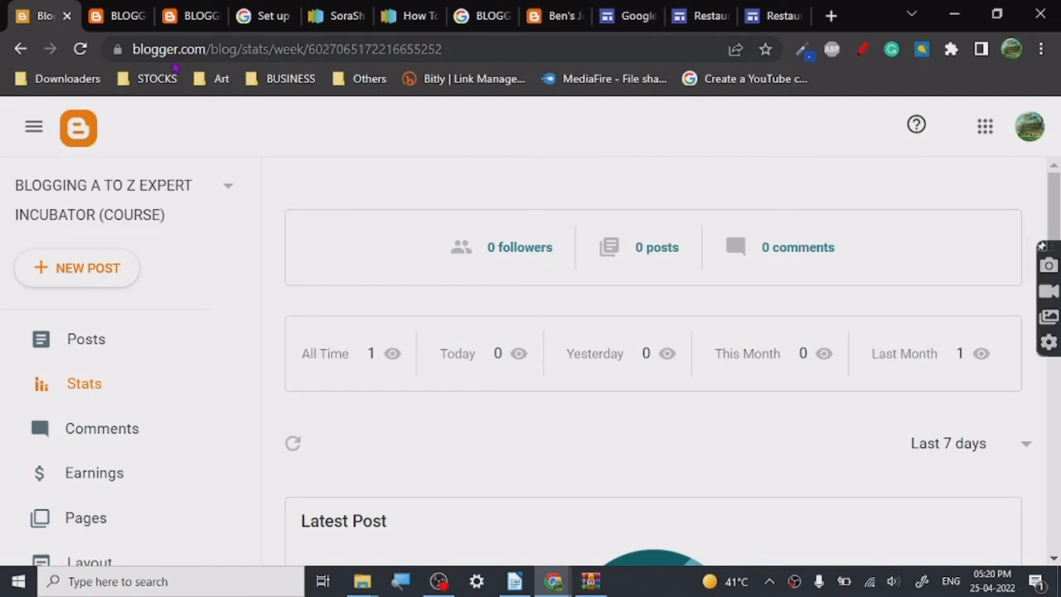
{"action": "mouse_move", "coordinate": [533, 539]}
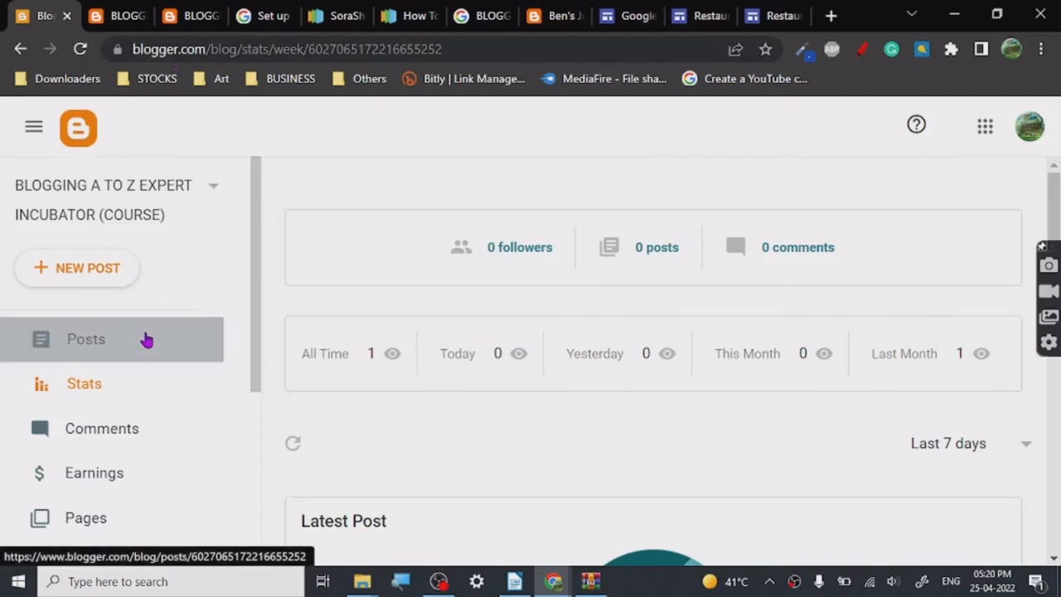
- Bring the LibreOffice Writer topic list document to the front
{"action": "left_click", "coordinate": [514, 581]}
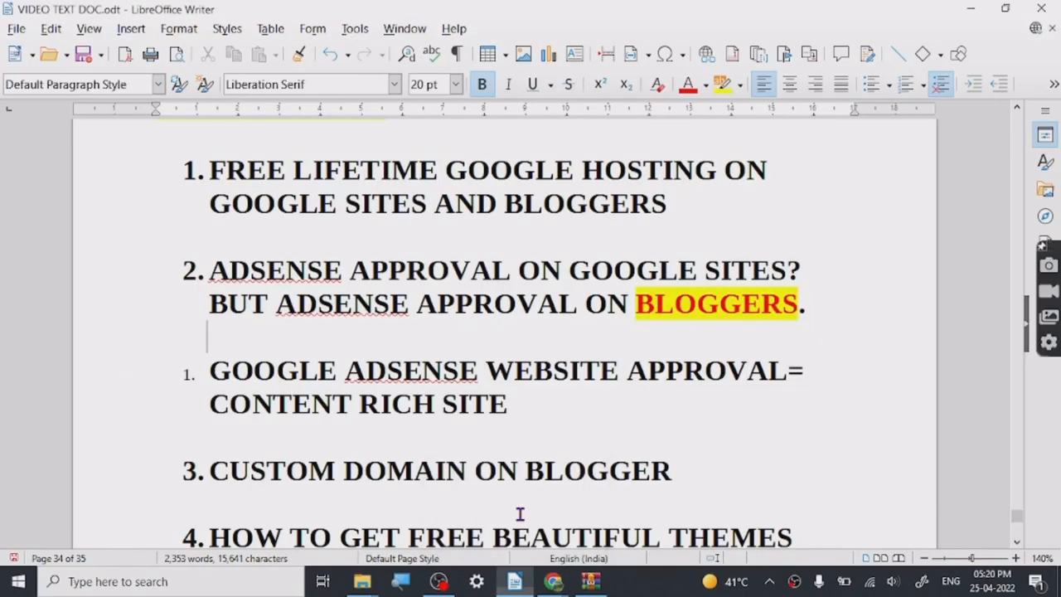
{"action": "scroll", "scroll_direction": "down", "scroll_amount": 3}
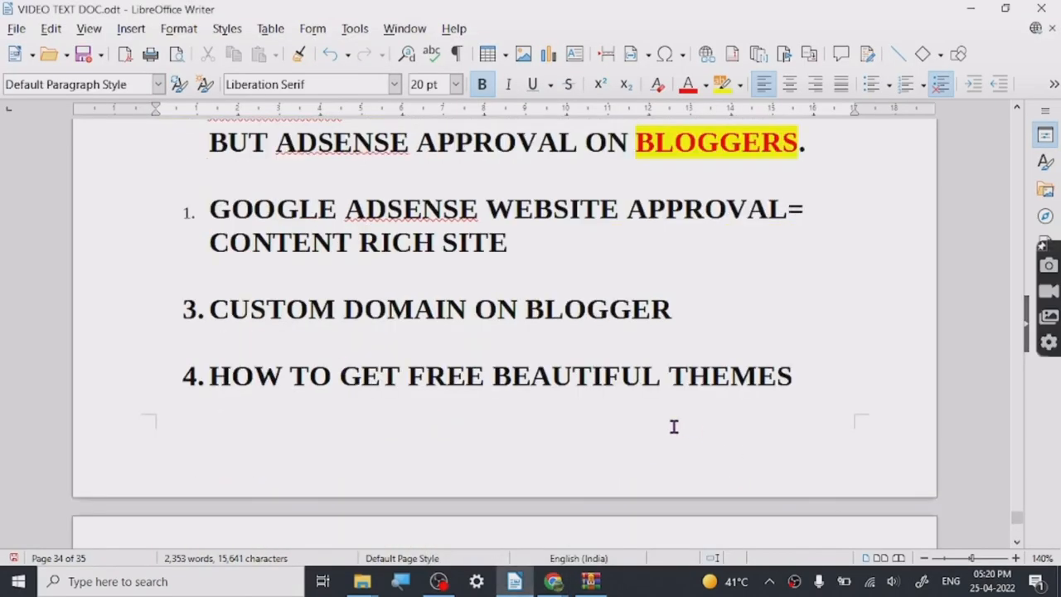
{"action": "scroll", "scroll_direction": "up", "scroll_amount": 3}
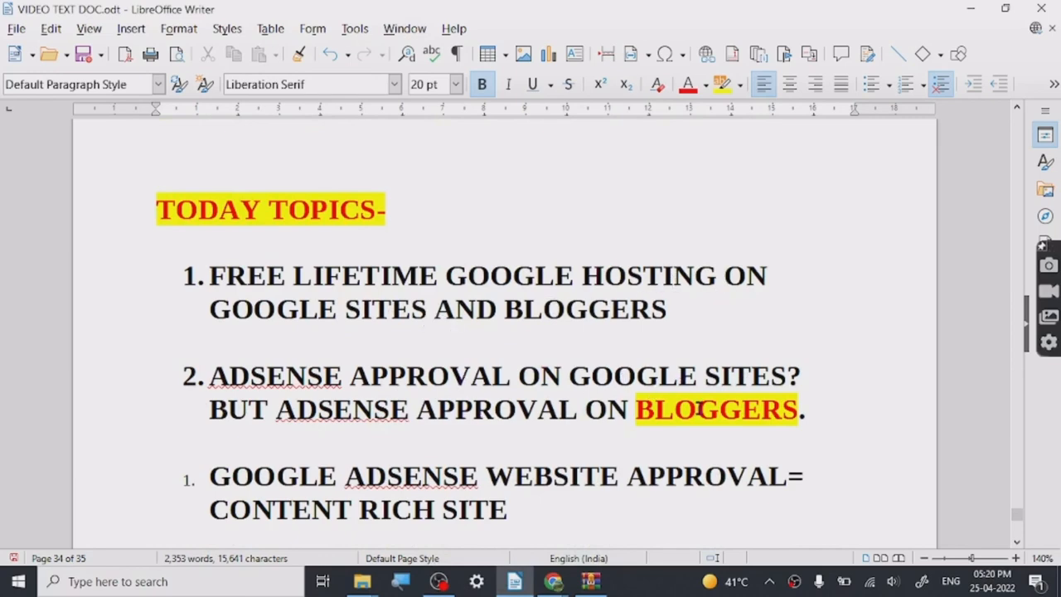
{"action": "scroll", "scroll_direction": "down", "scroll_amount": 3}
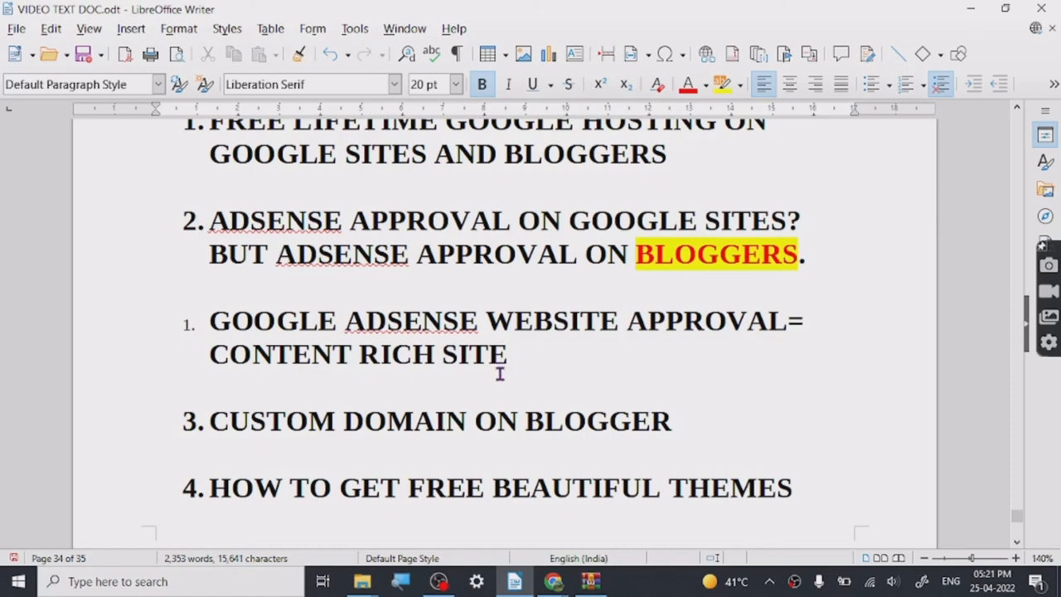
{"action": "mouse_move", "coordinate": [392, 364]}
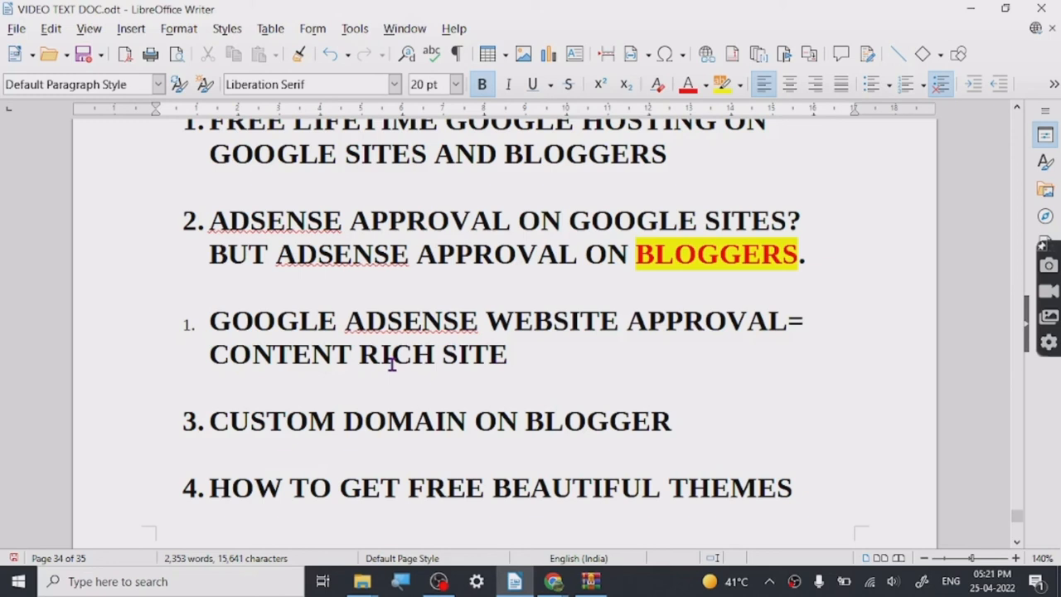
{"action": "left_click", "coordinate": [209, 286]}
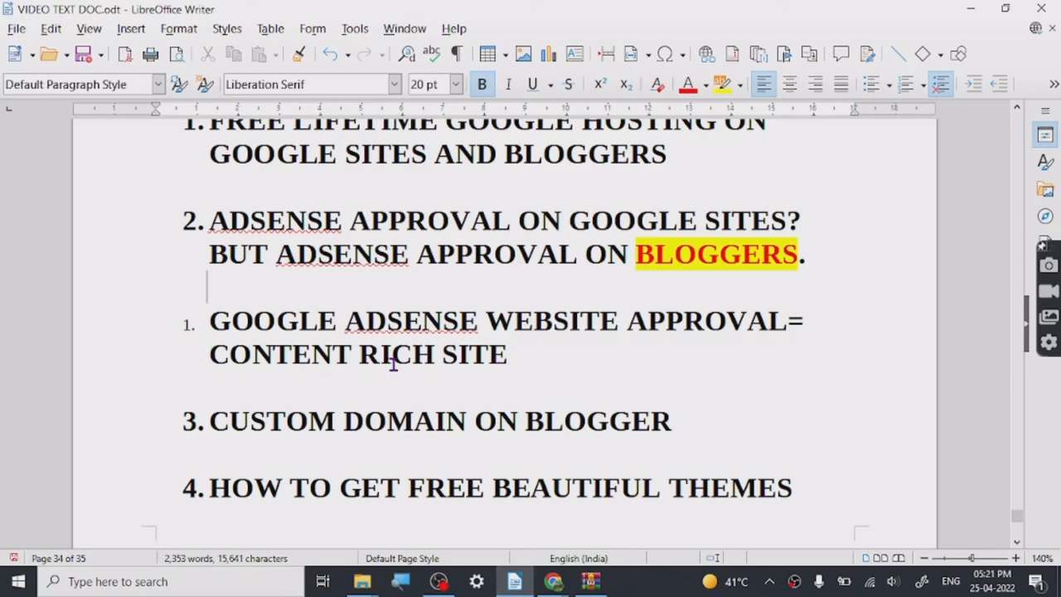
{"action": "mouse_move", "coordinate": [580, 362]}
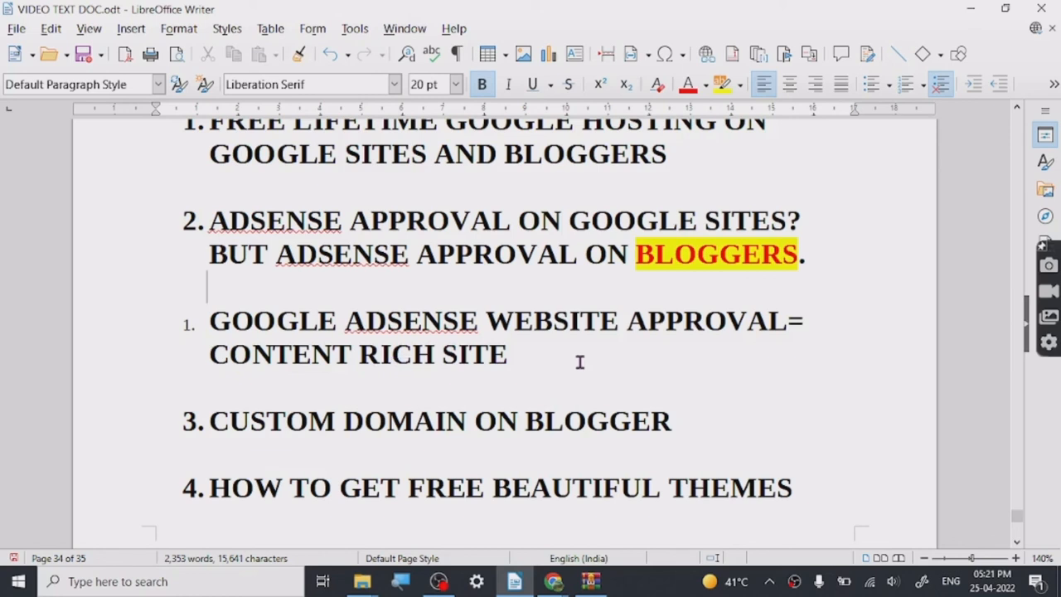